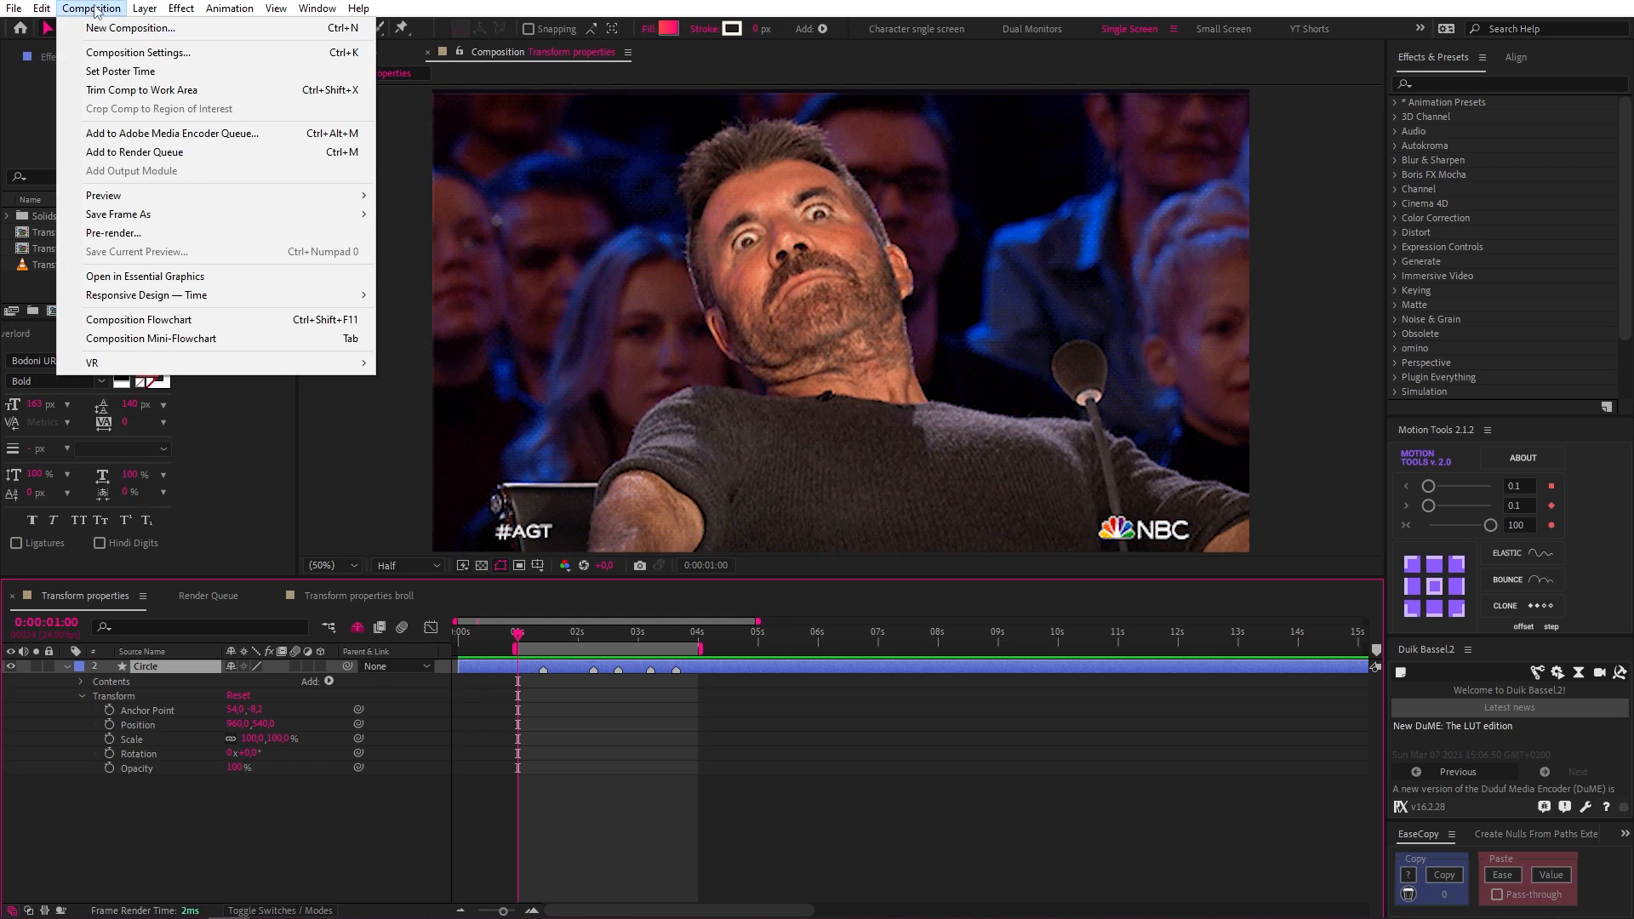
Open the Layer > New submenu in the Transform properties composition
left_click(301, 8)
type("particle")
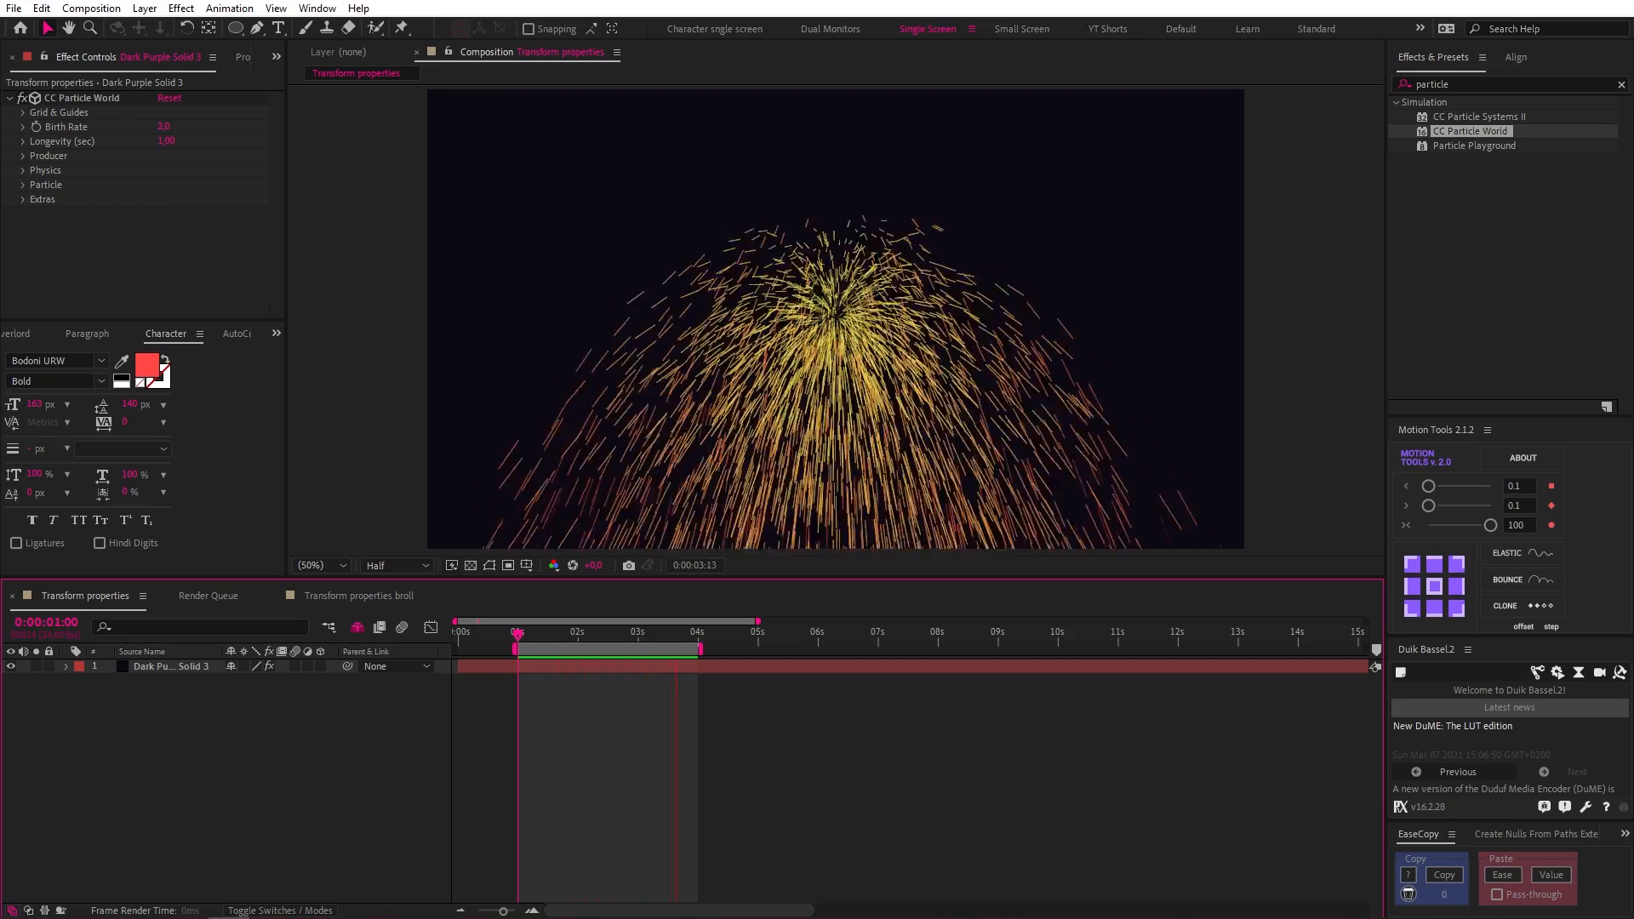
left_click(143, 8)
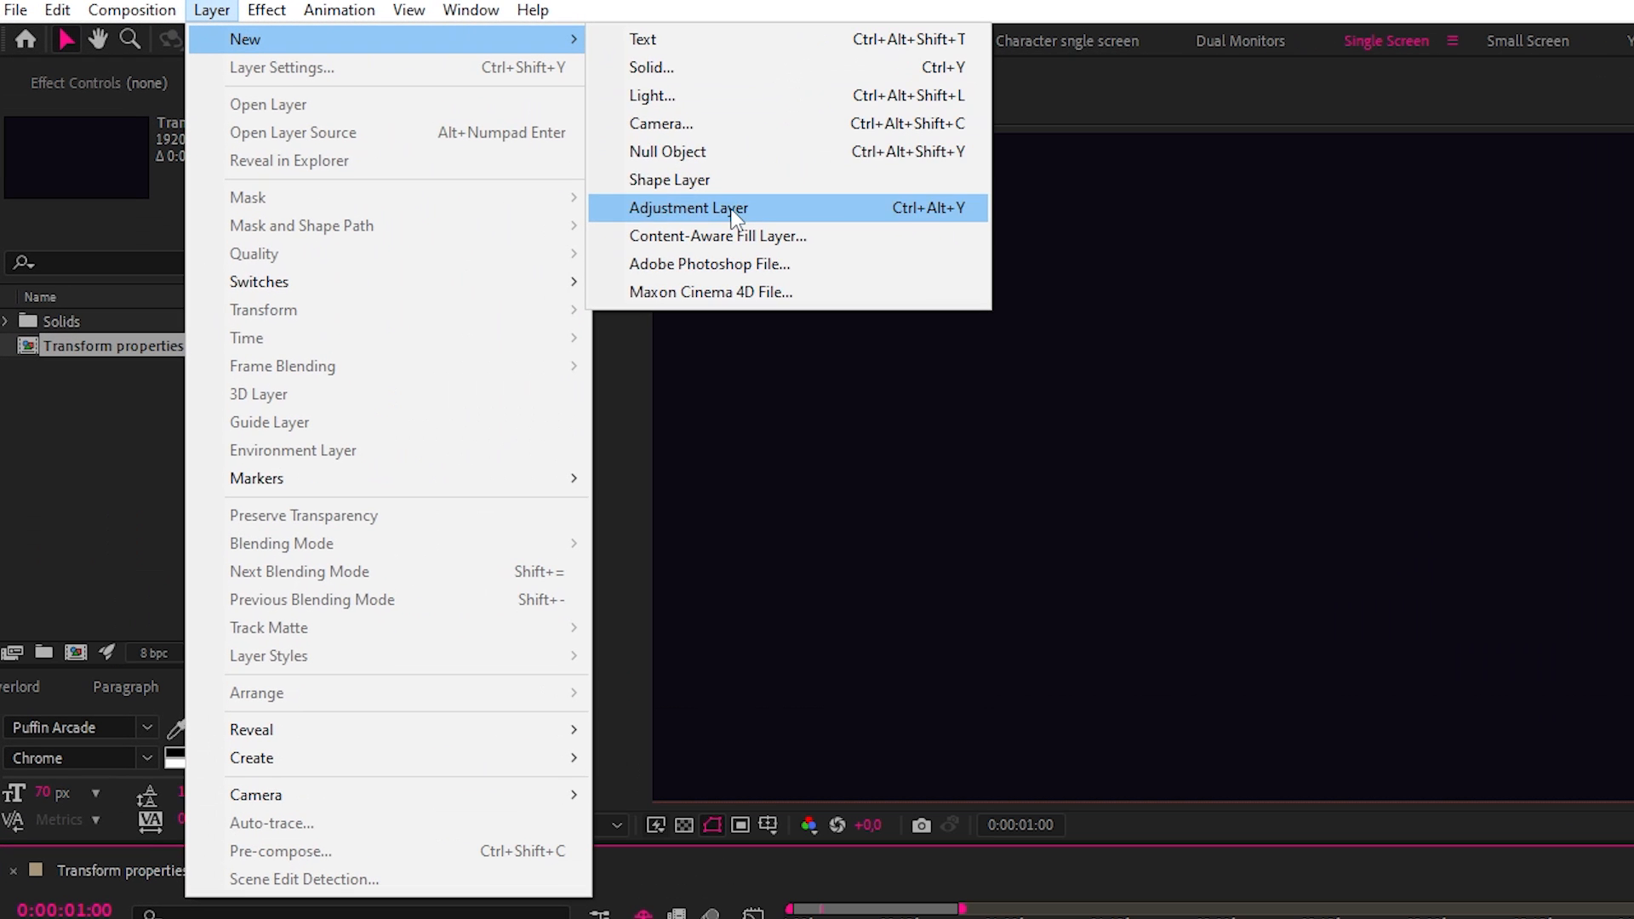
Add a dark purple solid, then inspect the Circle's Transform and Ellipse group properties
left_click(650, 67)
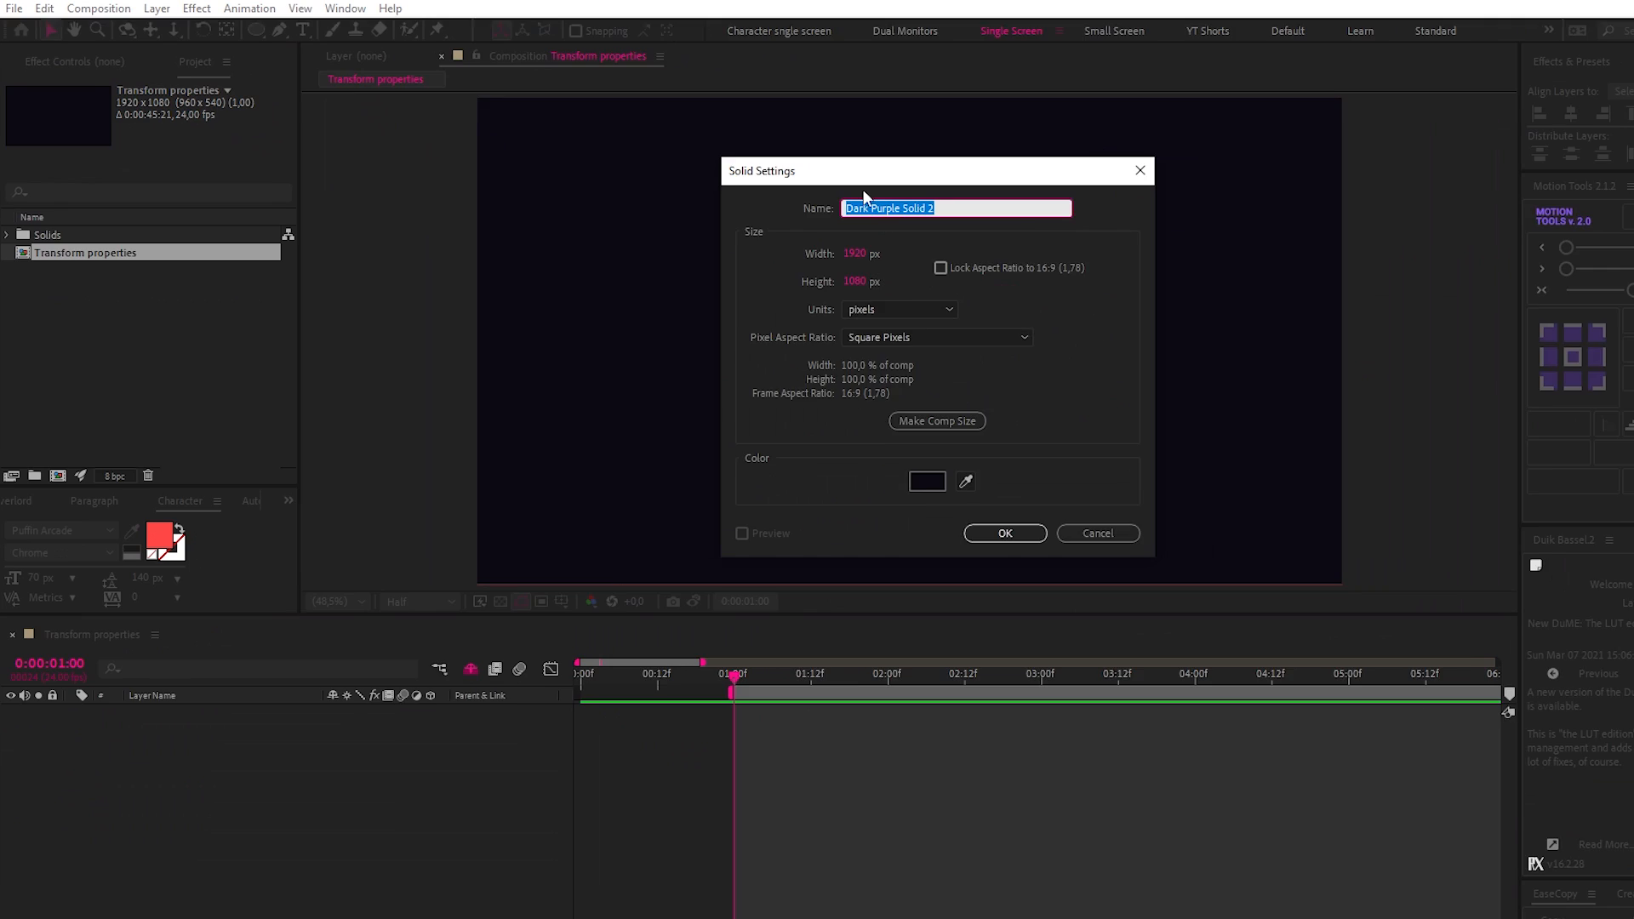
left_click(1004, 533)
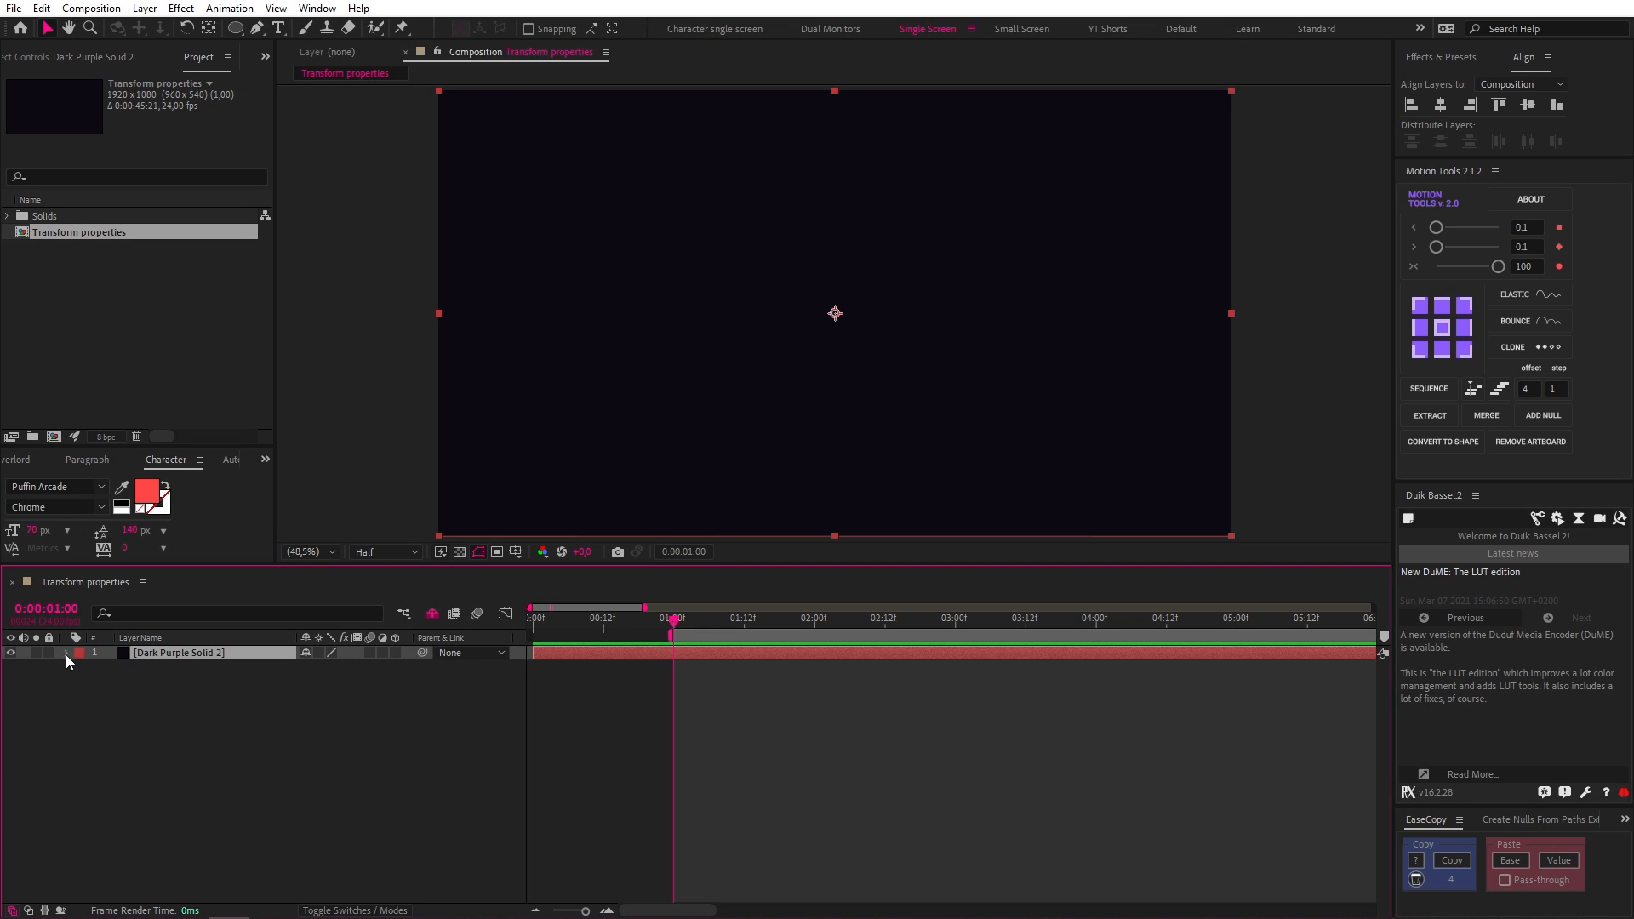
left_click(64, 652)
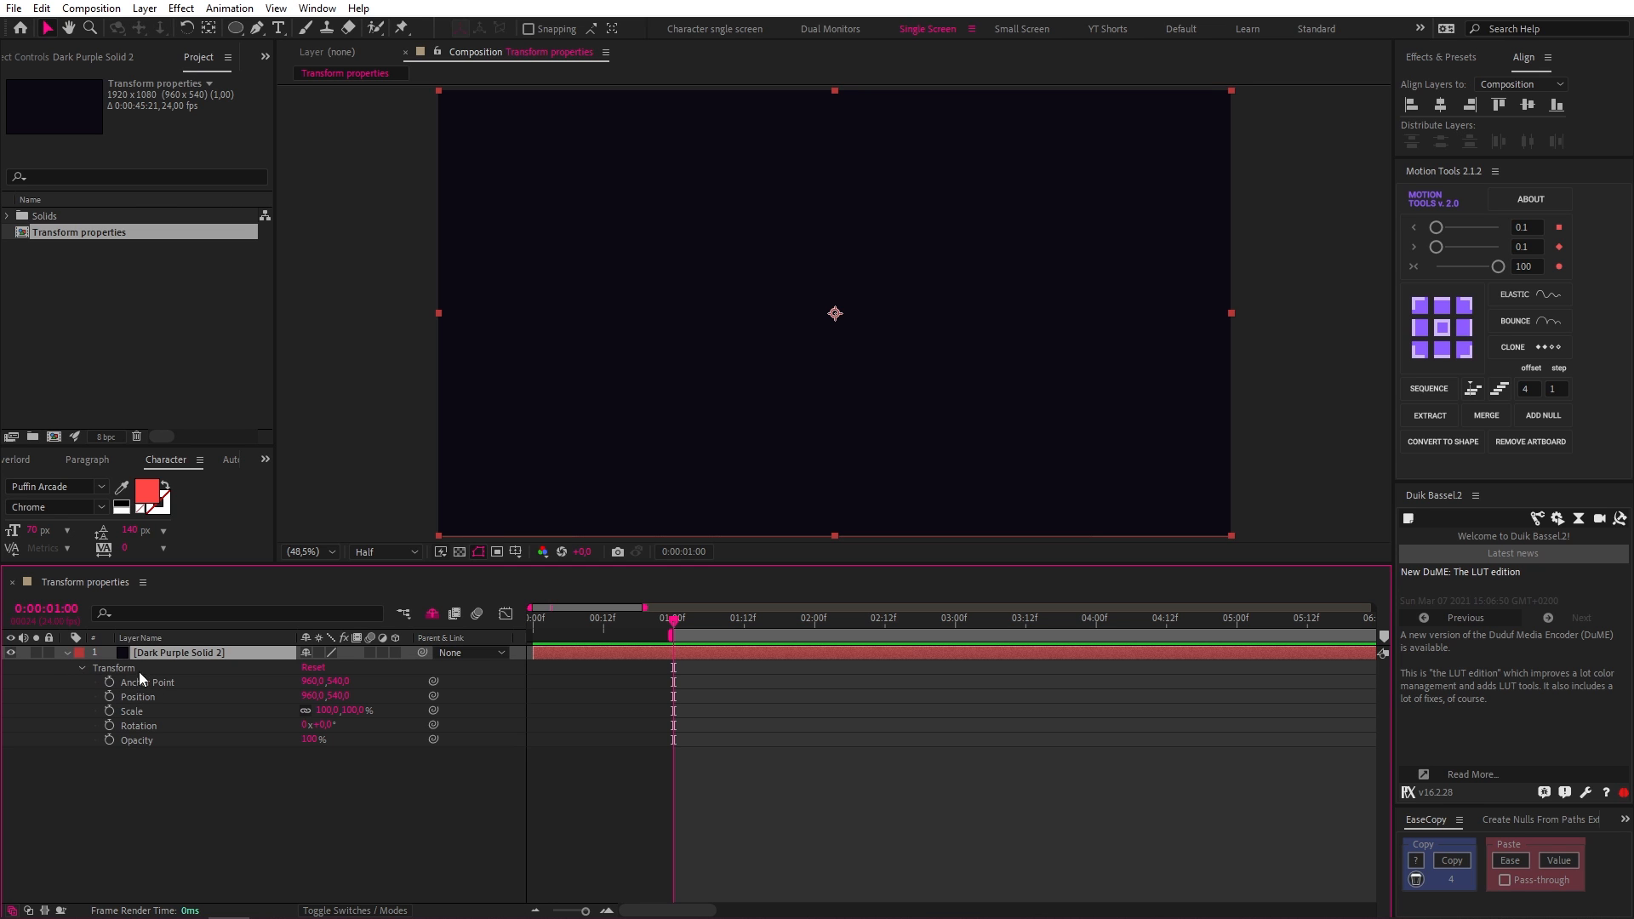
mouse_move(218, 785)
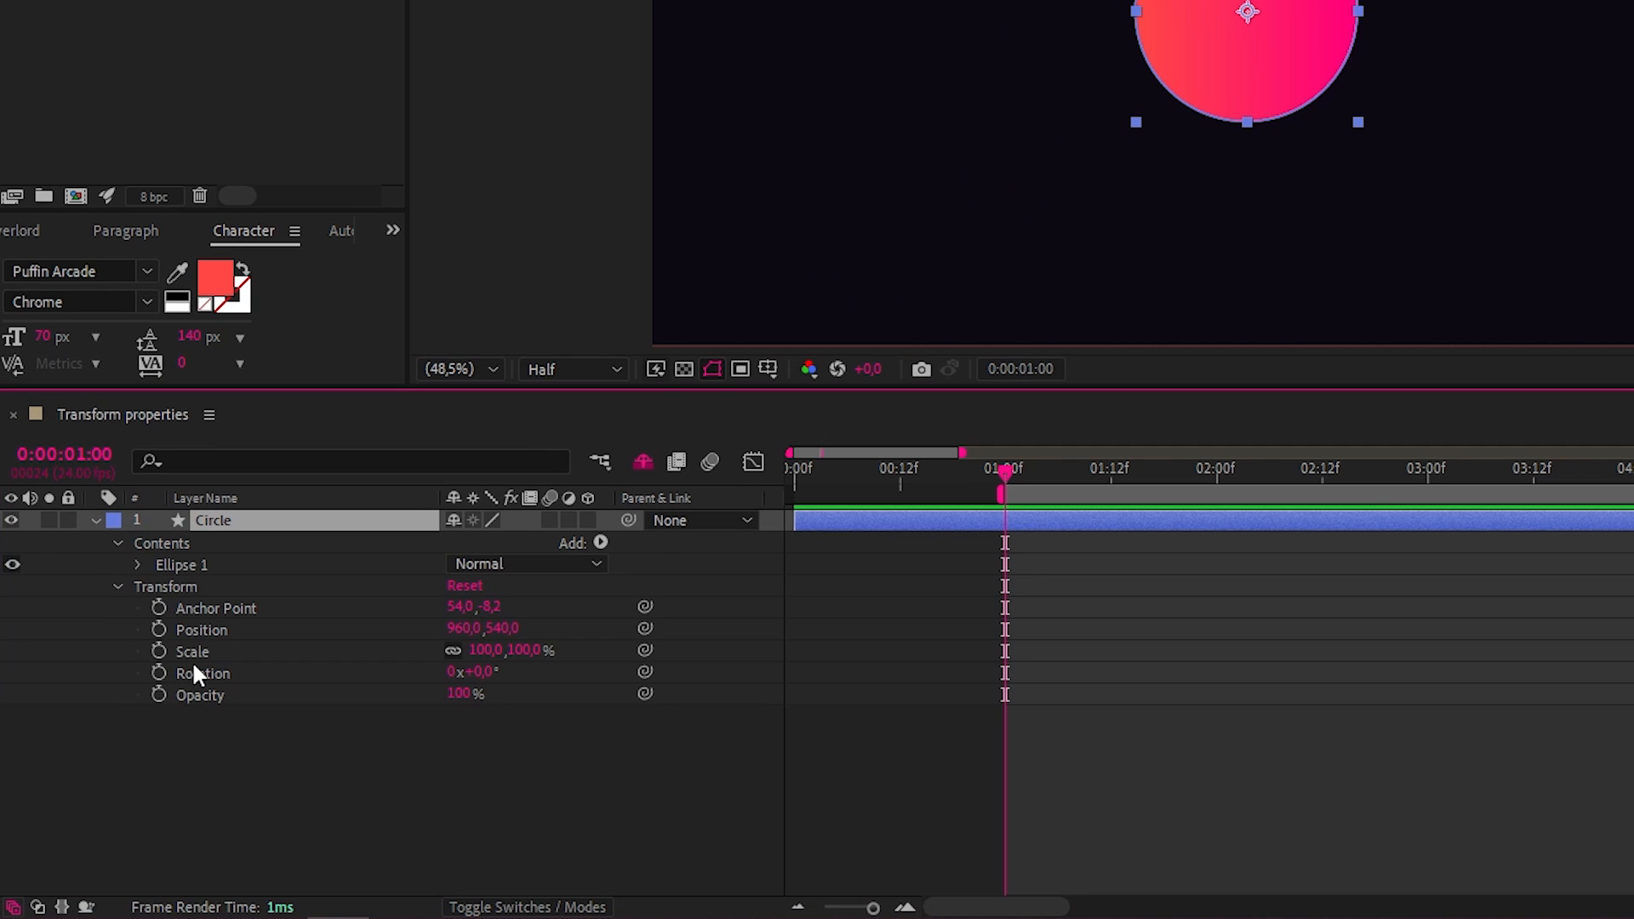
mouse_move(187, 704)
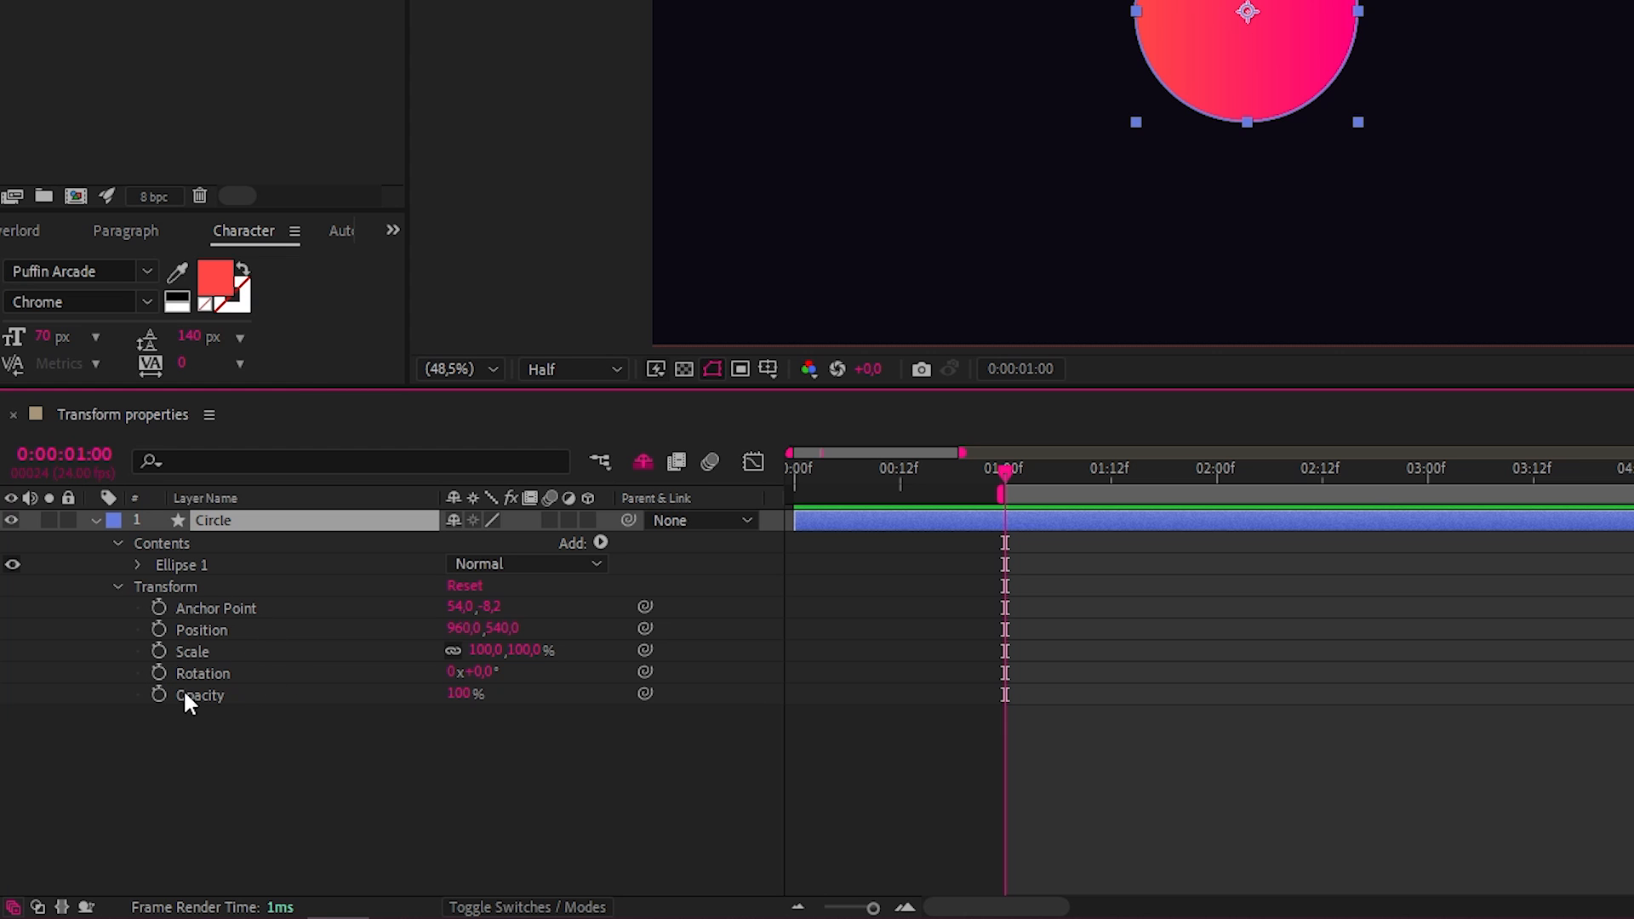
left_click(136, 565)
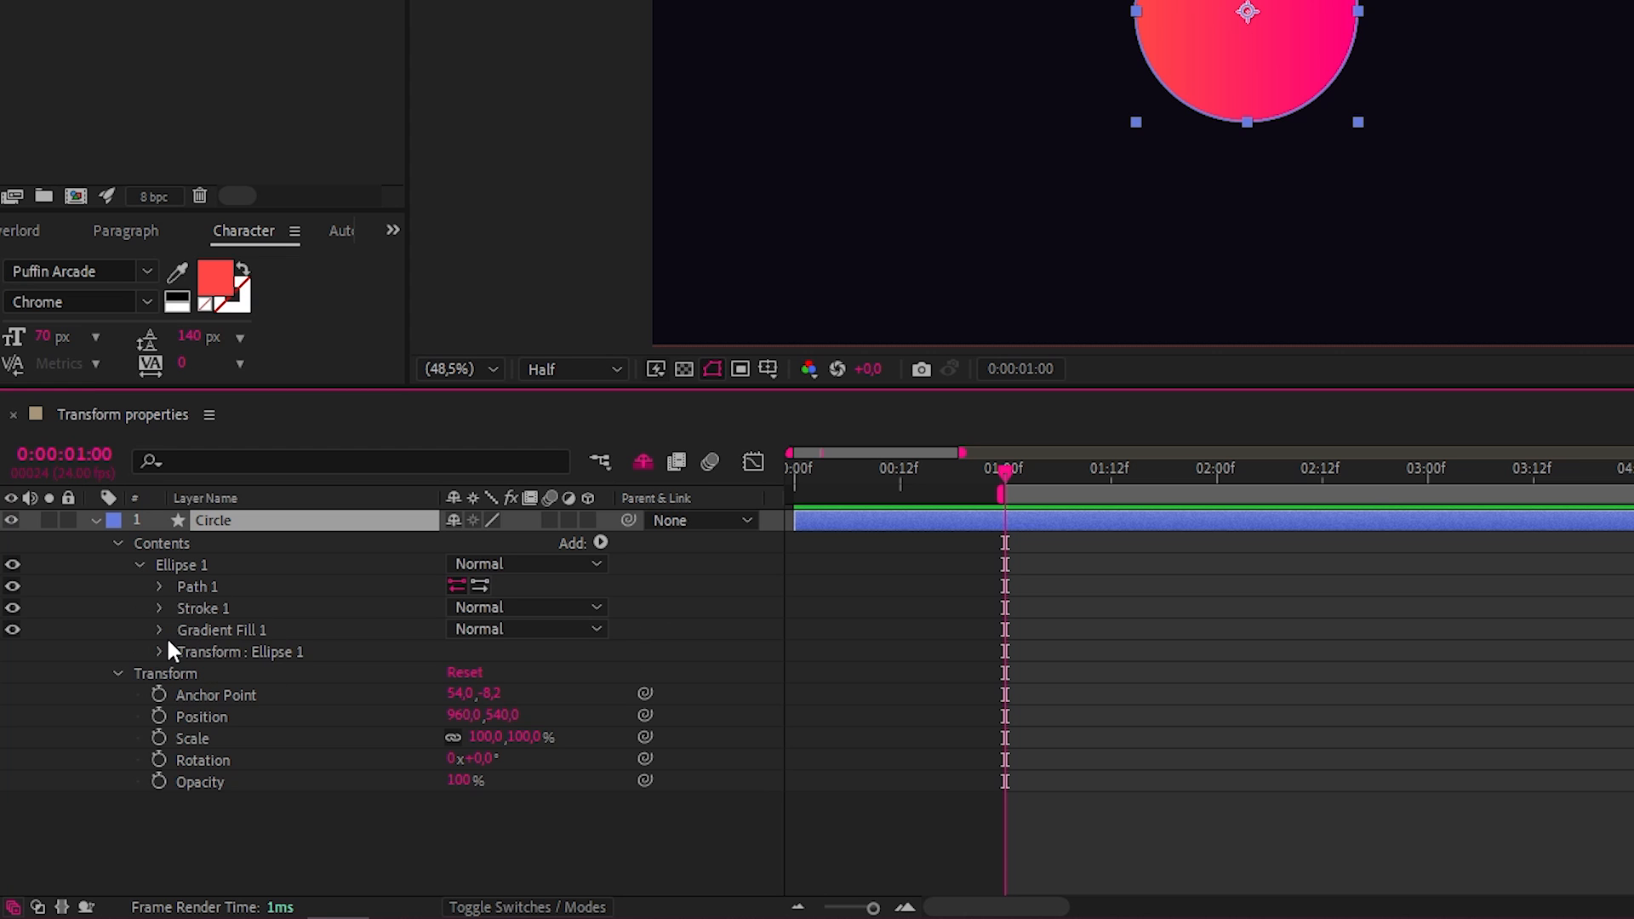
left_click(161, 651)
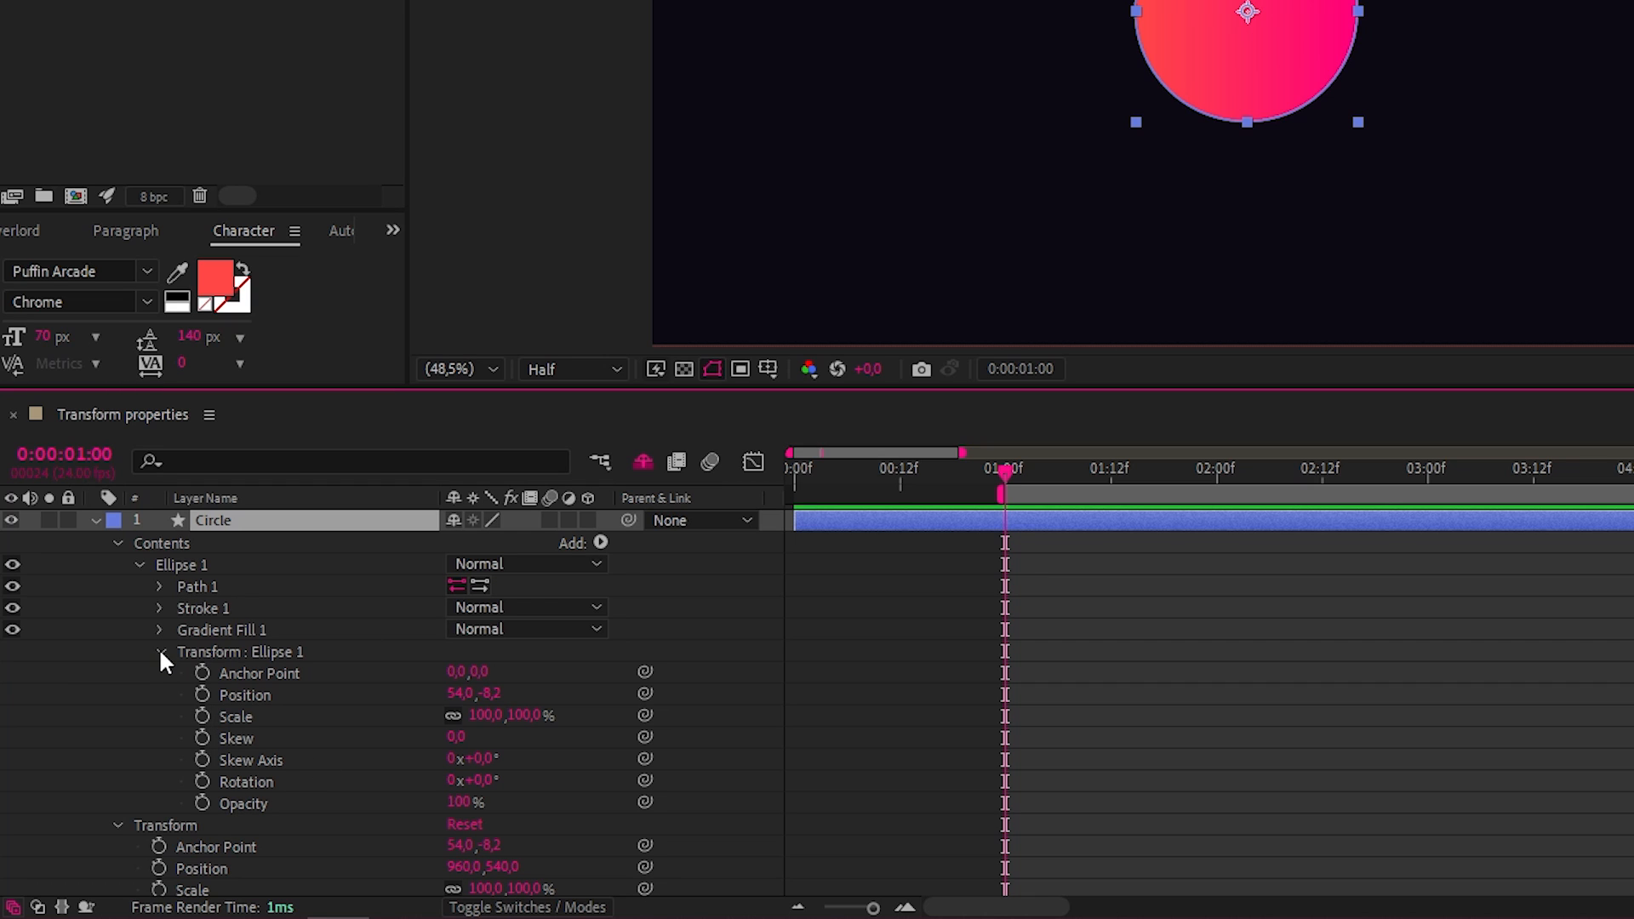
left_click(159, 651)
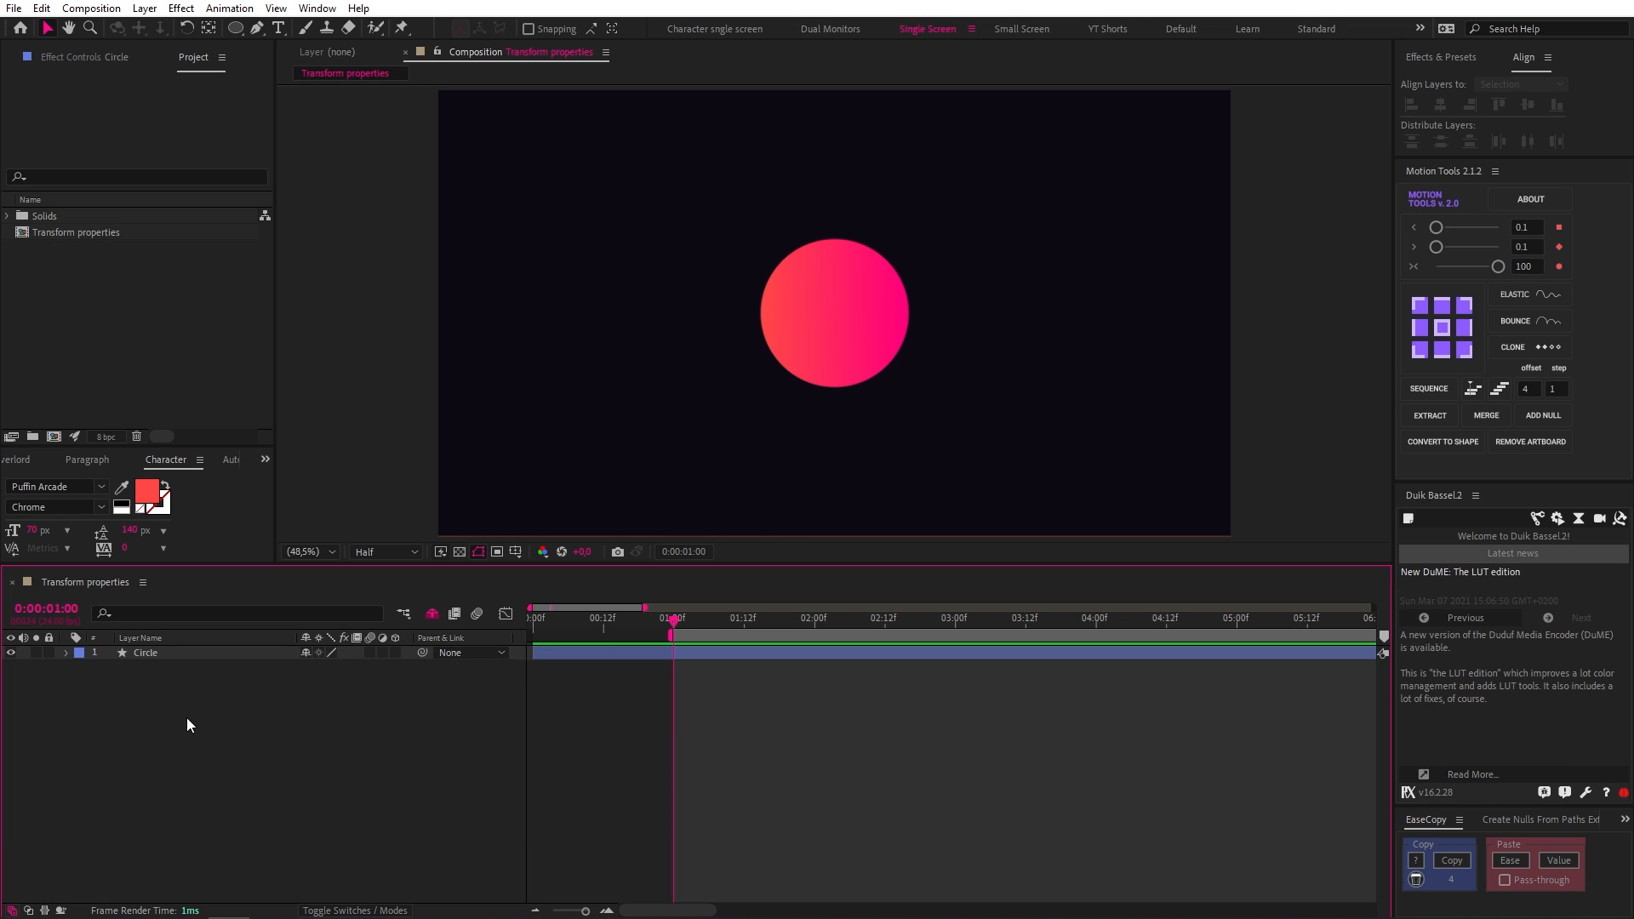
Keyframe Position at 1 s on the left, then drag the circle right at 2 s
left_click(65, 653)
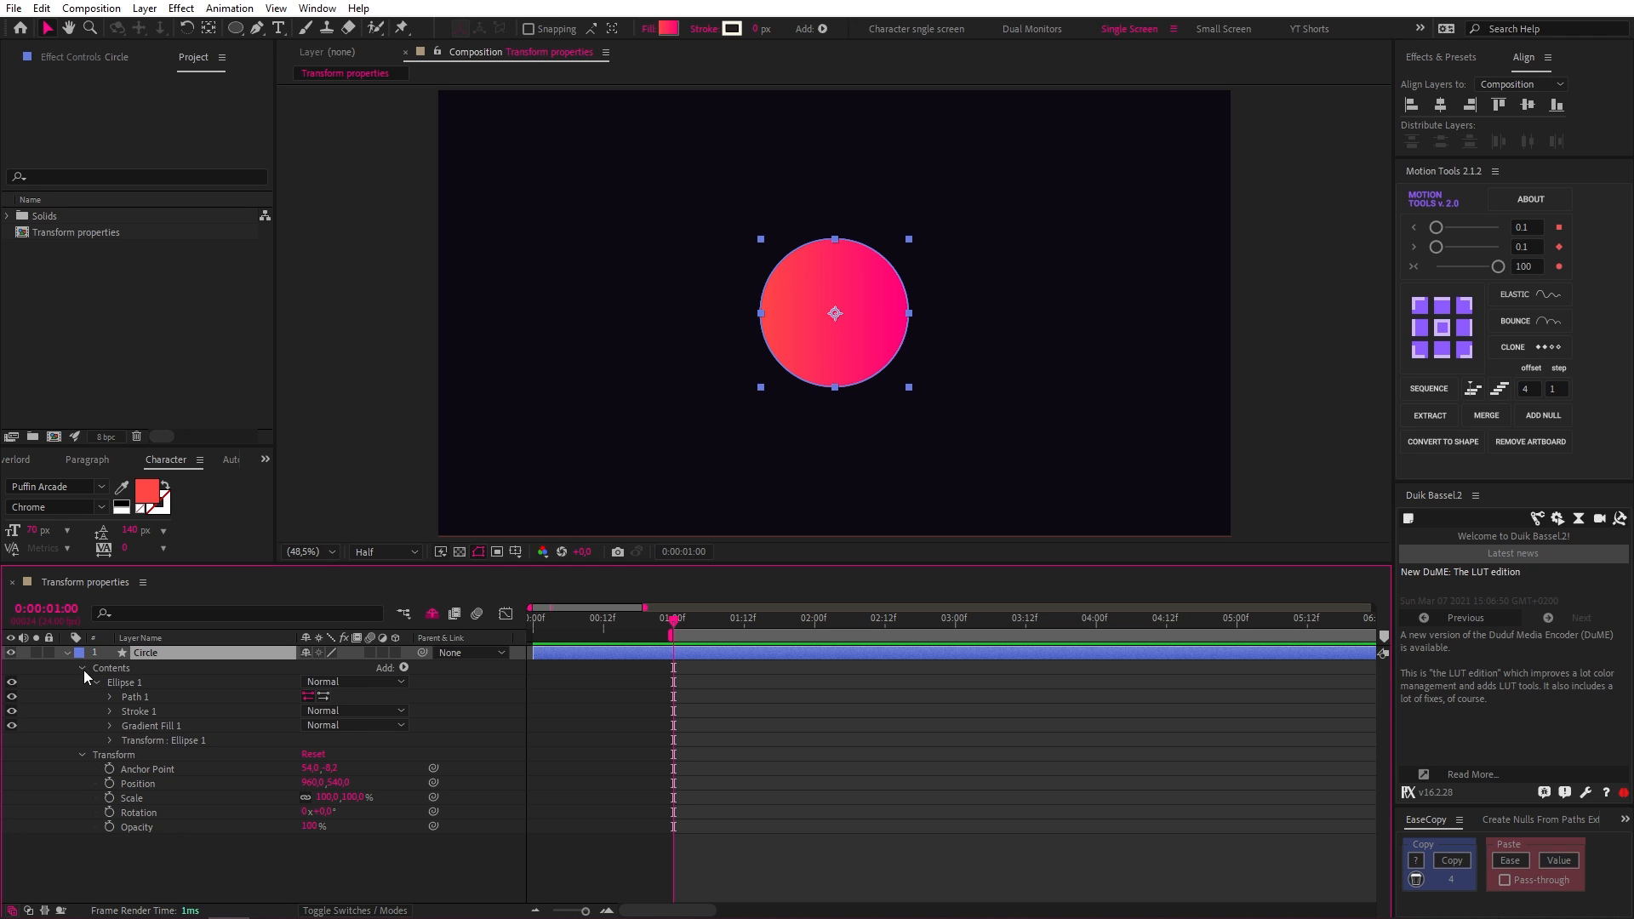
left_click(81, 667)
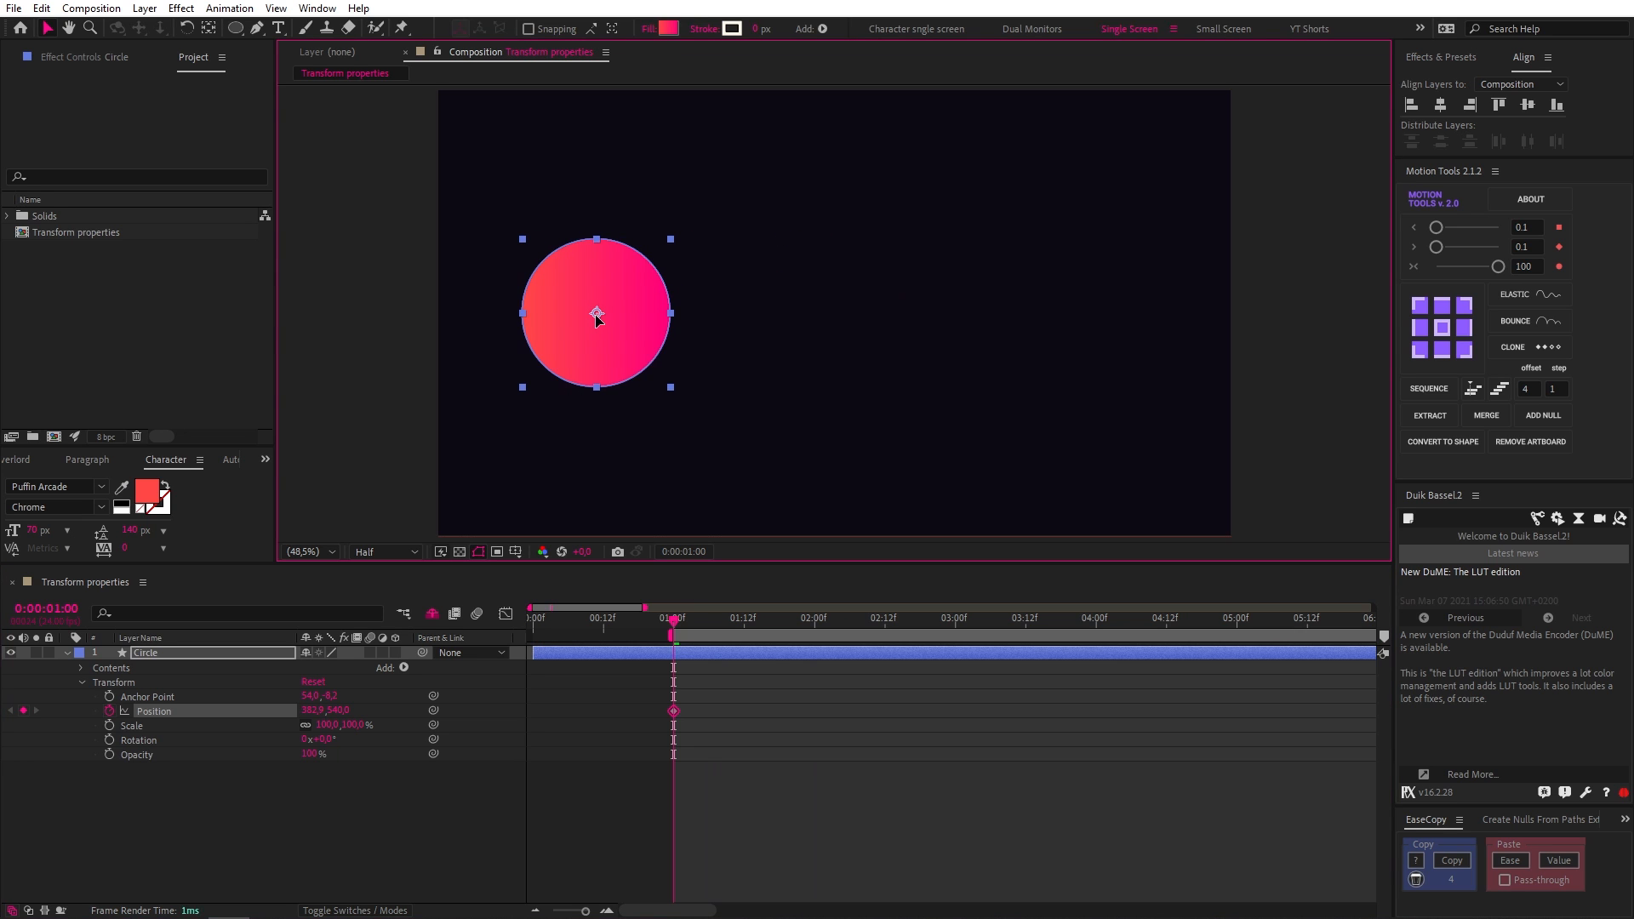
left_click(816, 618)
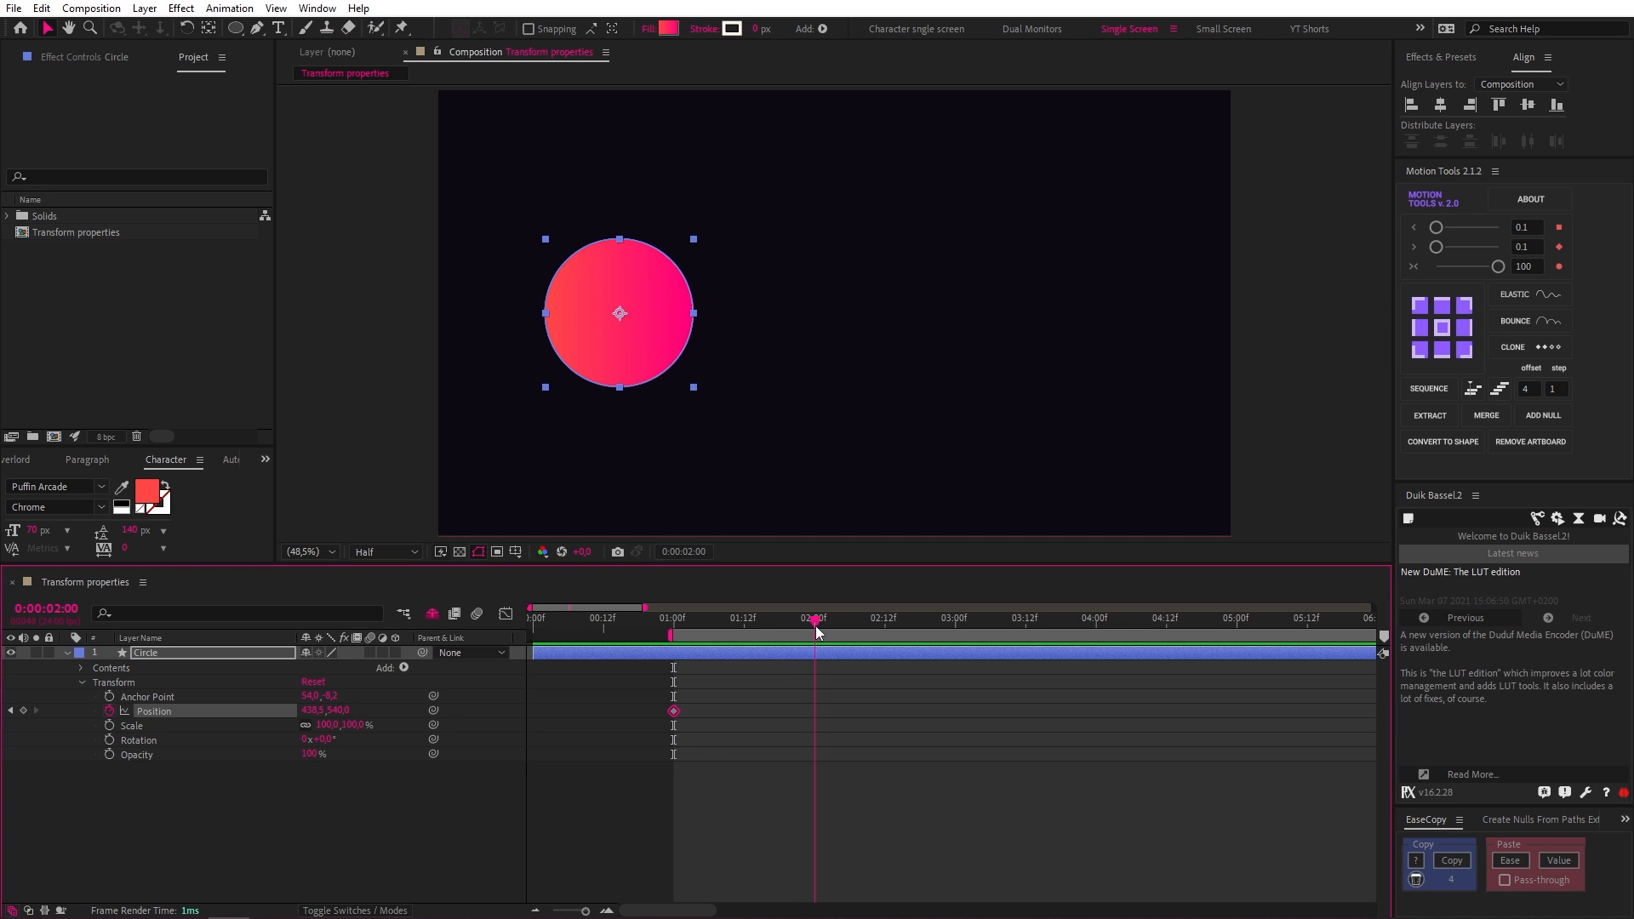
left_click_drag(619, 312, 948, 312)
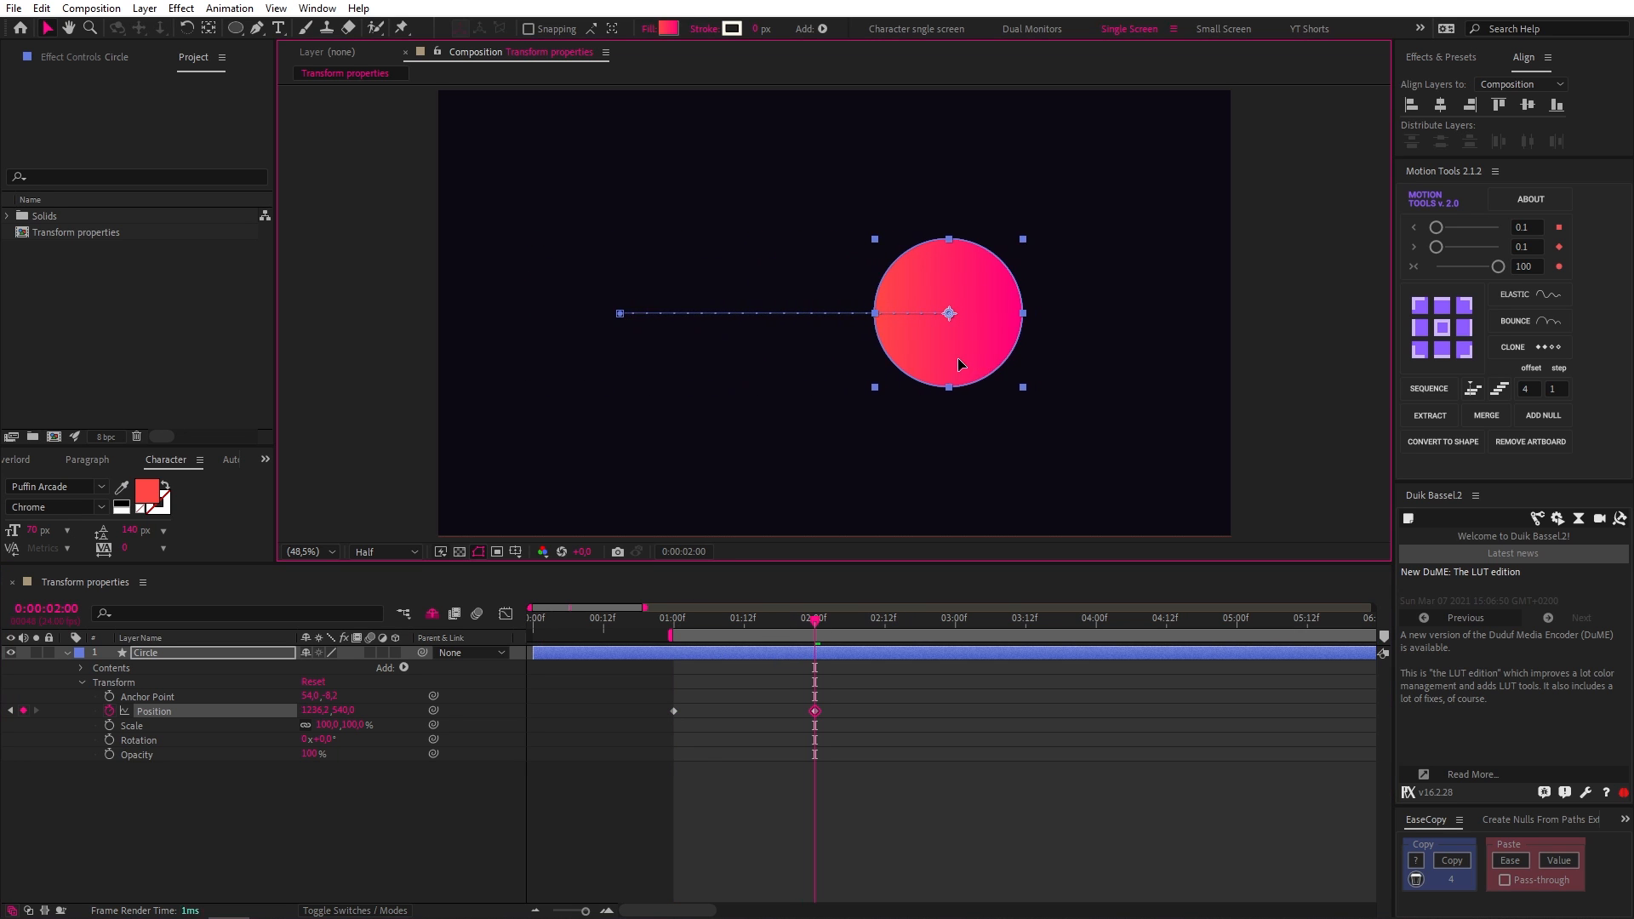
left_click_drag(948, 314, 994, 314)
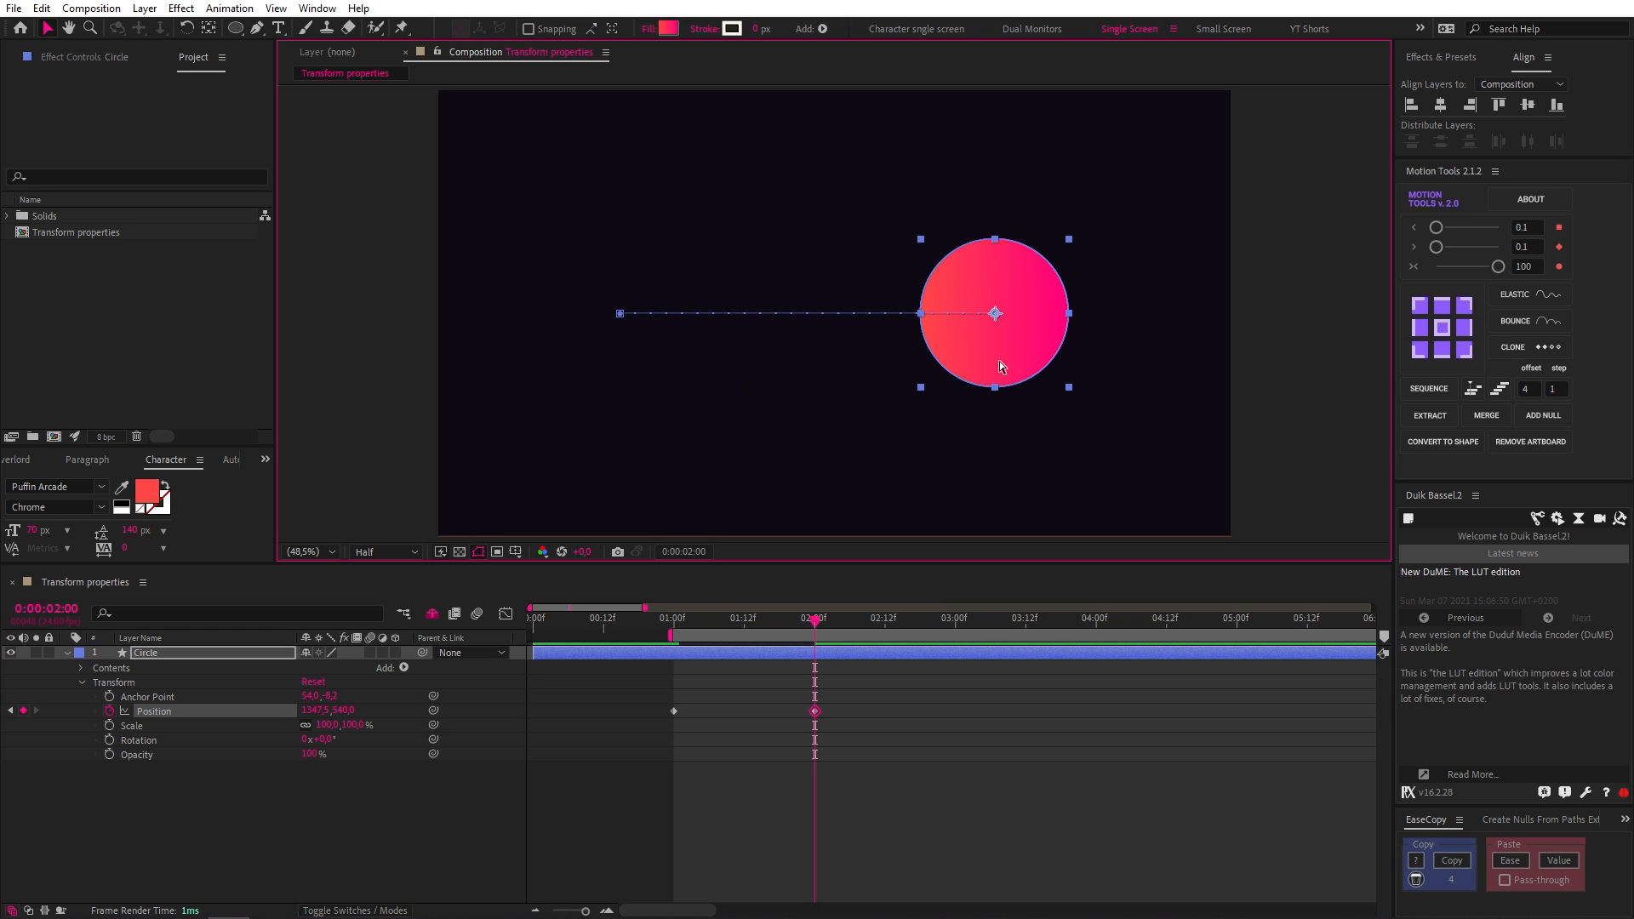
mouse_move(811, 546)
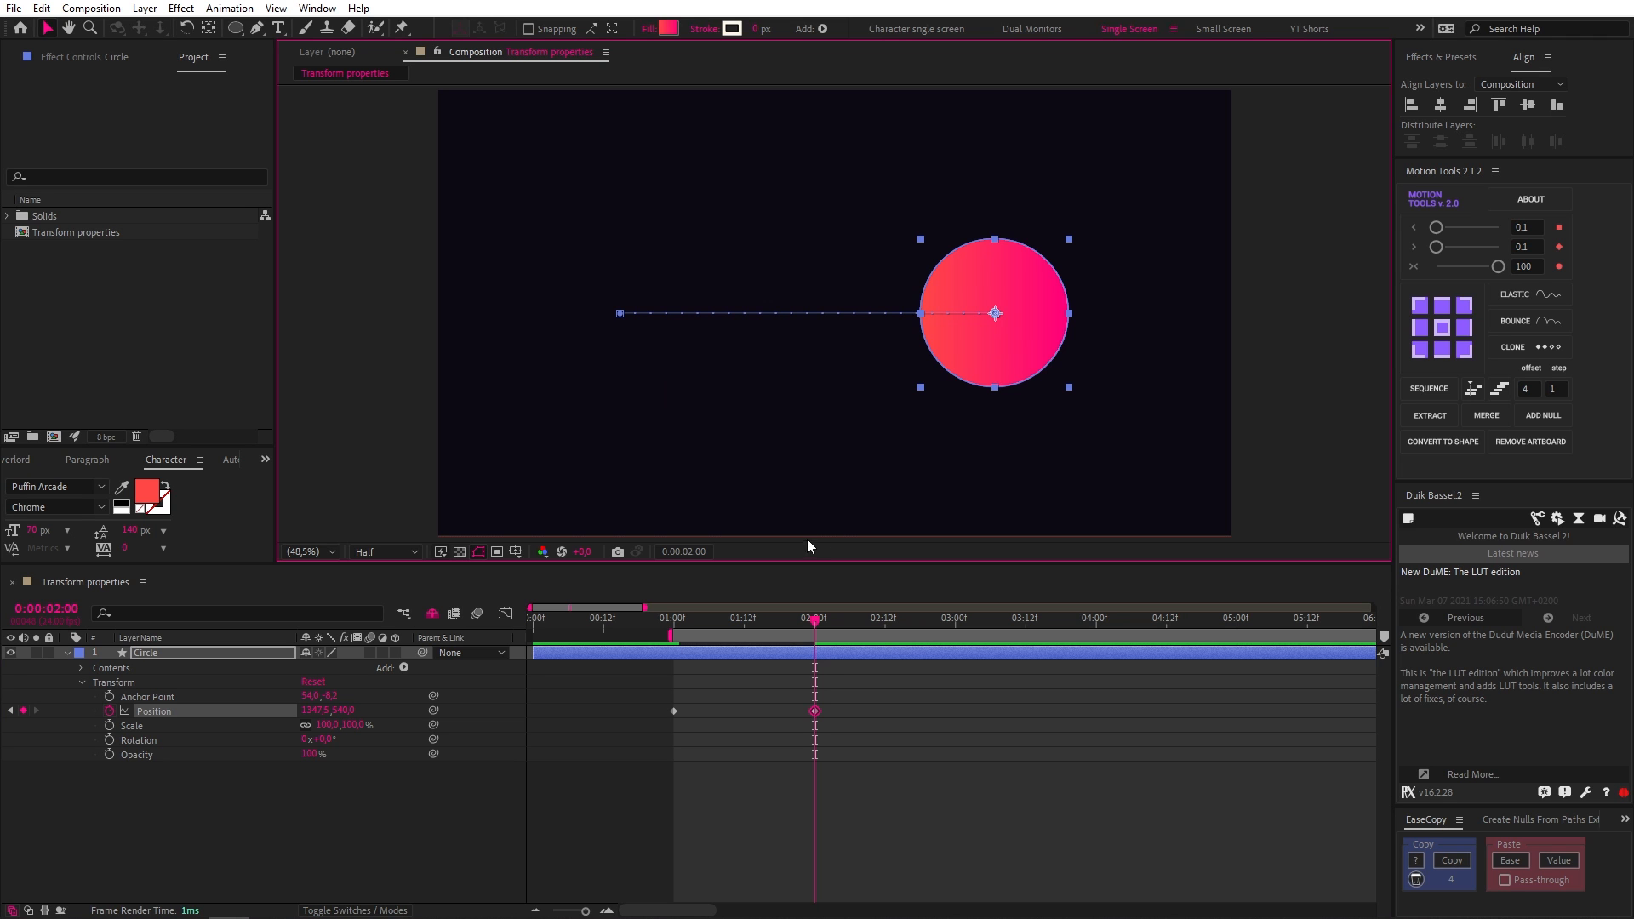
With the Pen tool selected, adjust the motion path and end the work area at 4 s
left_click(256, 28)
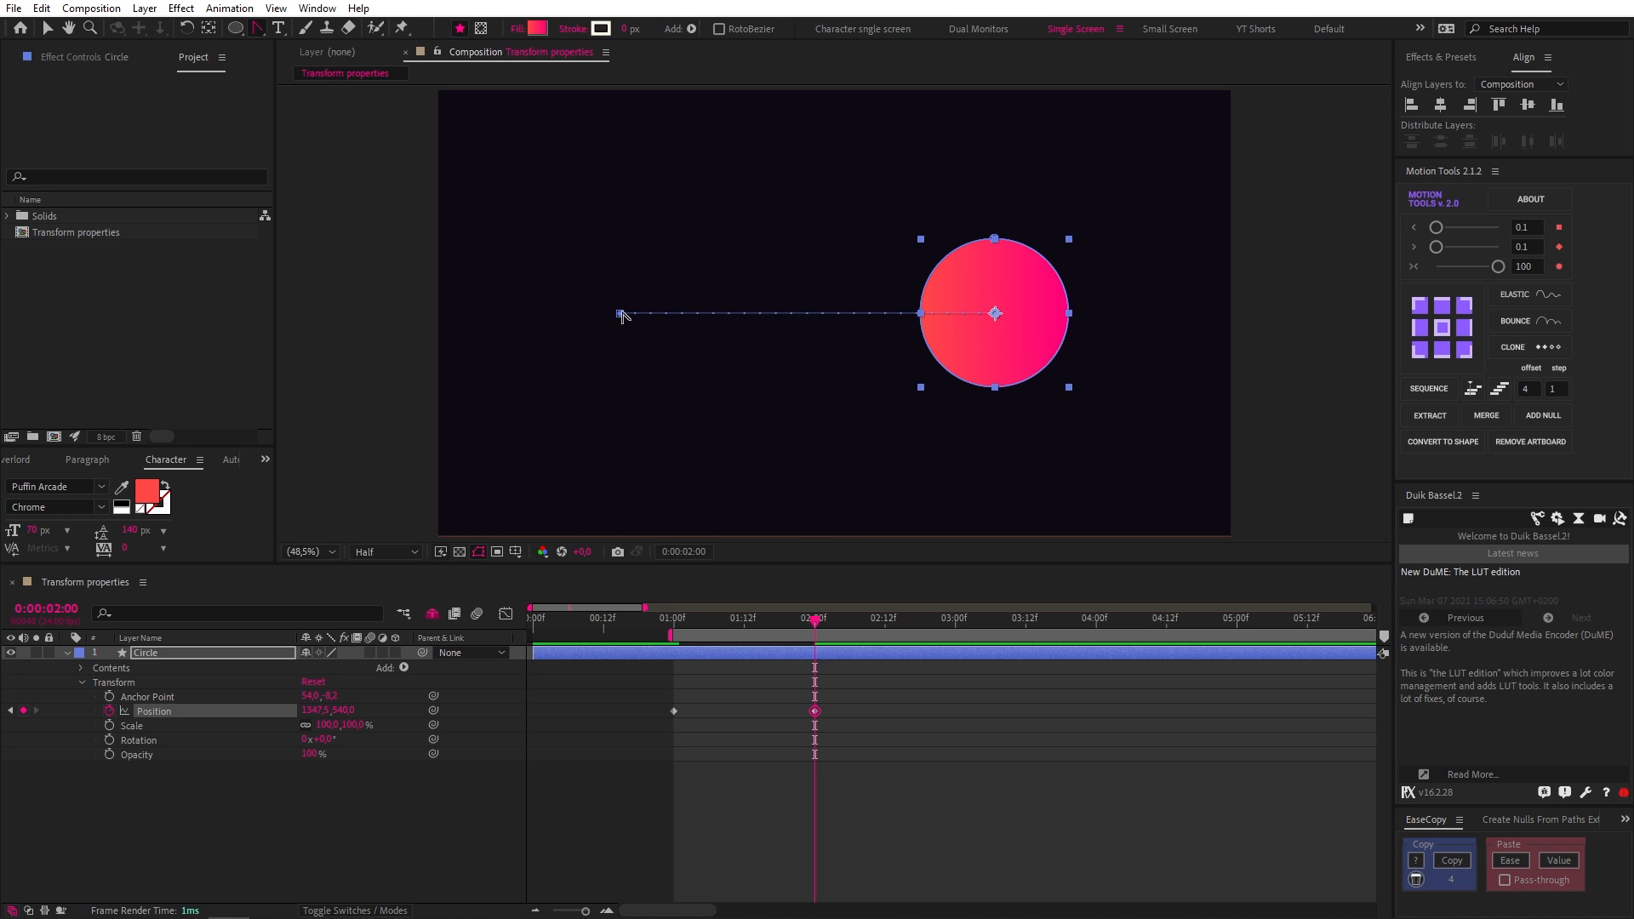
left_click_drag(620, 312, 813, 209)
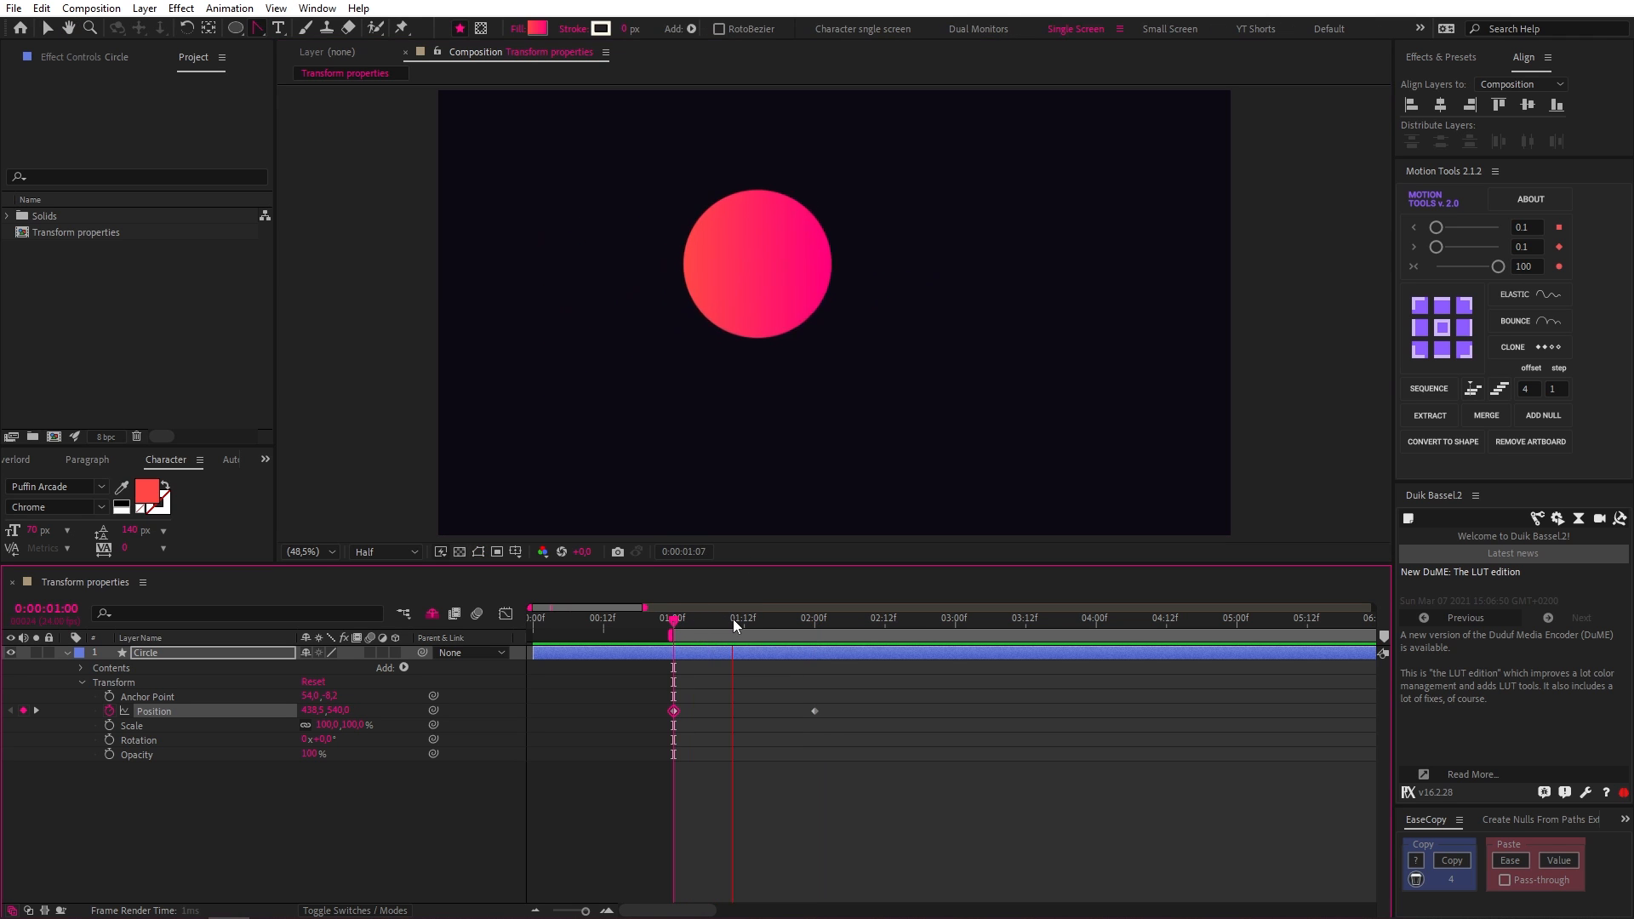
left_click(1081, 617)
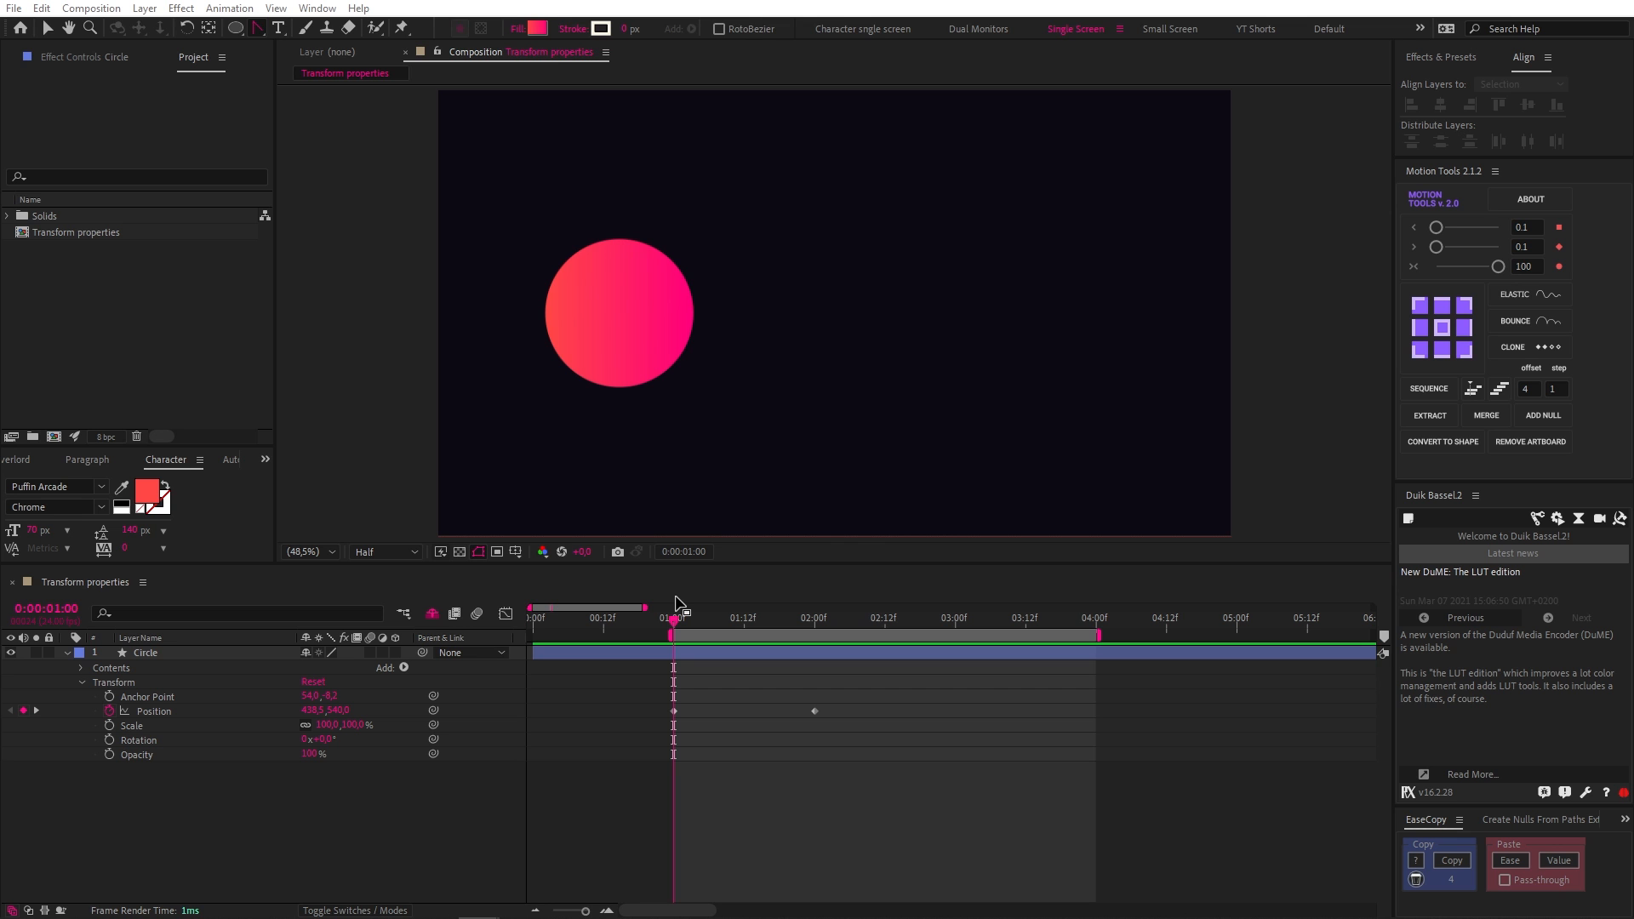
Try curved Position keyframes around 2 s and 3:12, then clear them
left_click(146, 653)
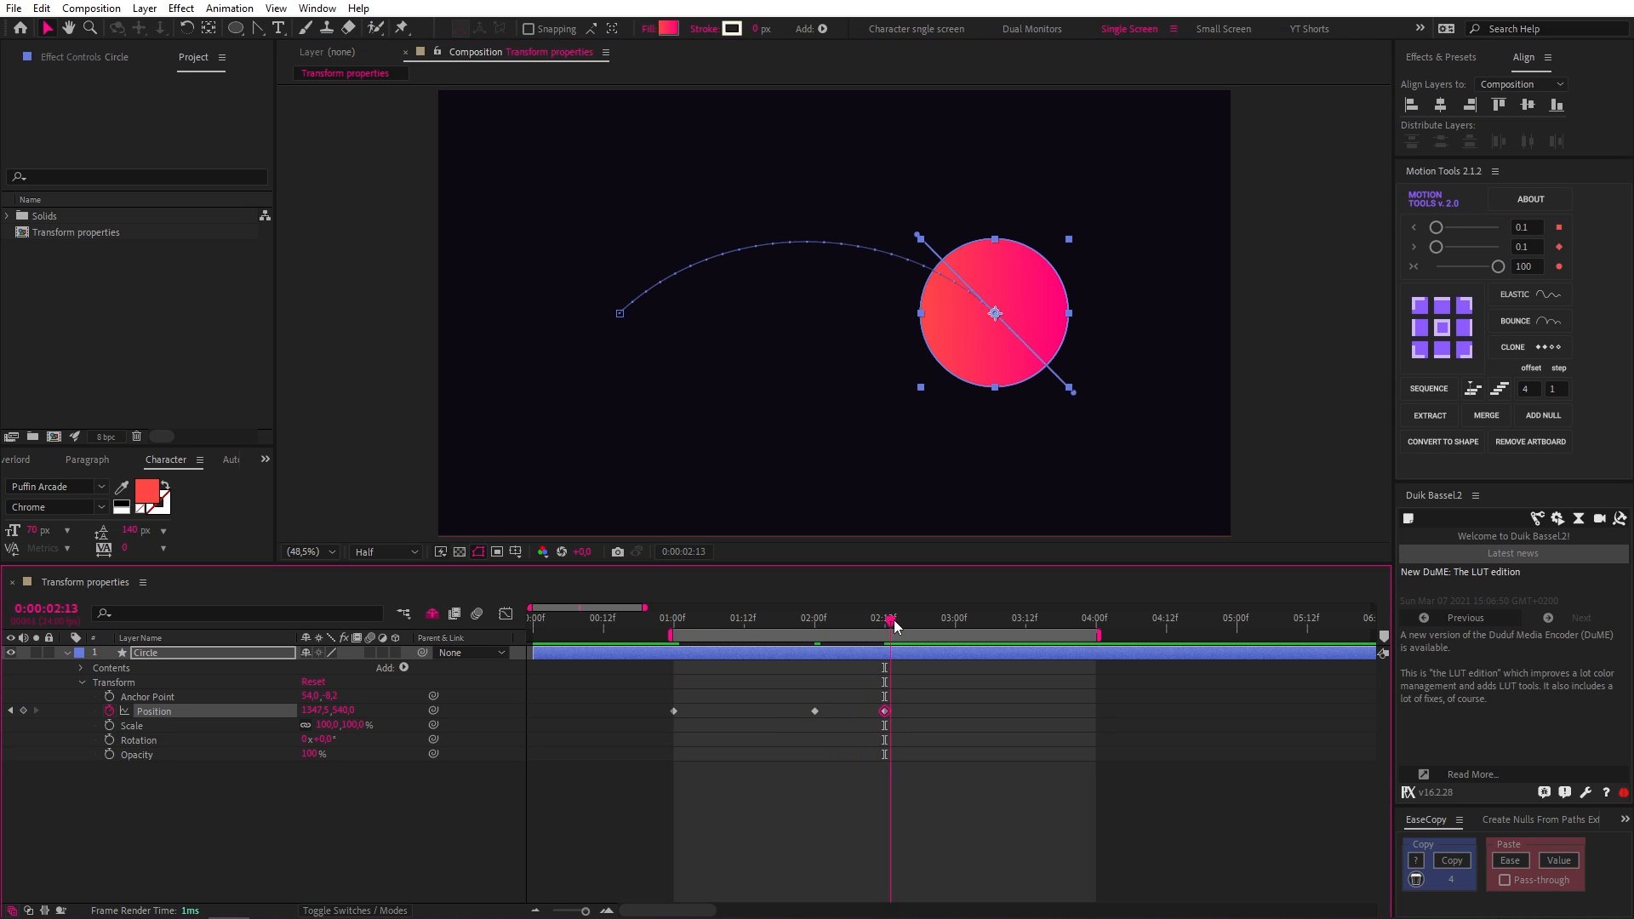
left_click(1027, 617)
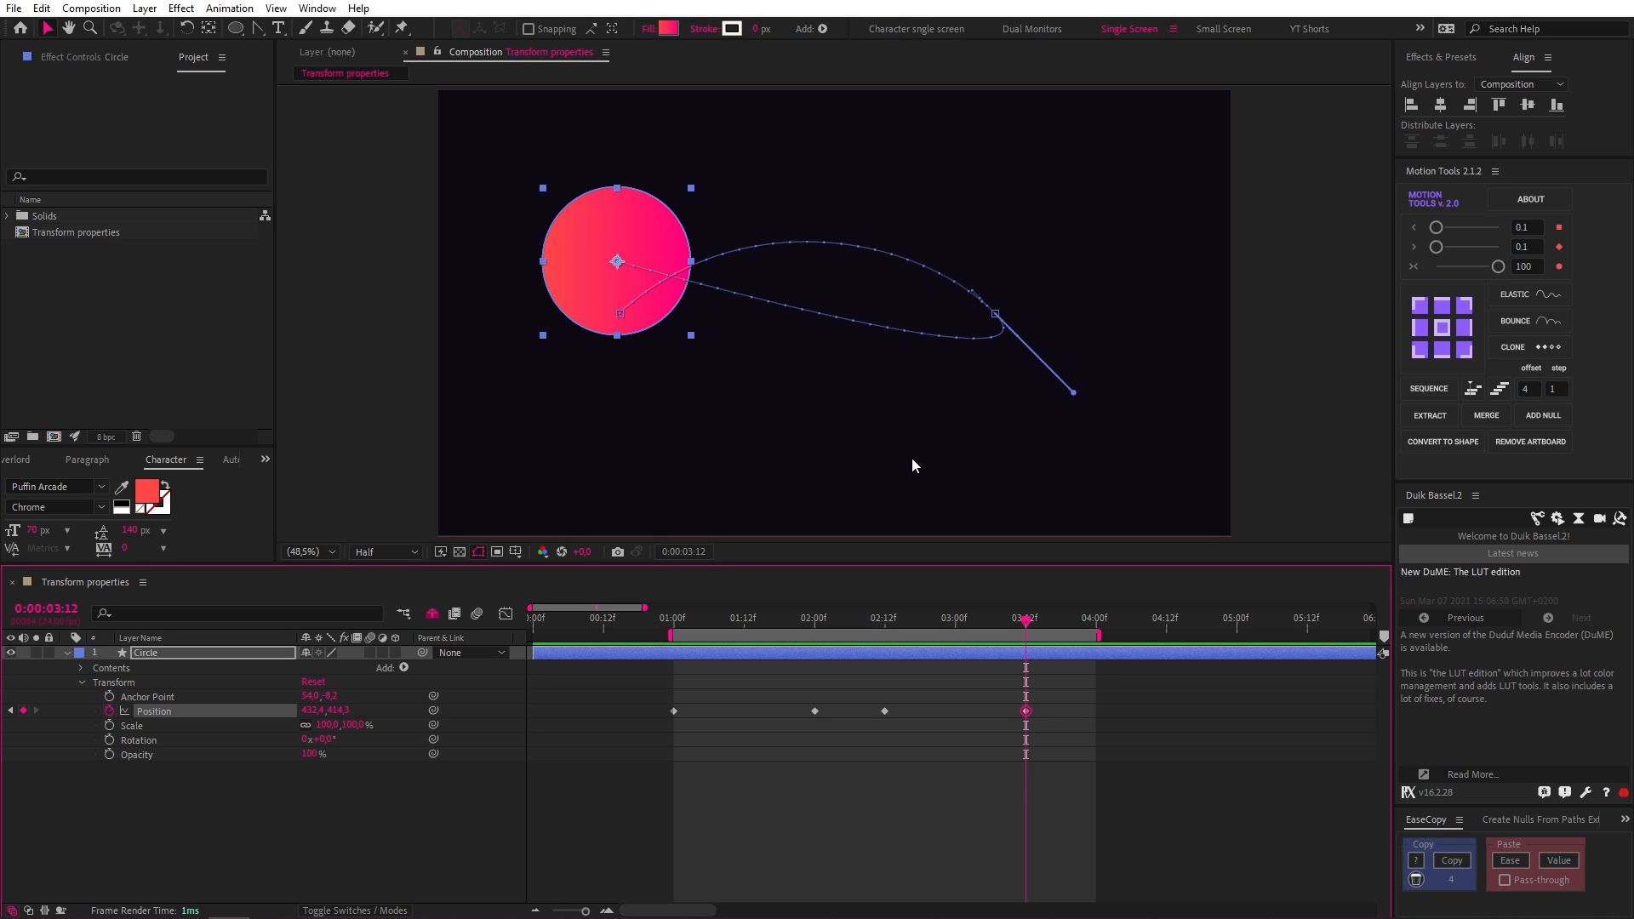
mouse_move(879, 436)
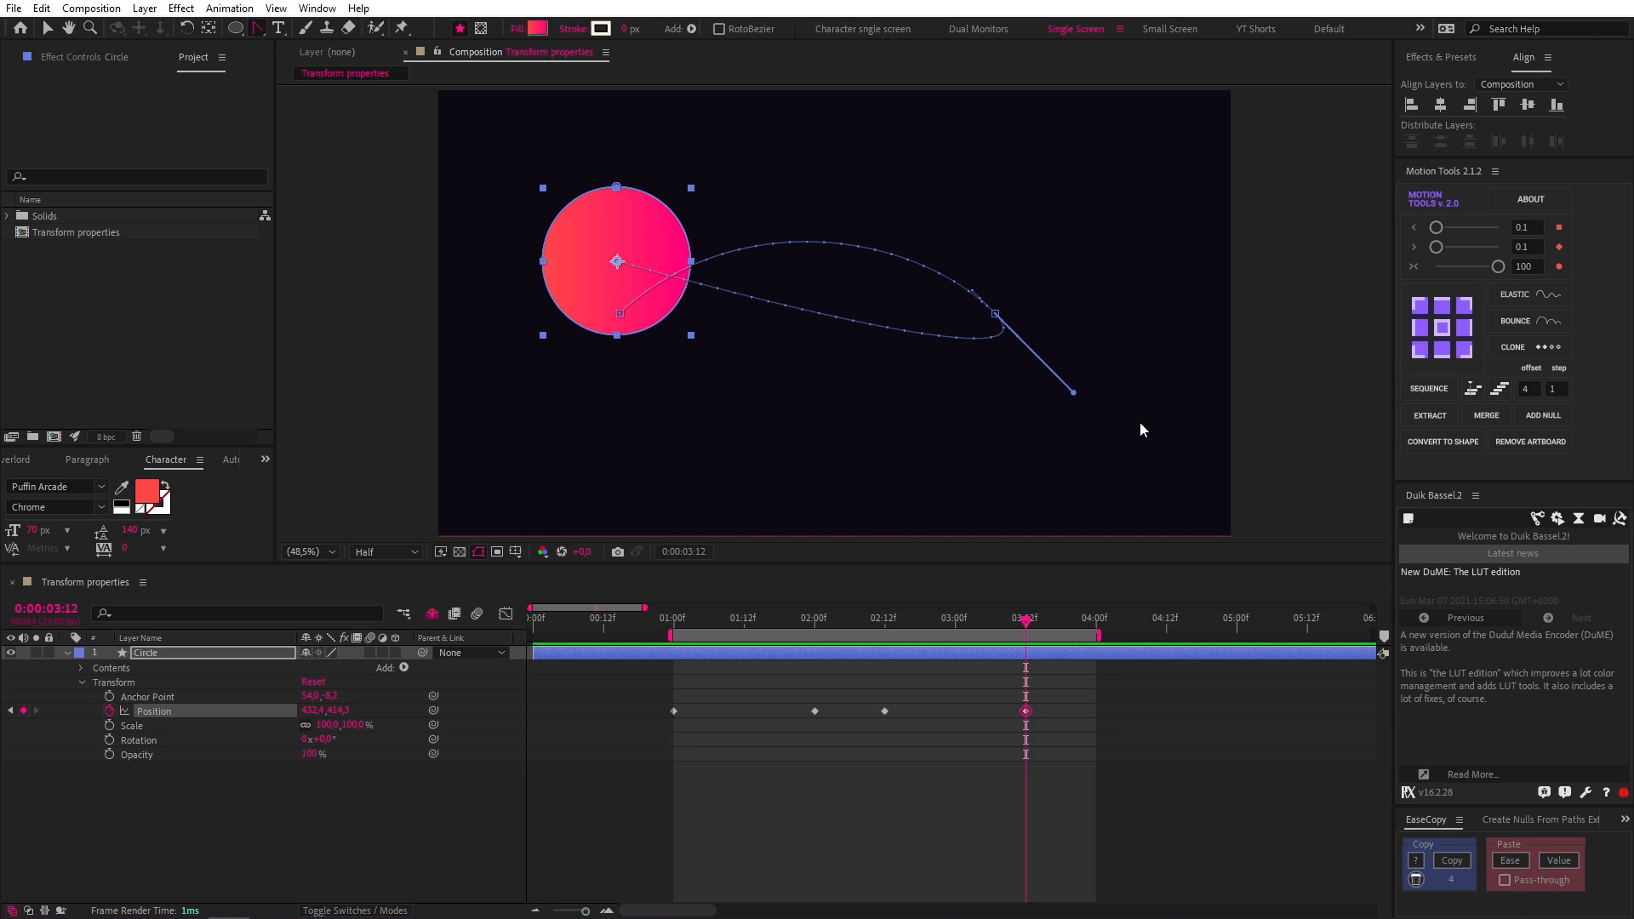
left_click_drag(1073, 394, 928, 404)
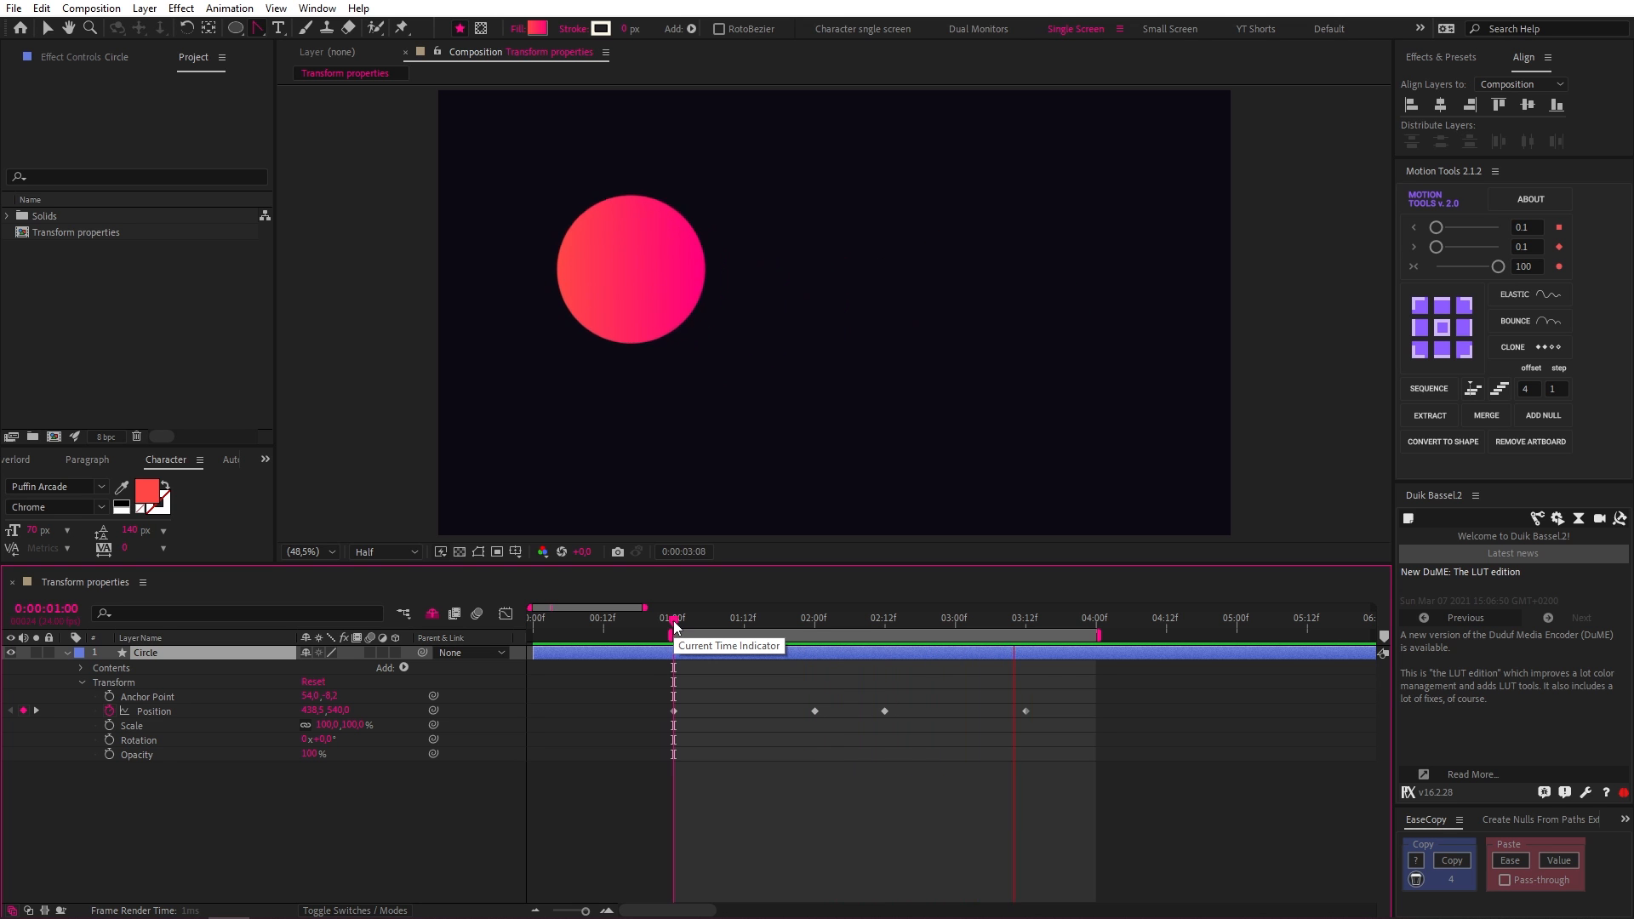
left_click_drag(675, 617, 882, 618)
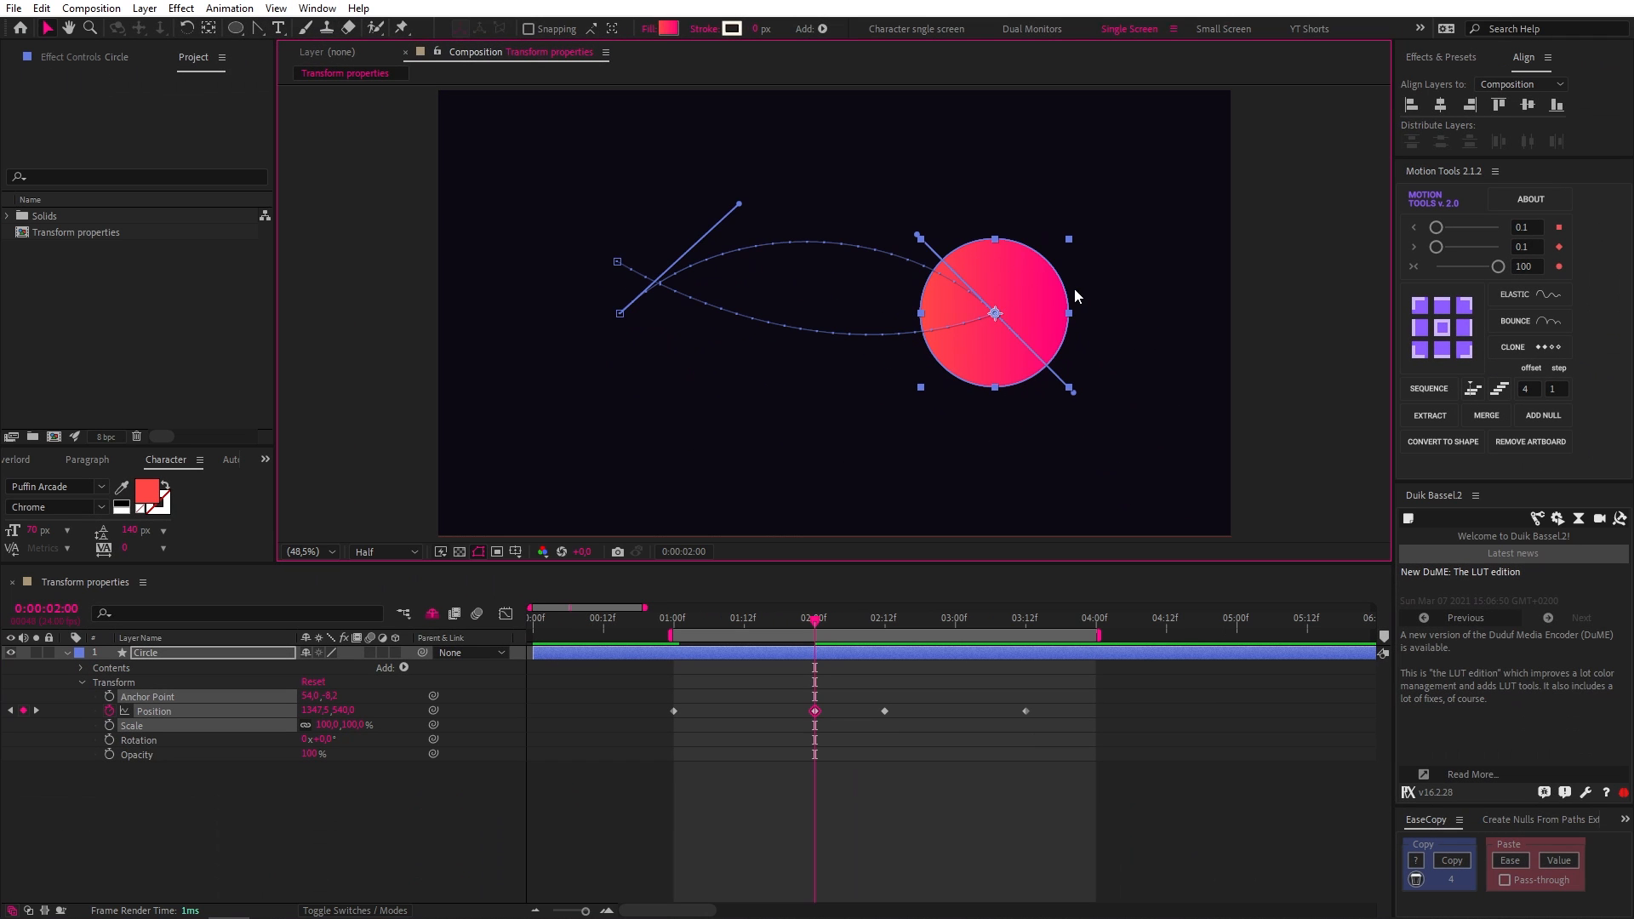
mouse_move(892, 711)
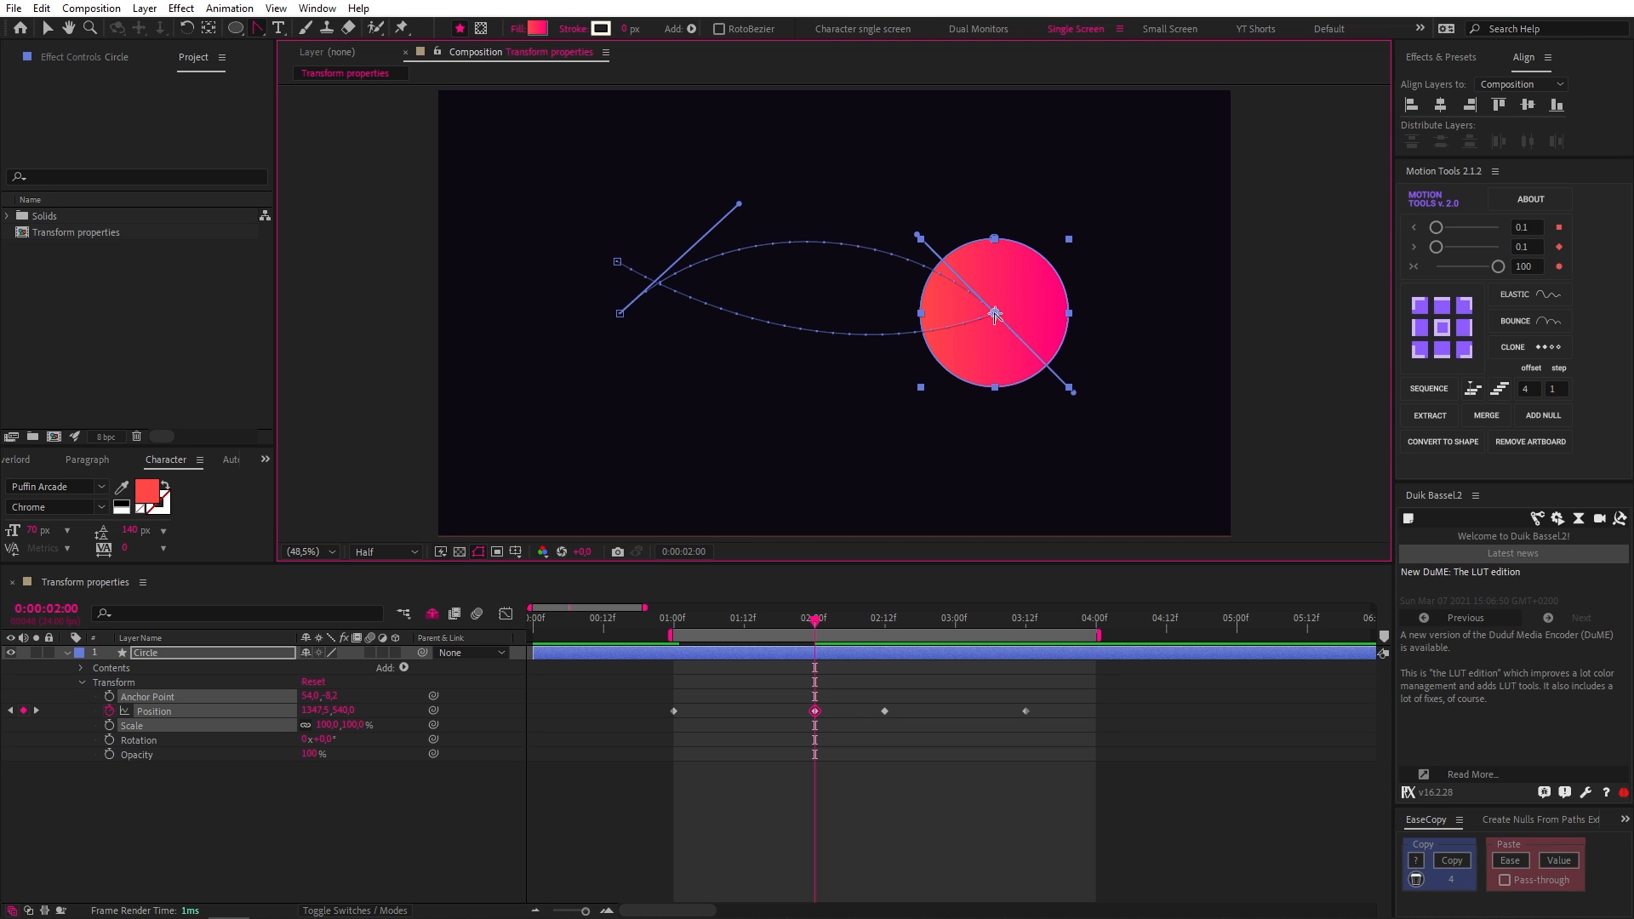
right_click(816, 711)
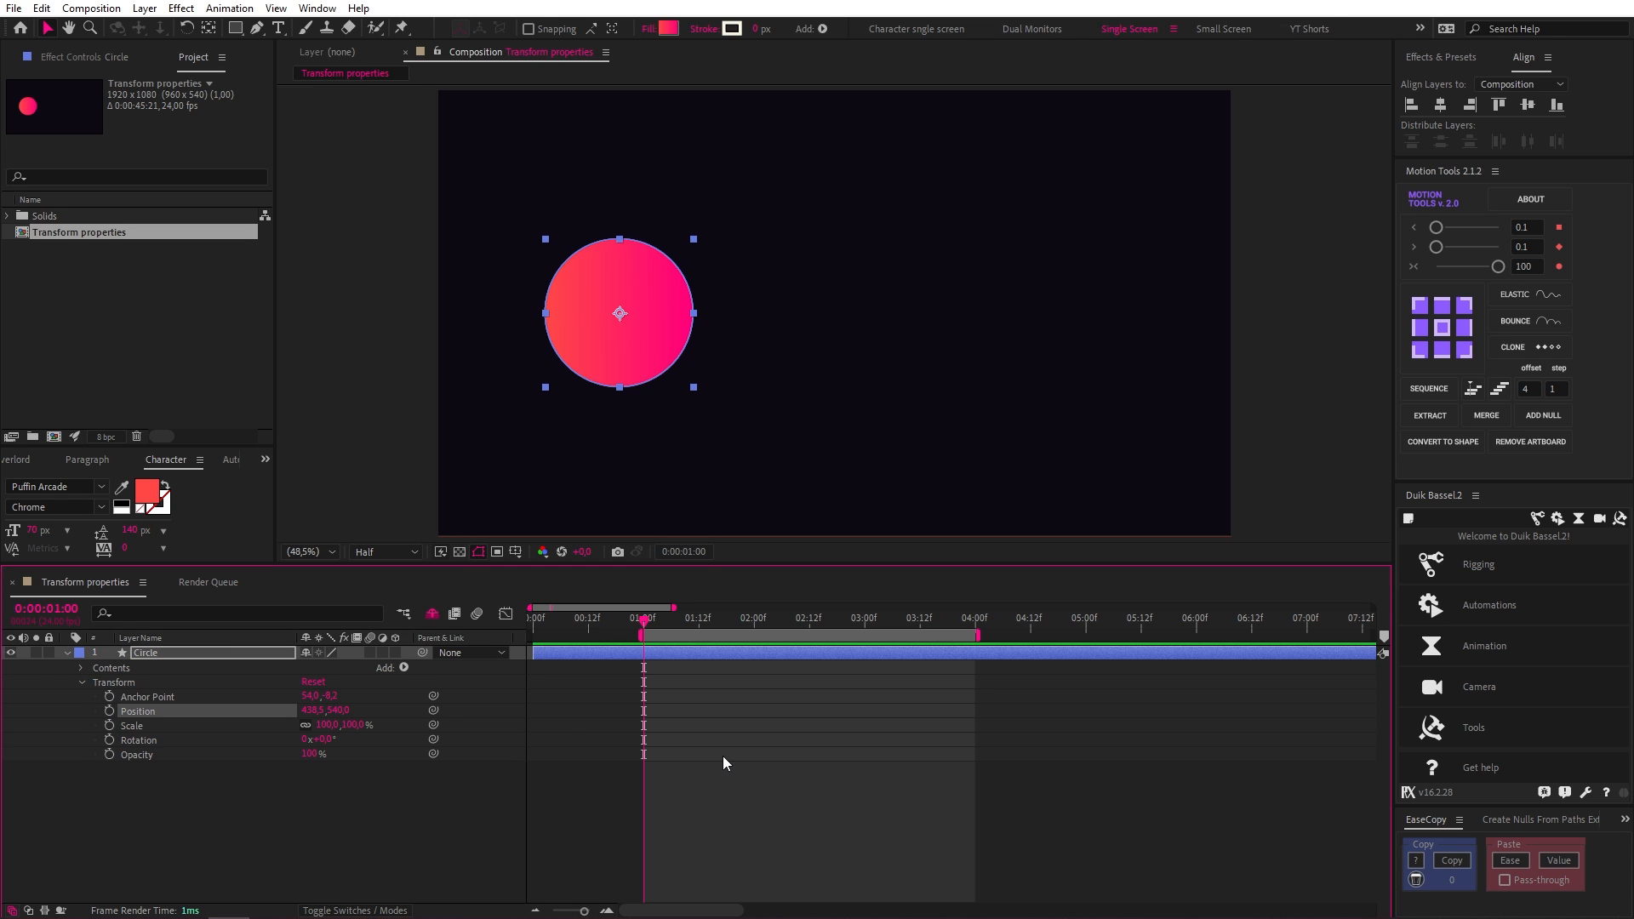
right_click(136, 711)
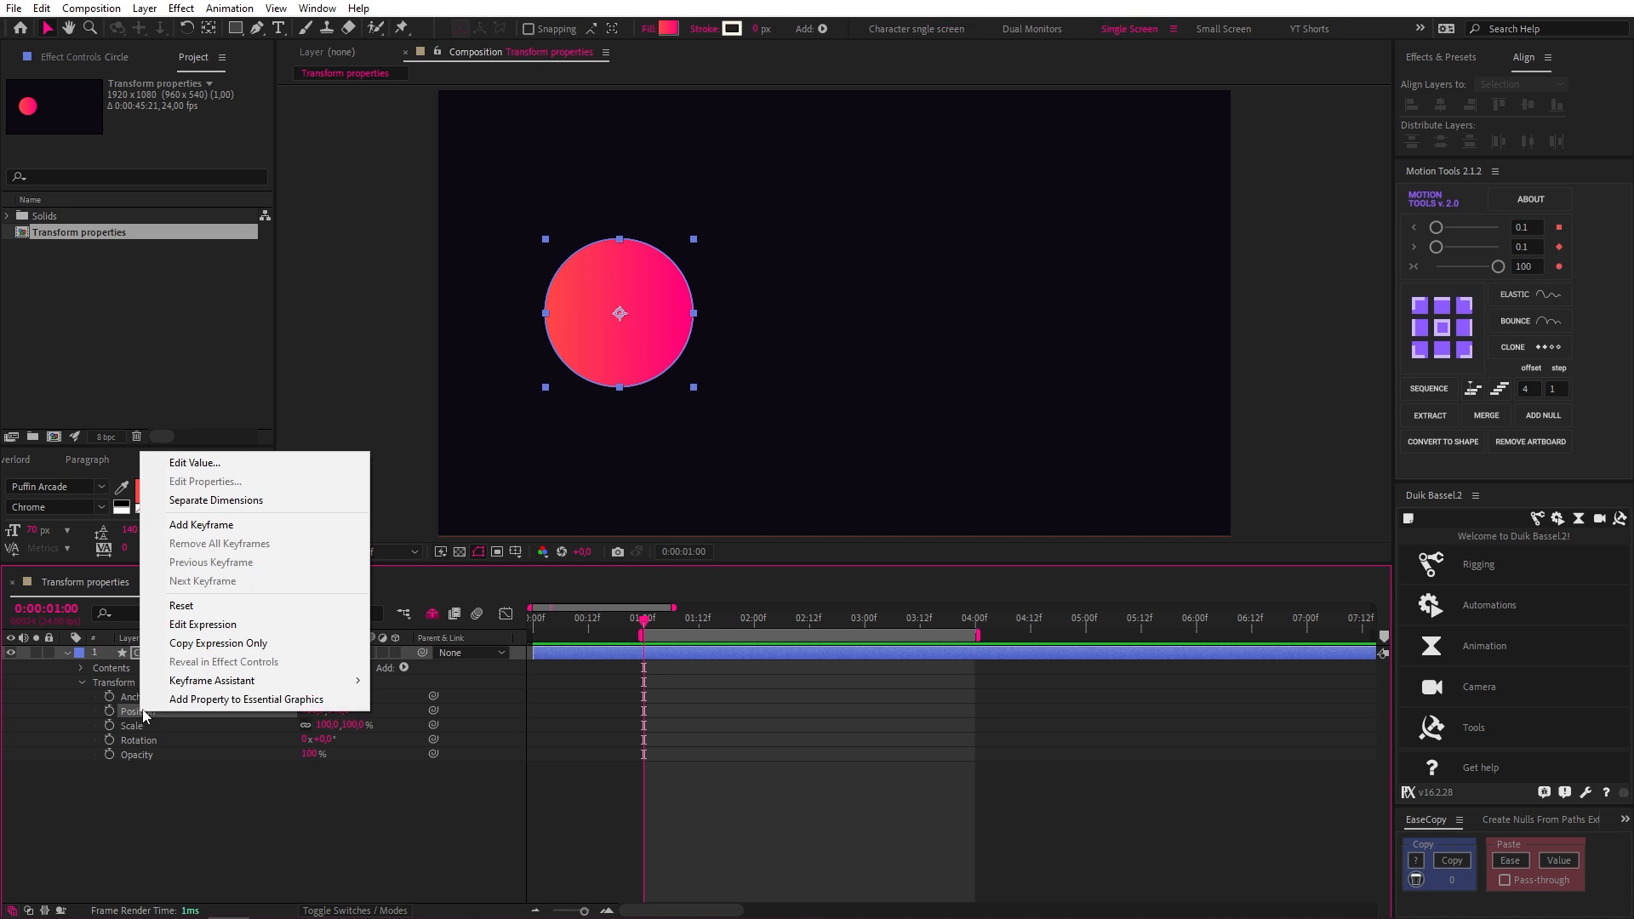
left_click(215, 501)
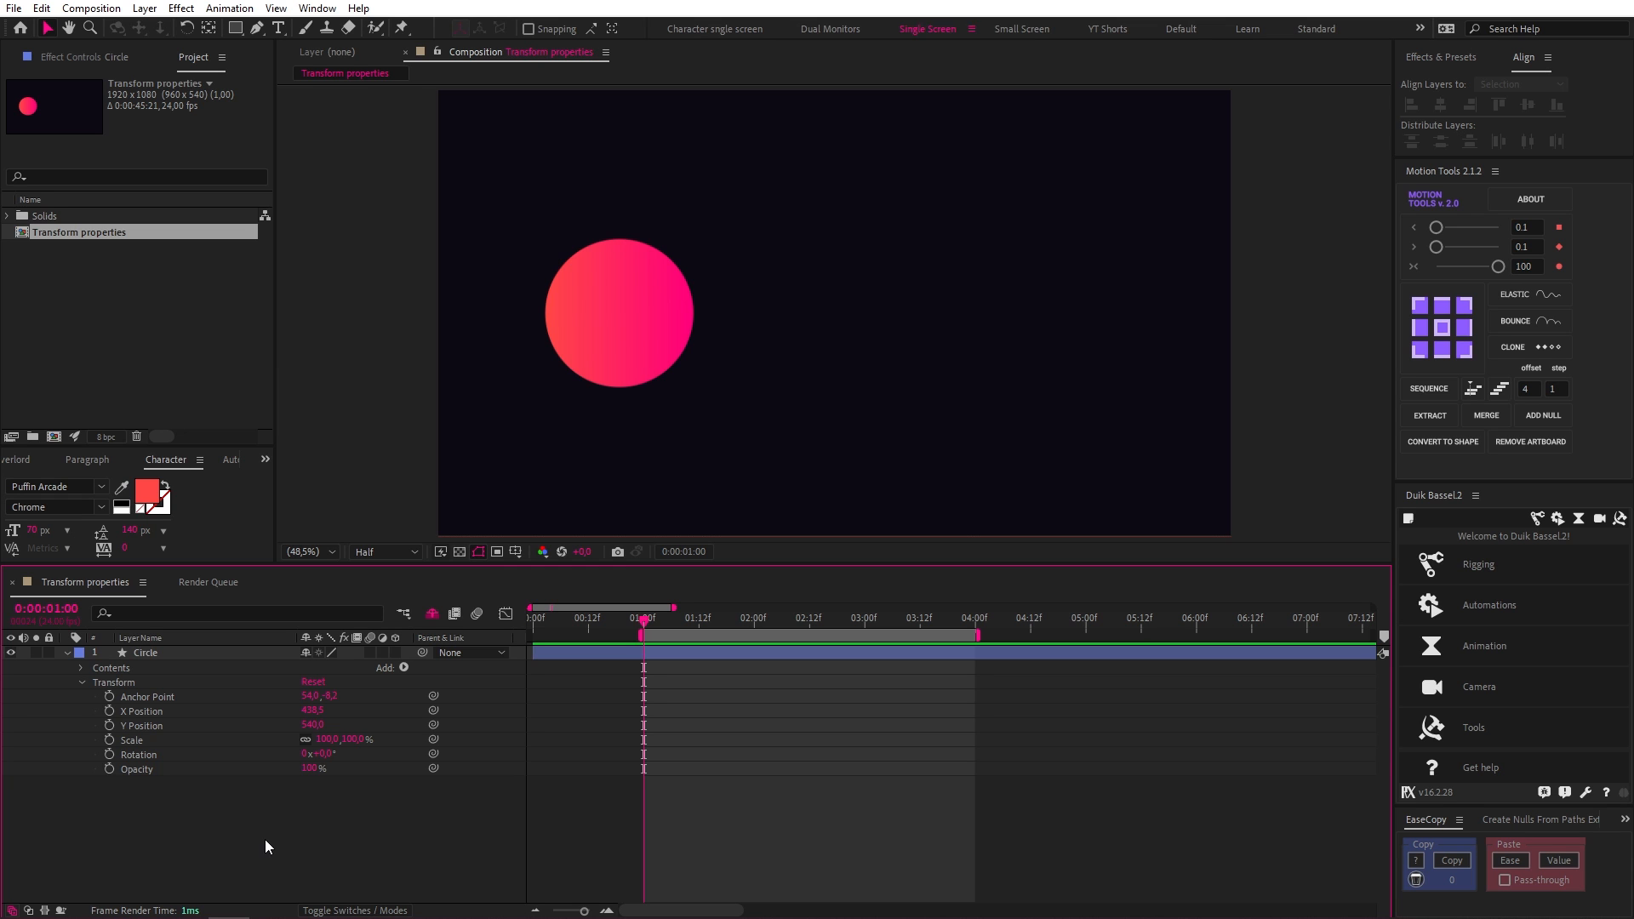
right_click(138, 710)
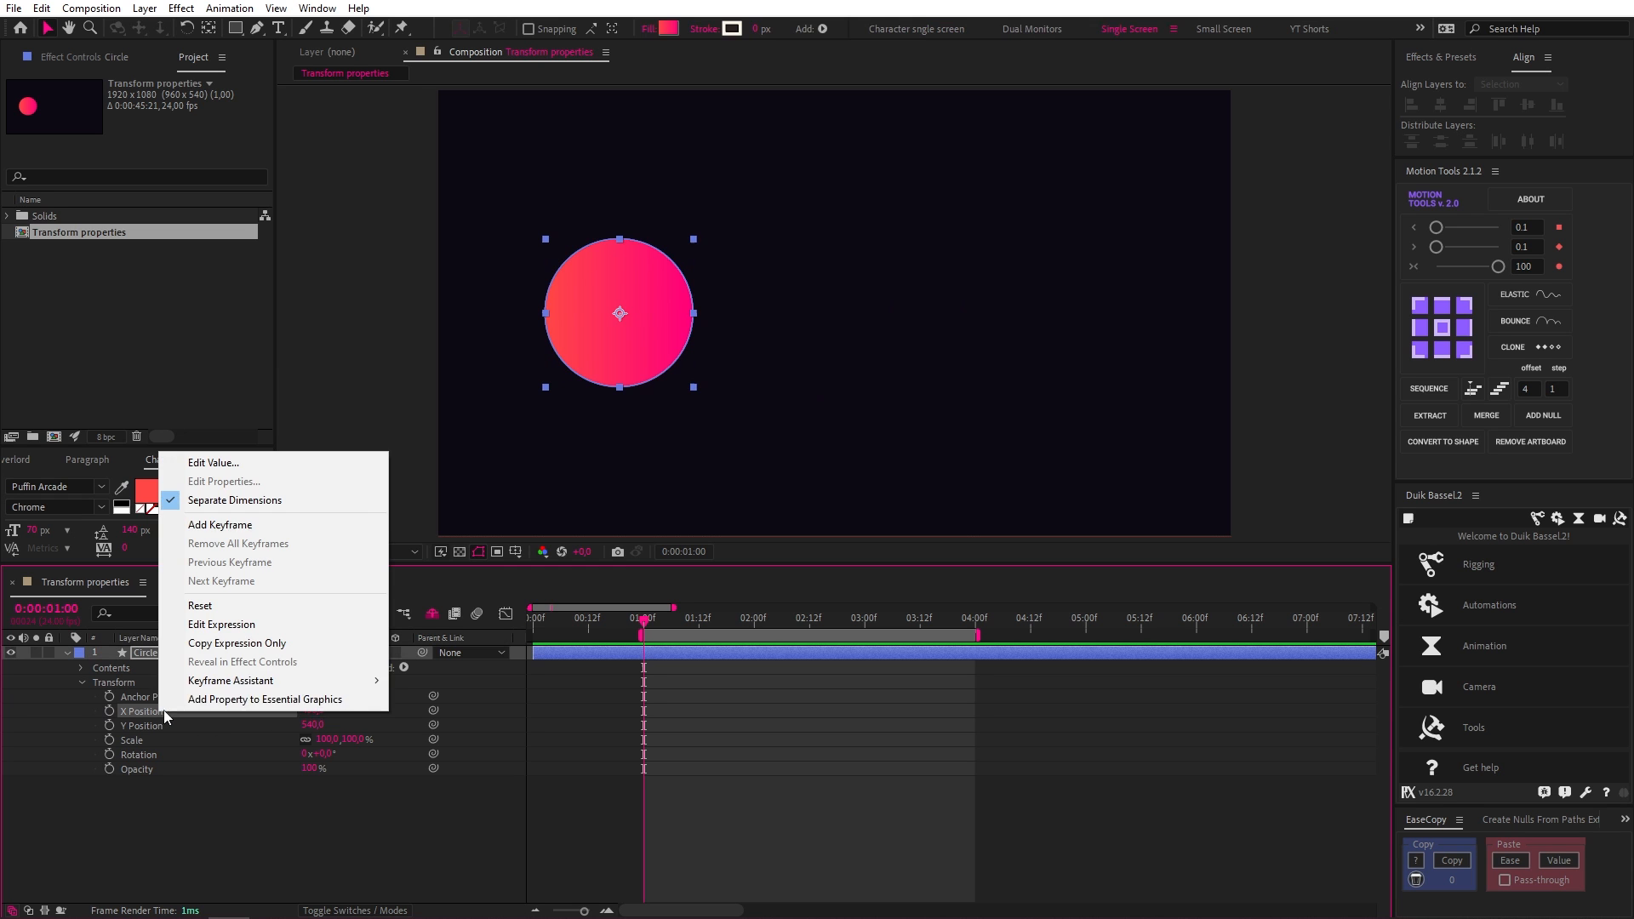
left_click(237, 501)
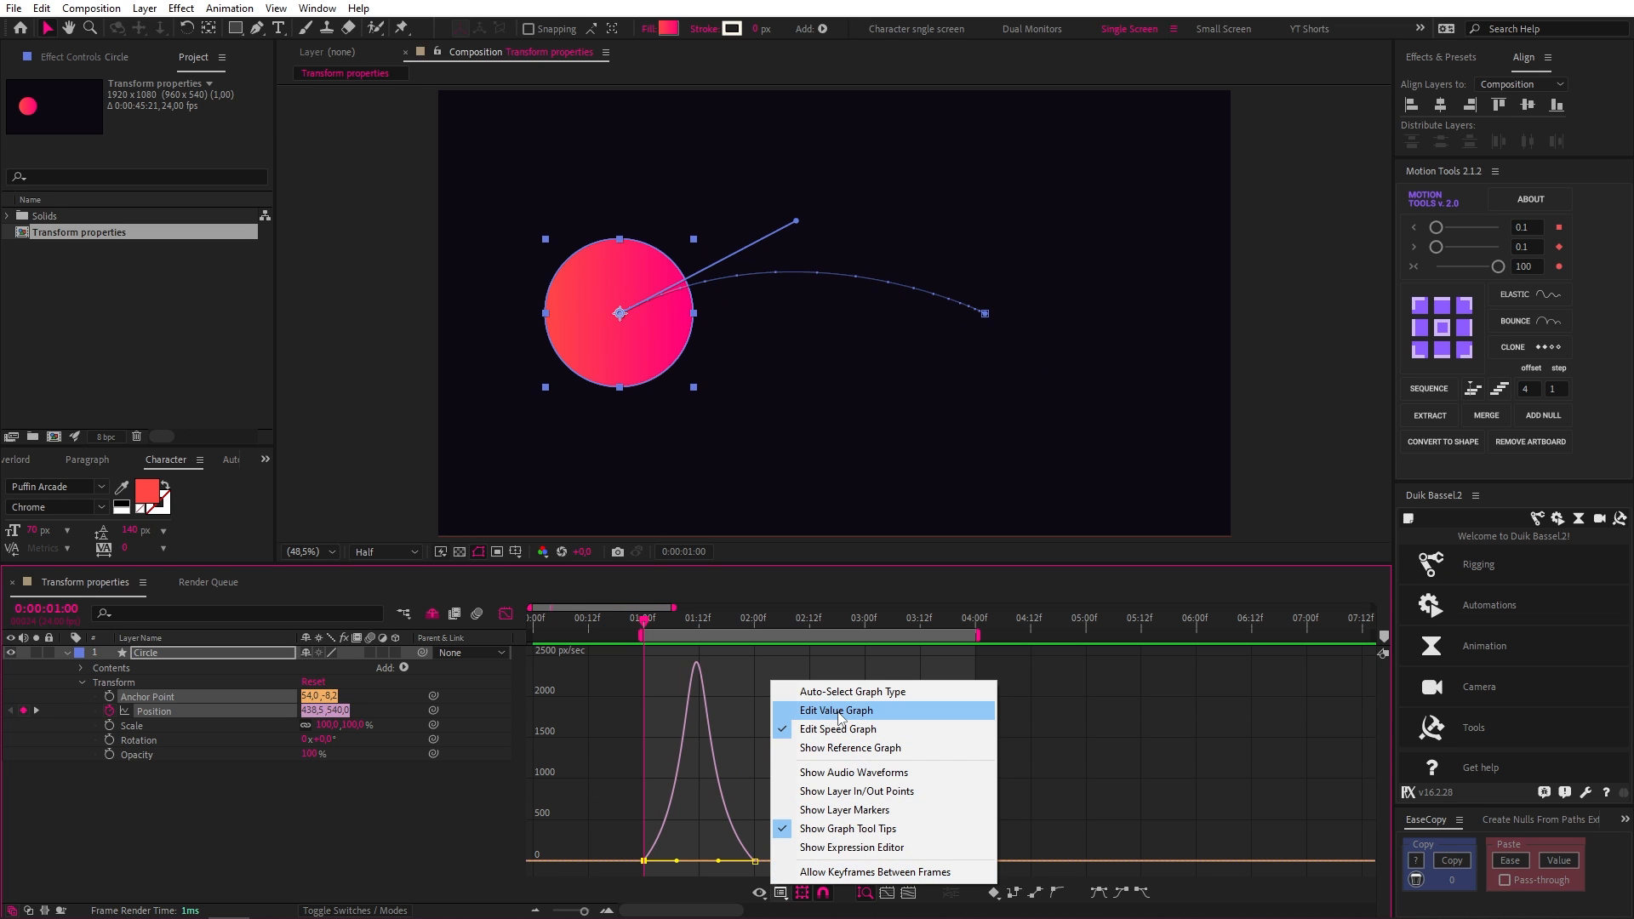
Switch the Graph Editor to show the position value graph instead of speed
left_click(835, 710)
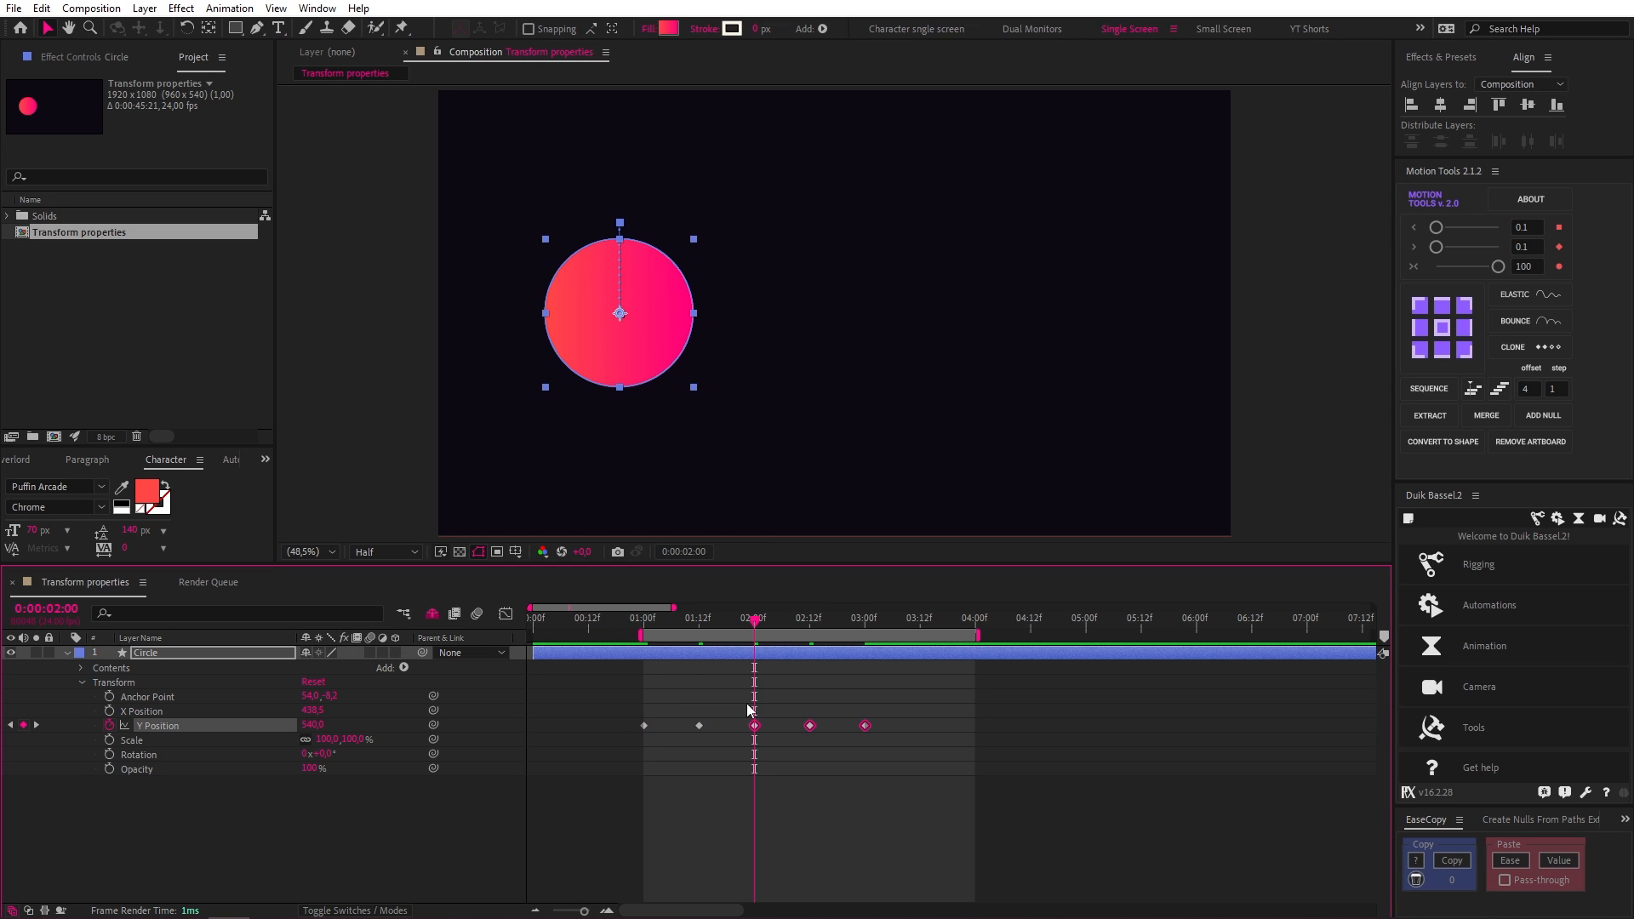
Scrub the time ruler to preview the zigzag, then deselect the keyframes
left_click(865, 618)
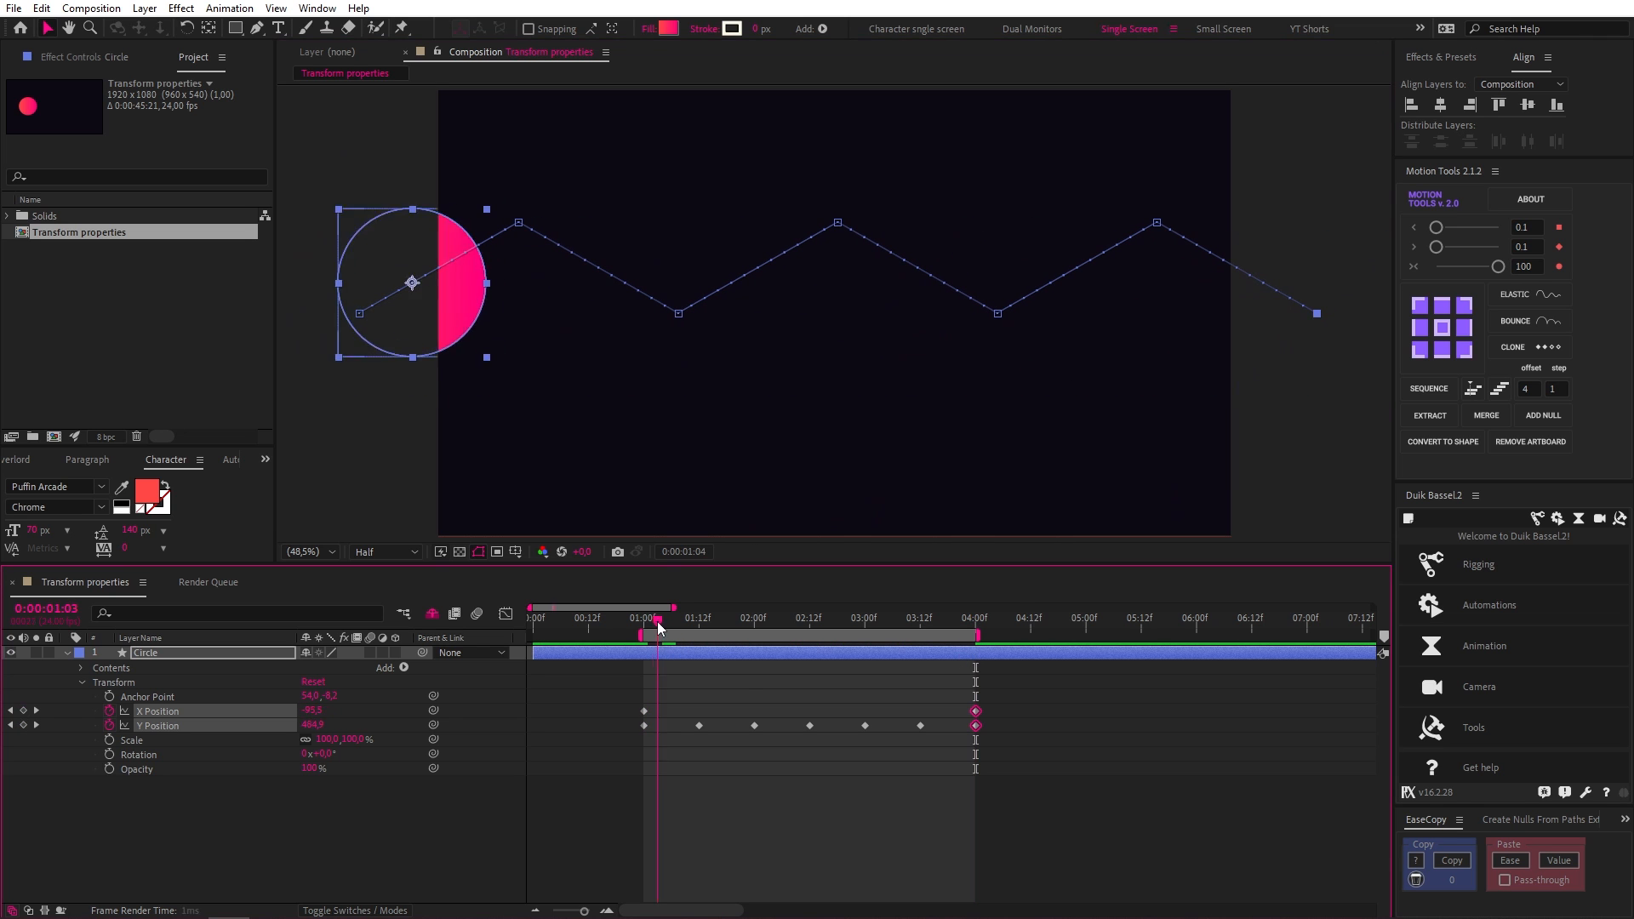
left_click_drag(656, 627, 646, 628)
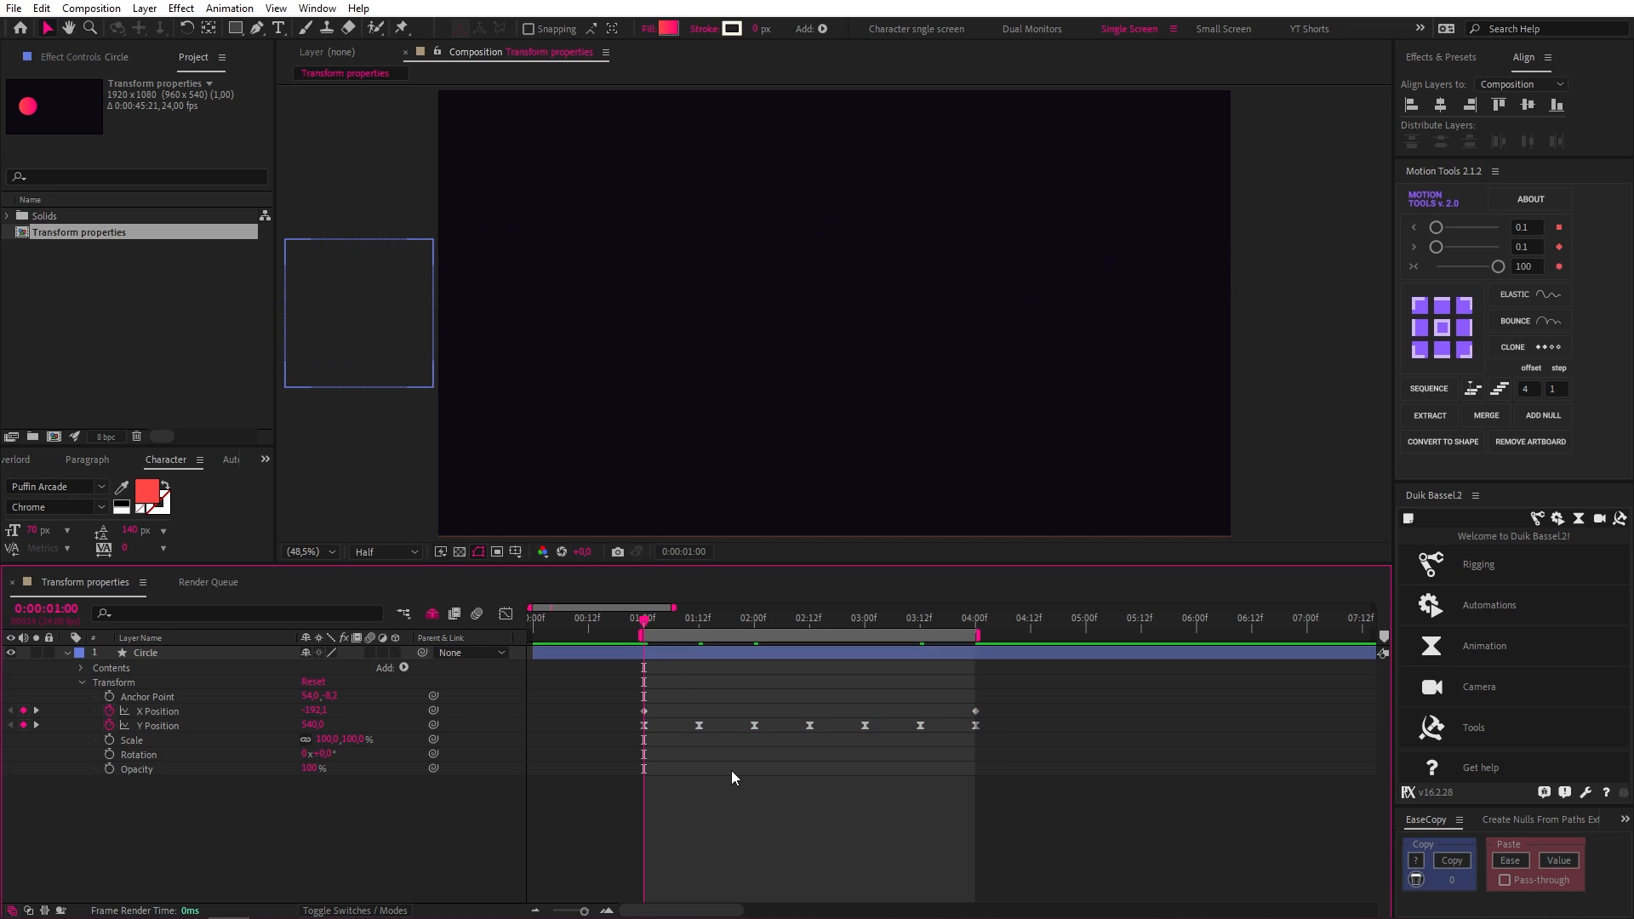
left_click(809, 617)
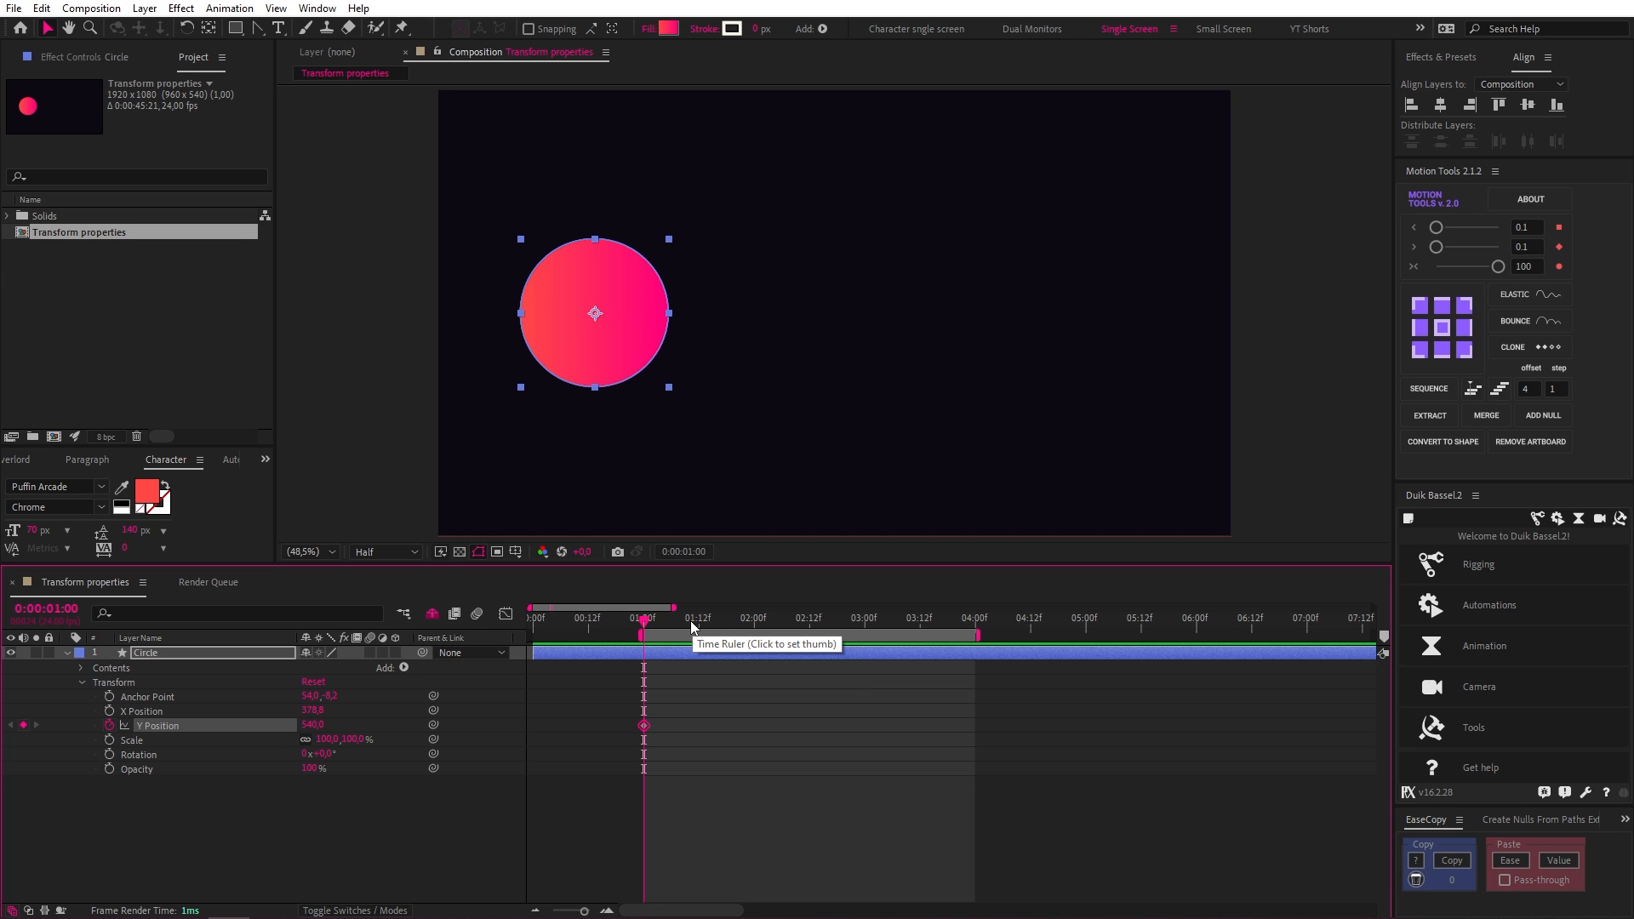
Move from 1:20 to the next bounce time and add a Y Position keyframe
left_click(735, 617)
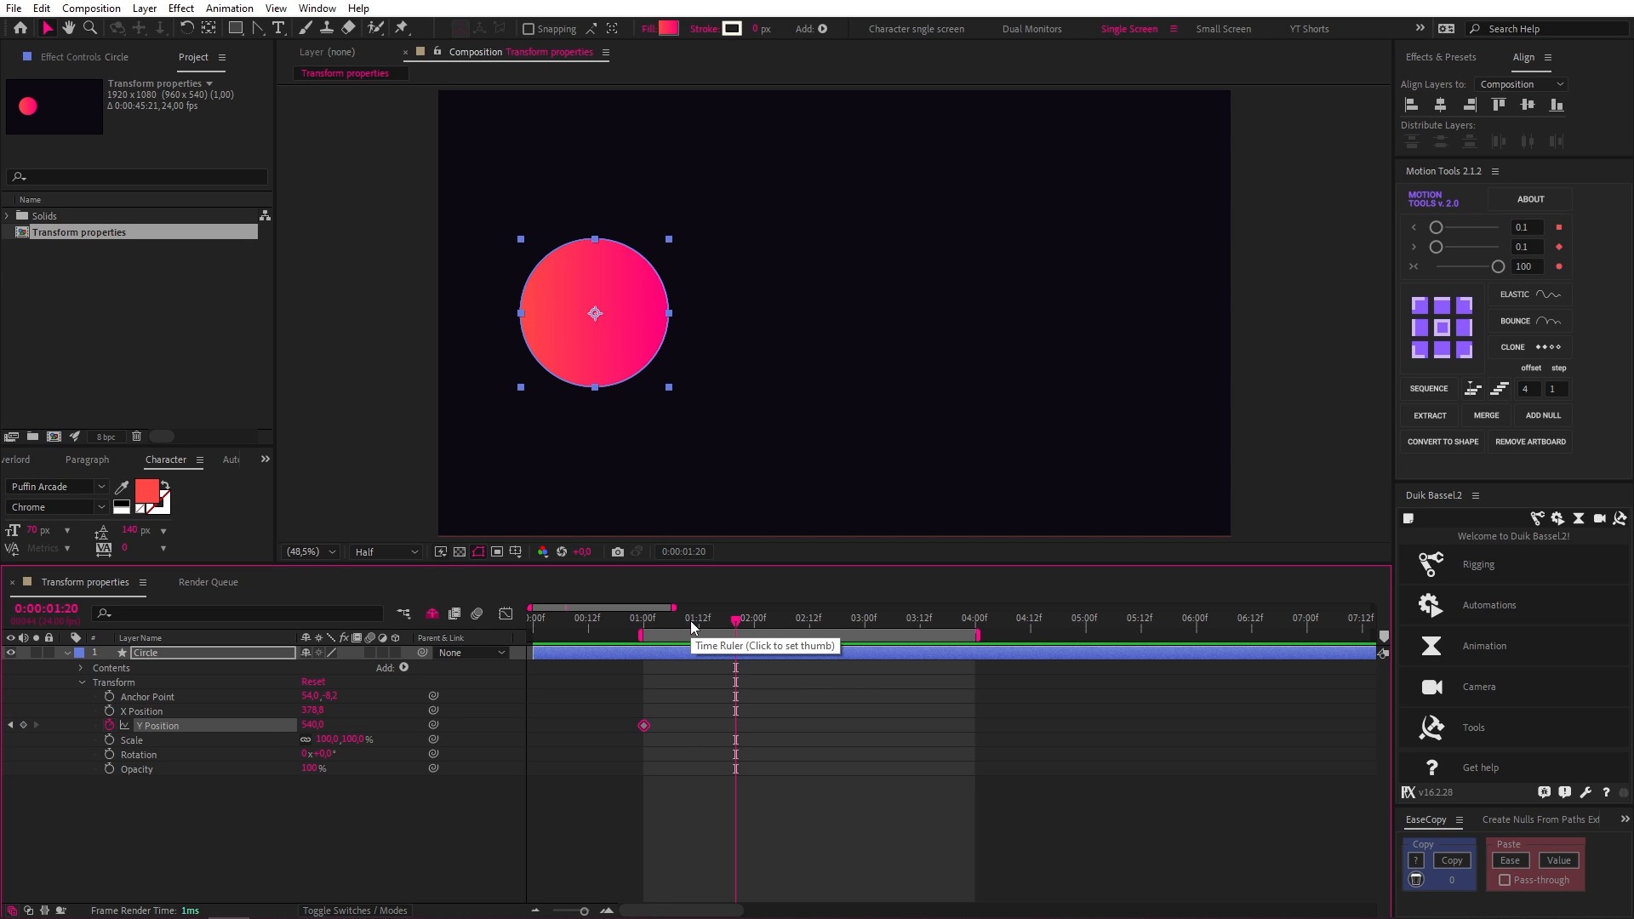
left_click(782, 617)
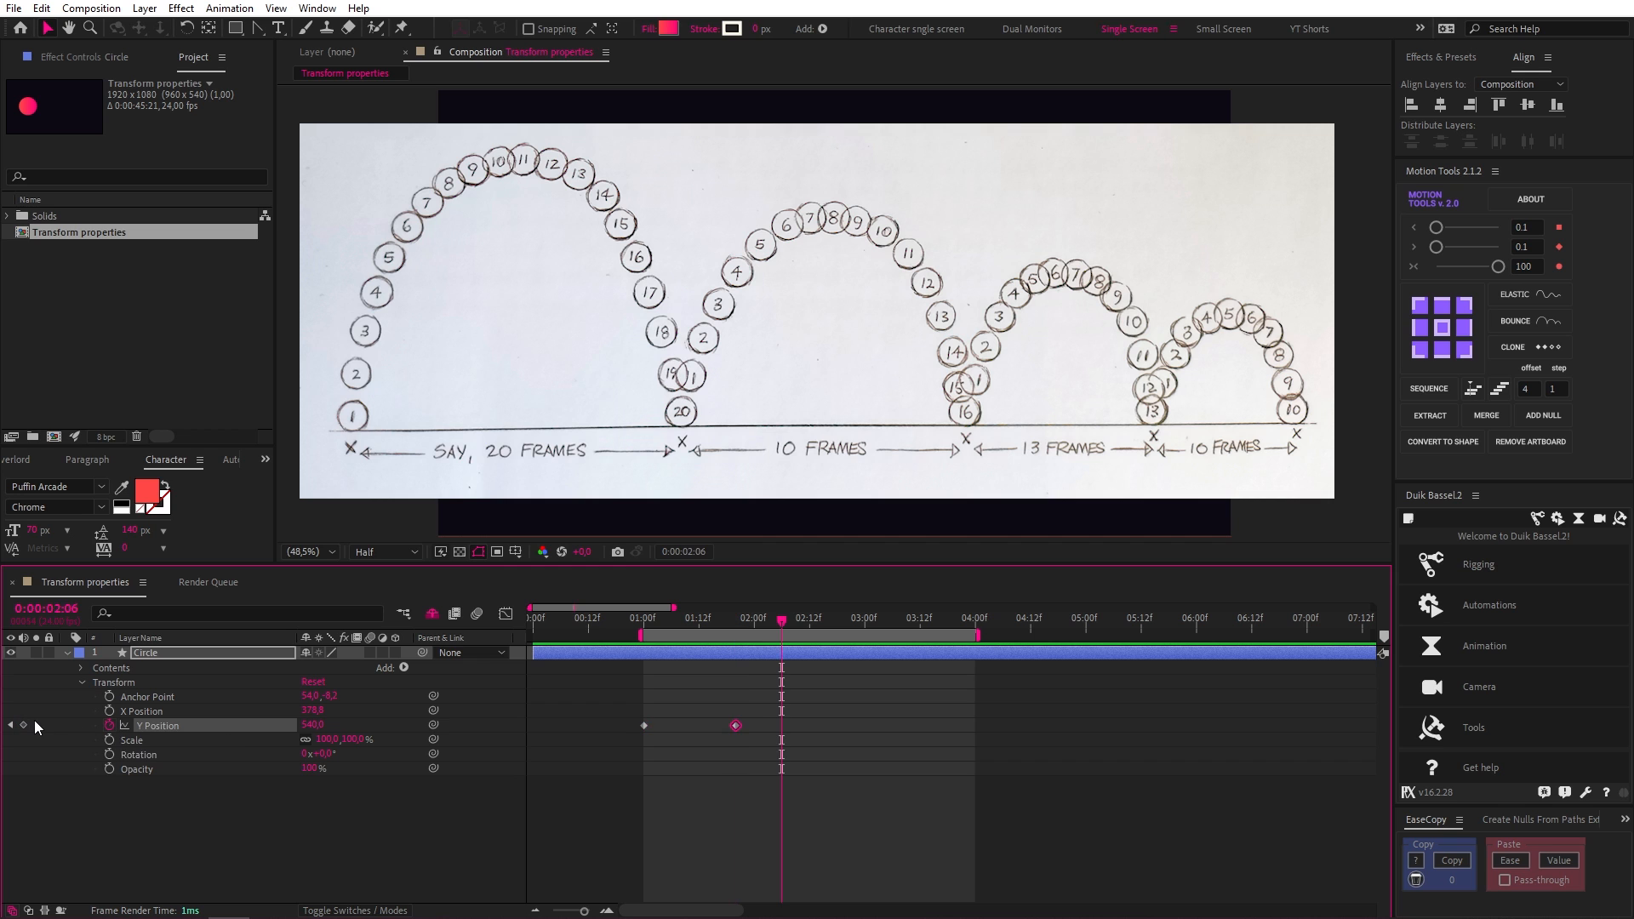
left_click(23, 726)
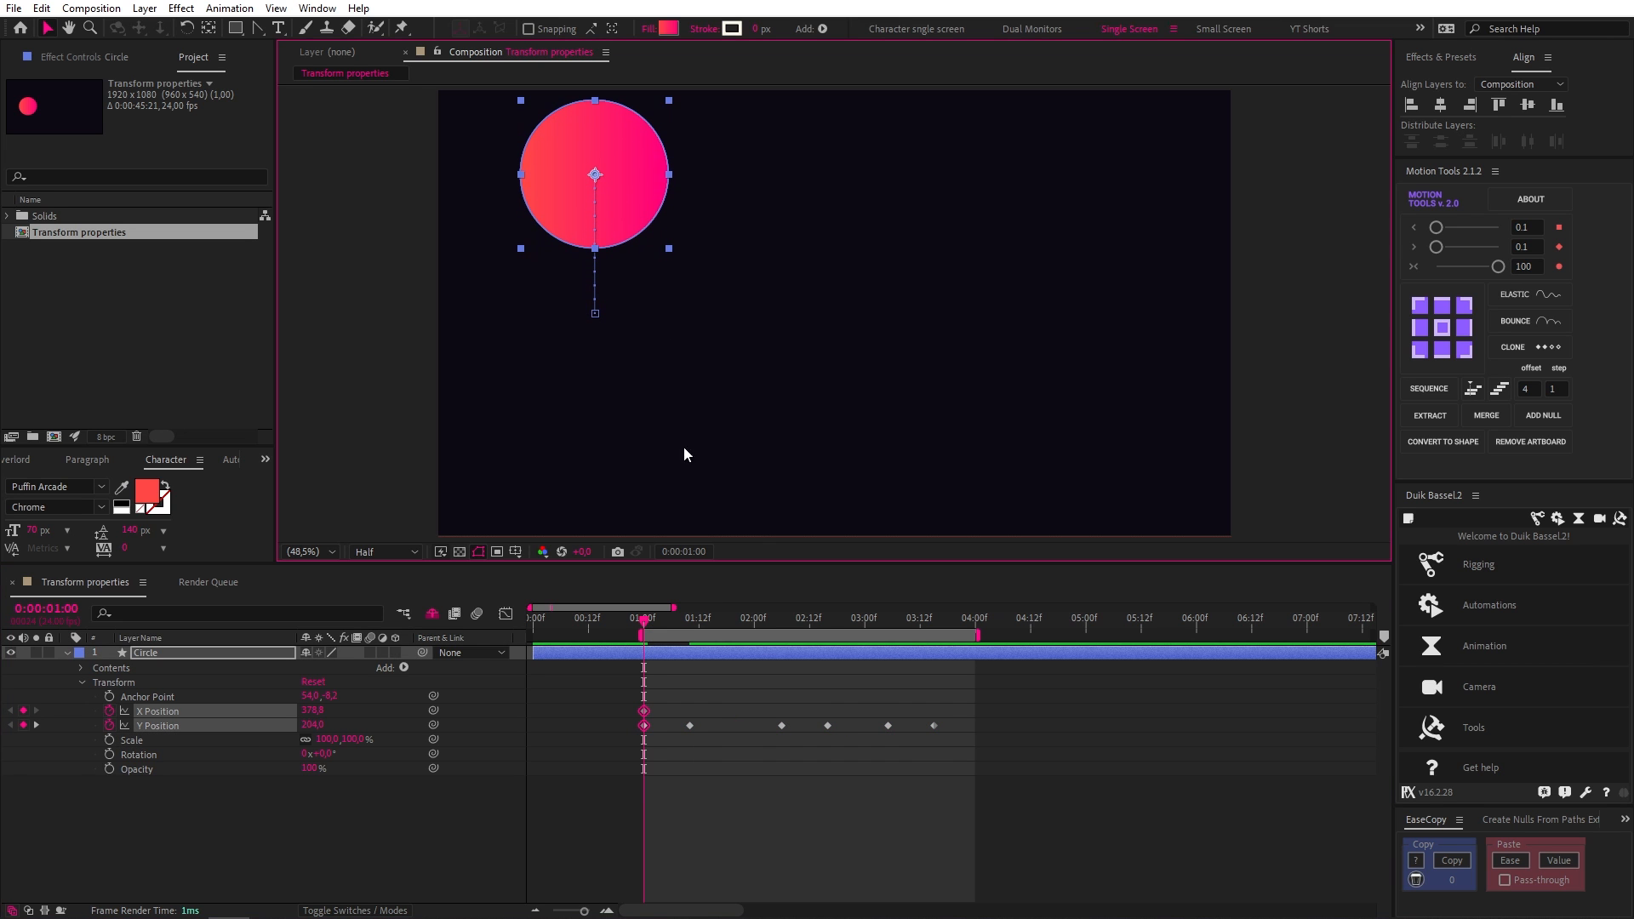
Step through the bounce keyframe times, then return to the start of the bounce
left_click(781, 621)
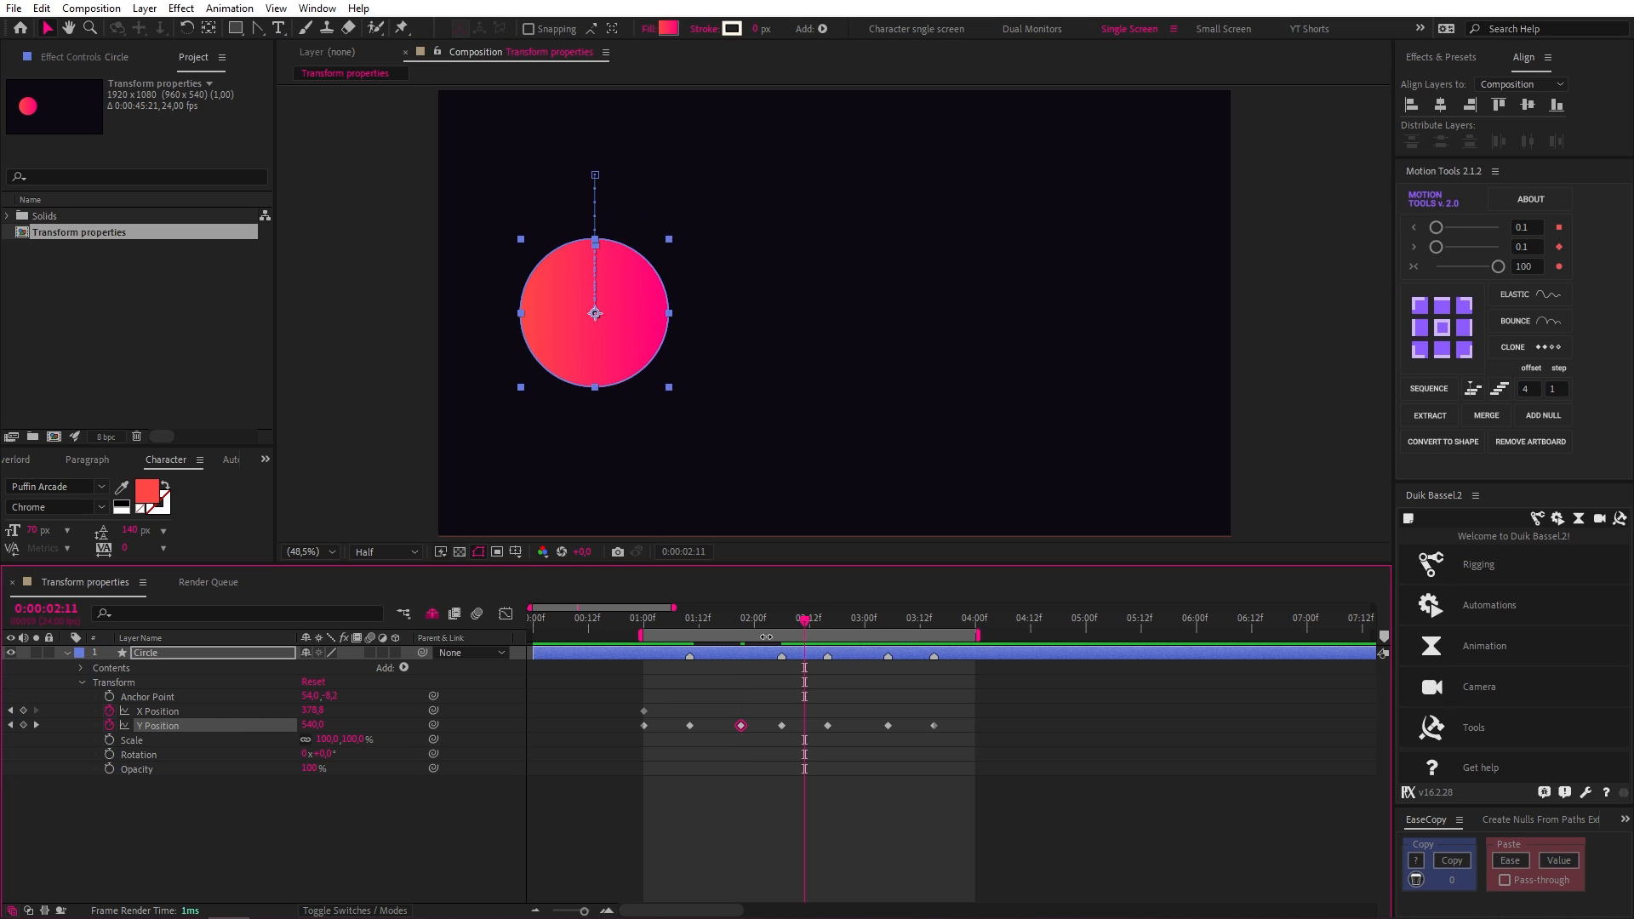
left_click(854, 617)
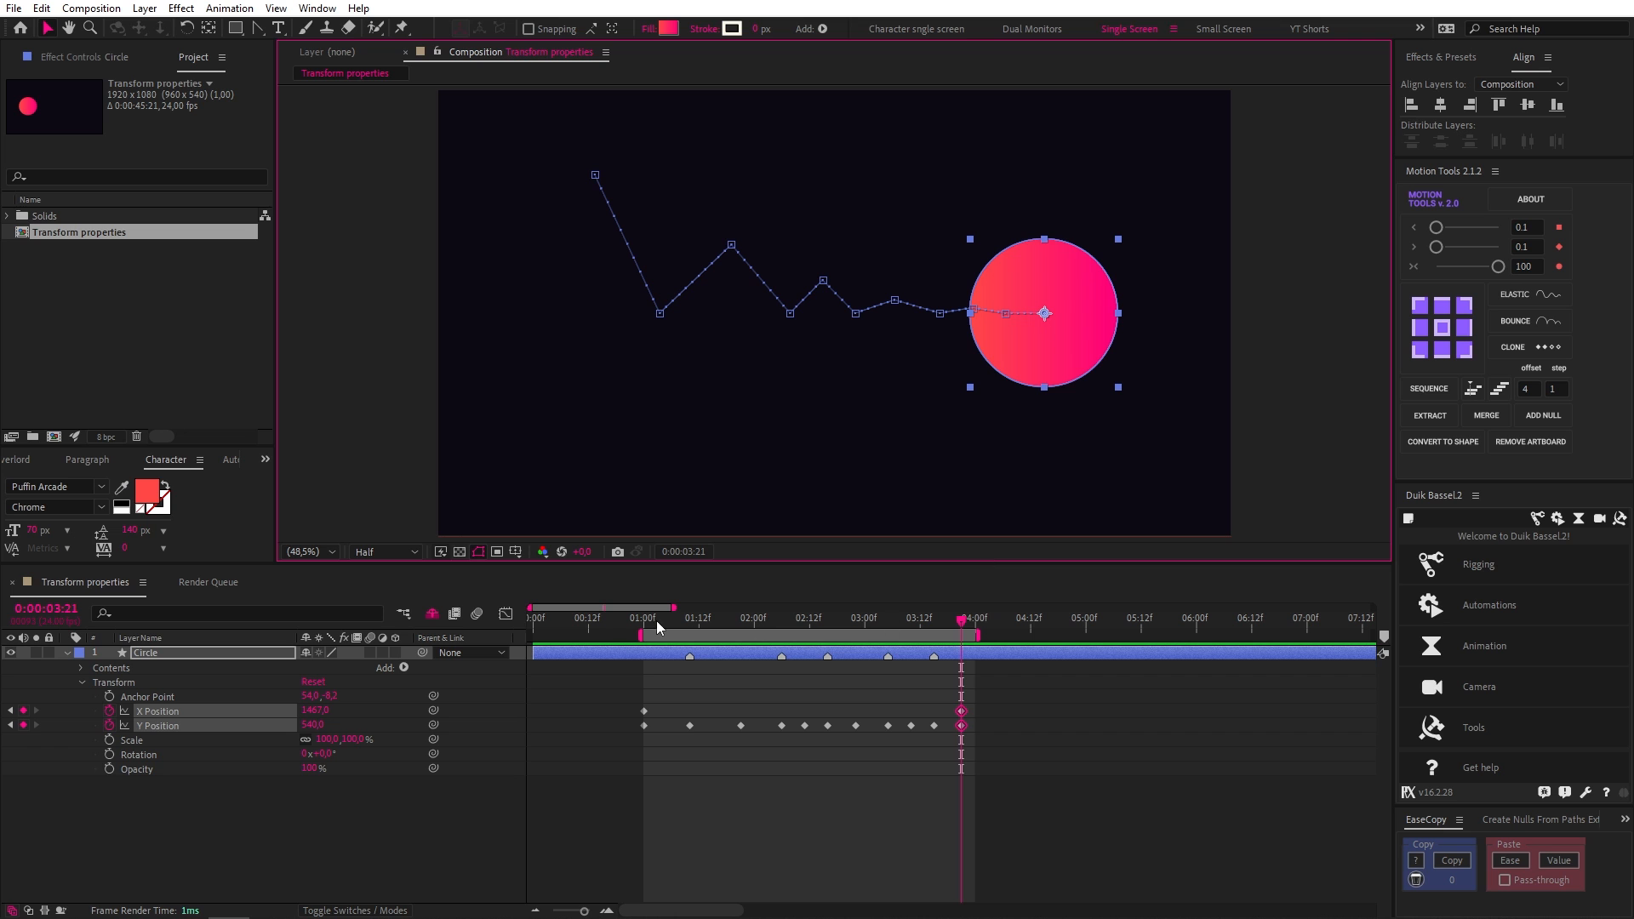
left_click(643, 617)
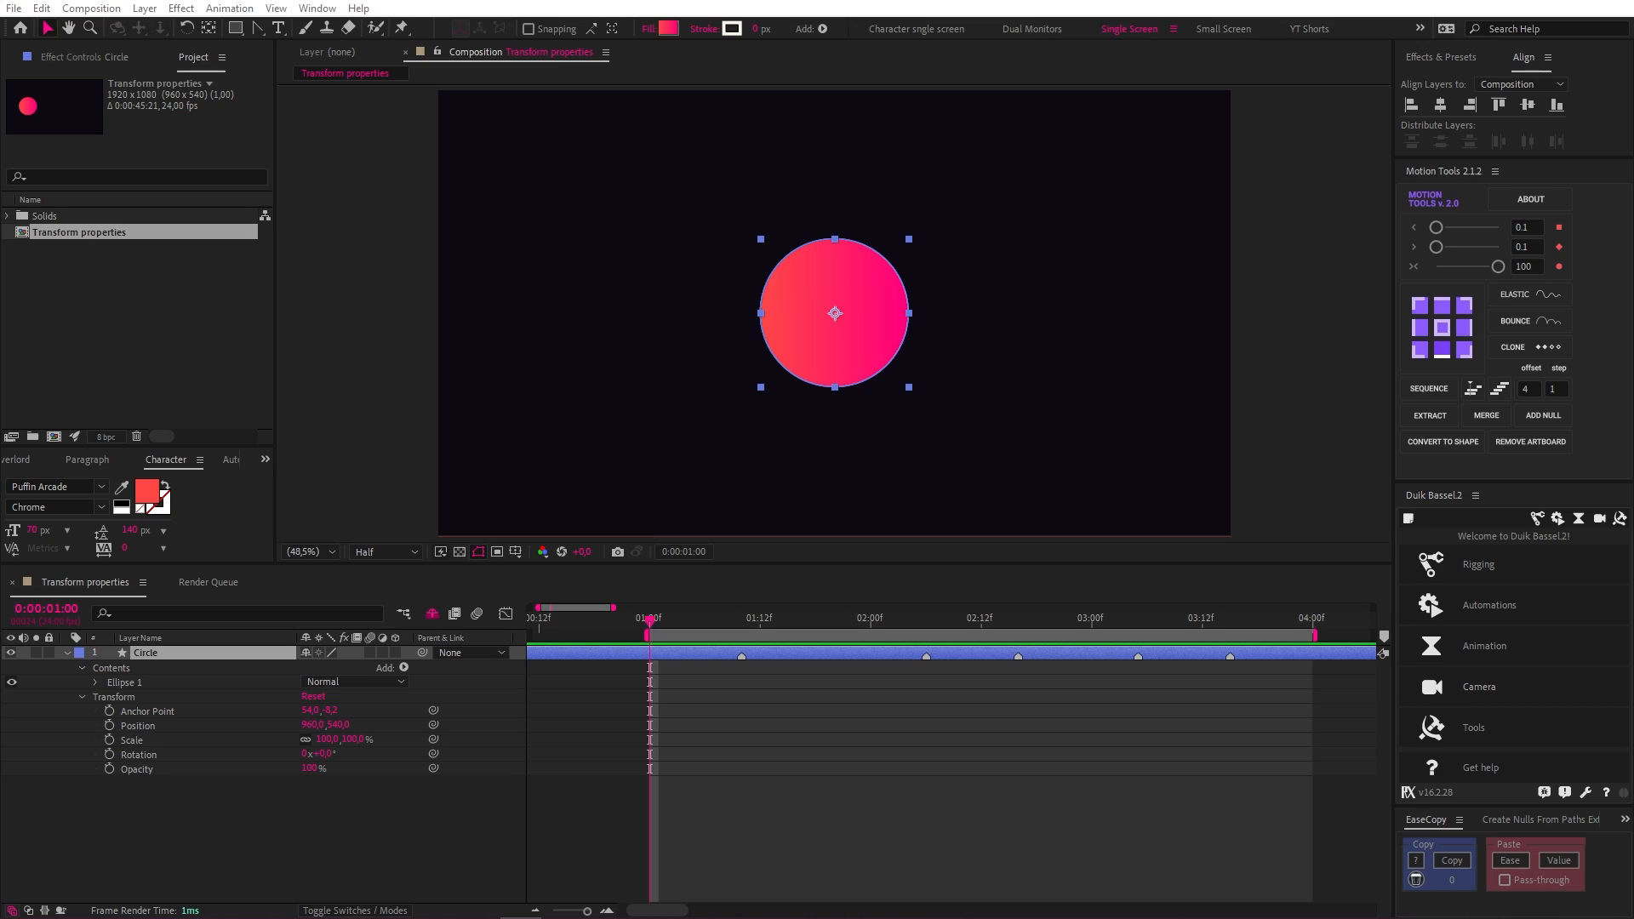
mouse_move(957, 452)
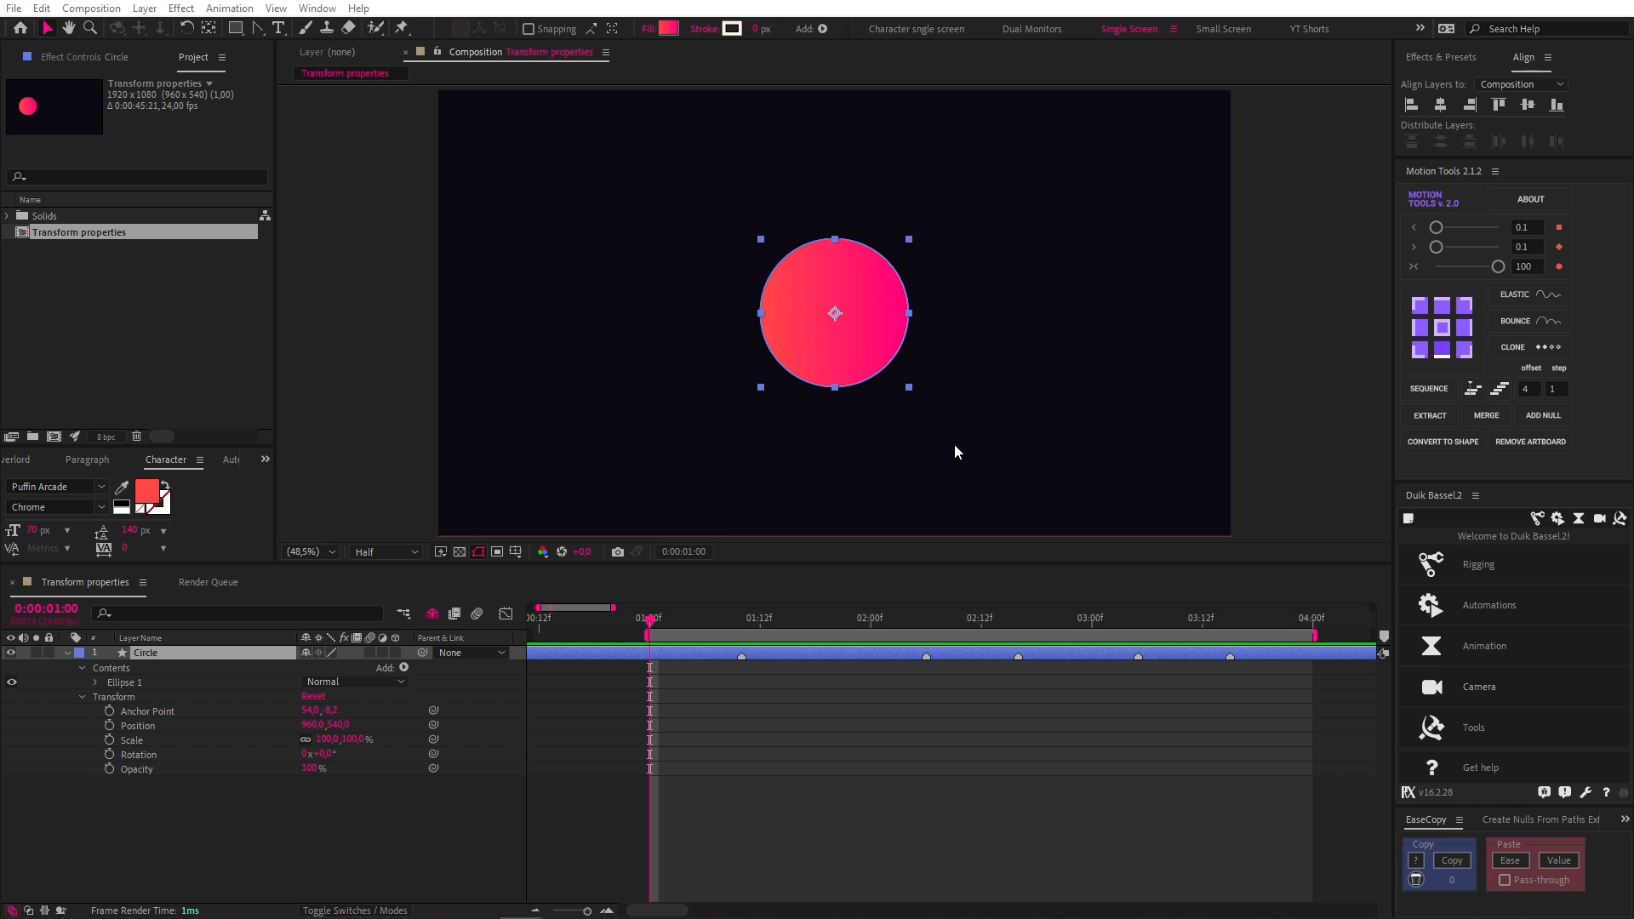
mouse_move(818, 352)
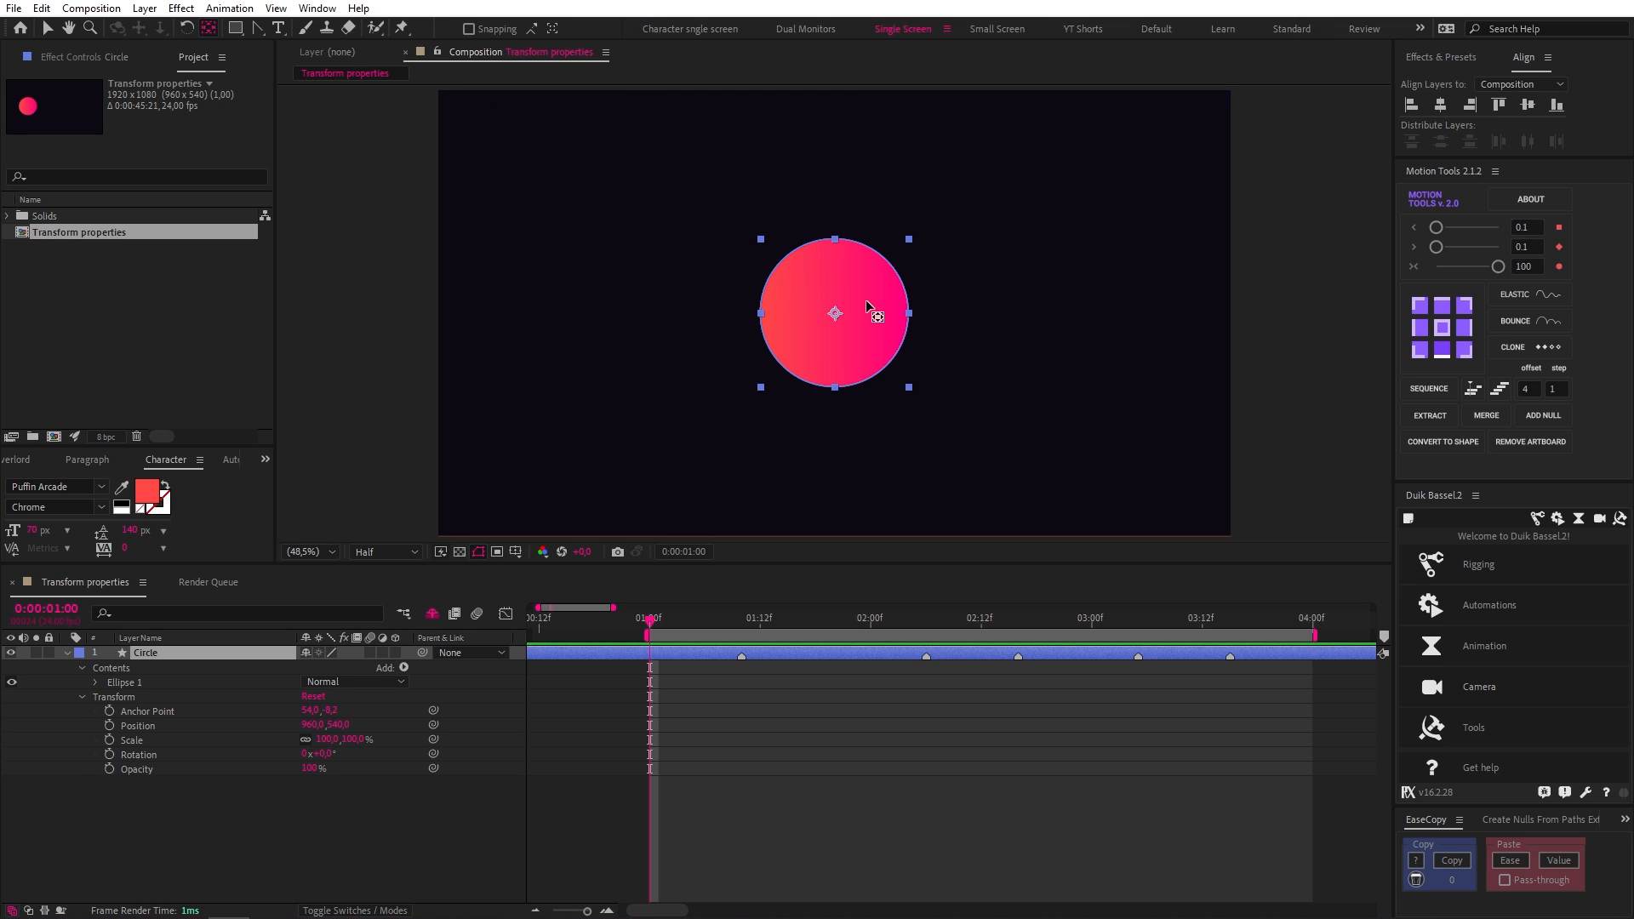
Drag the anchor point down to the circle's bottom edge and collapse Ellipse 1
left_click_drag(834, 312, 834, 359)
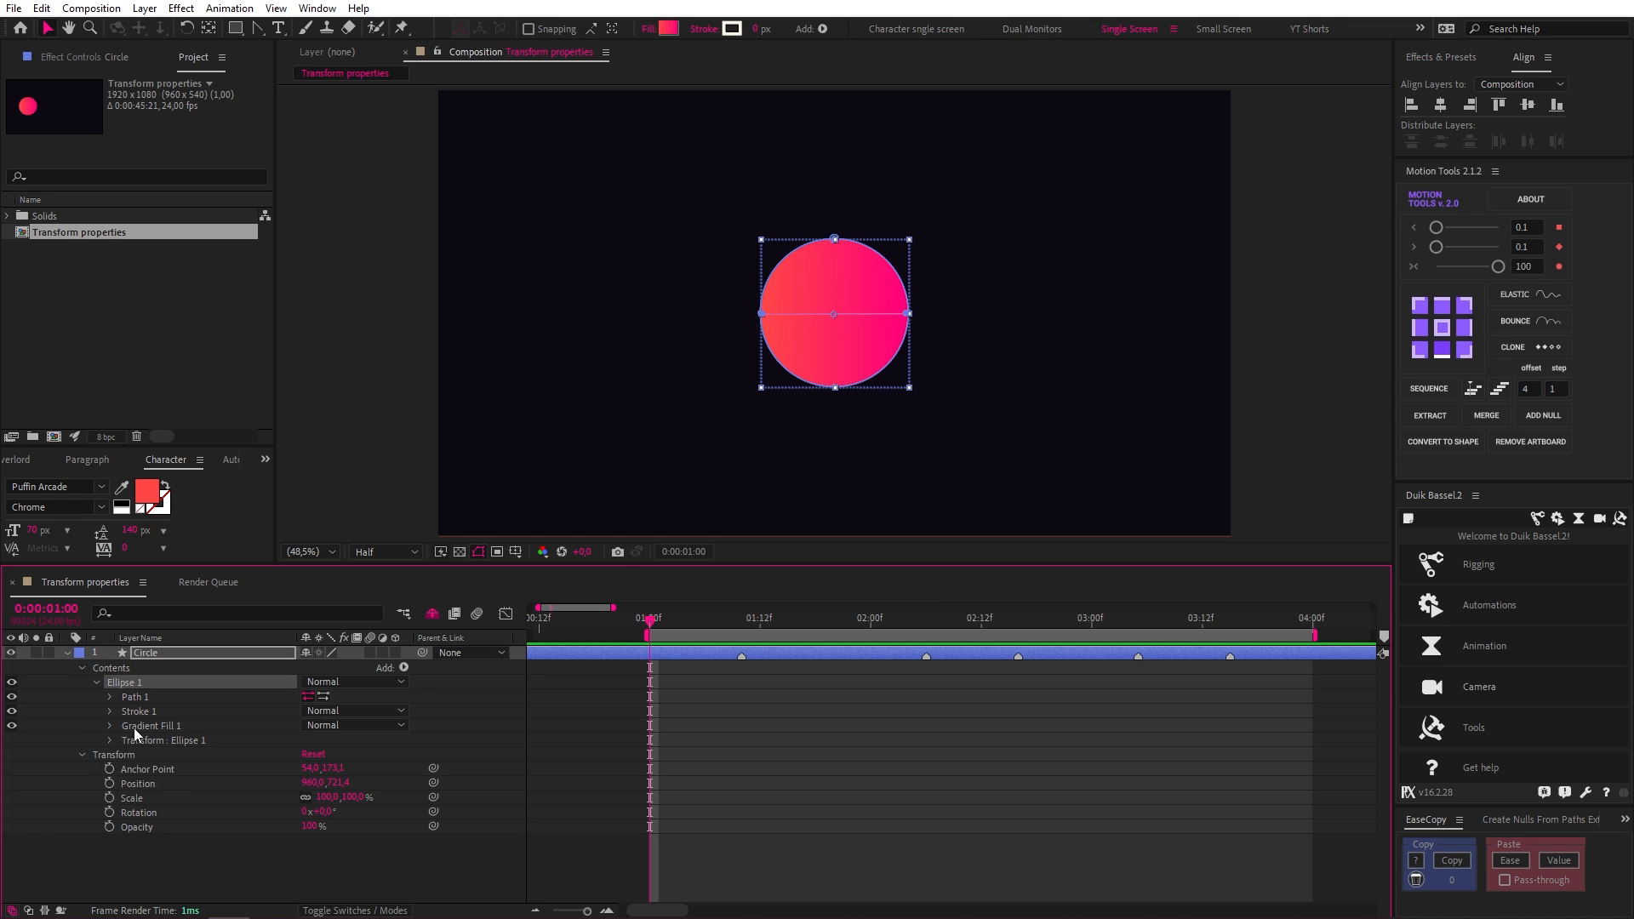
left_click(110, 740)
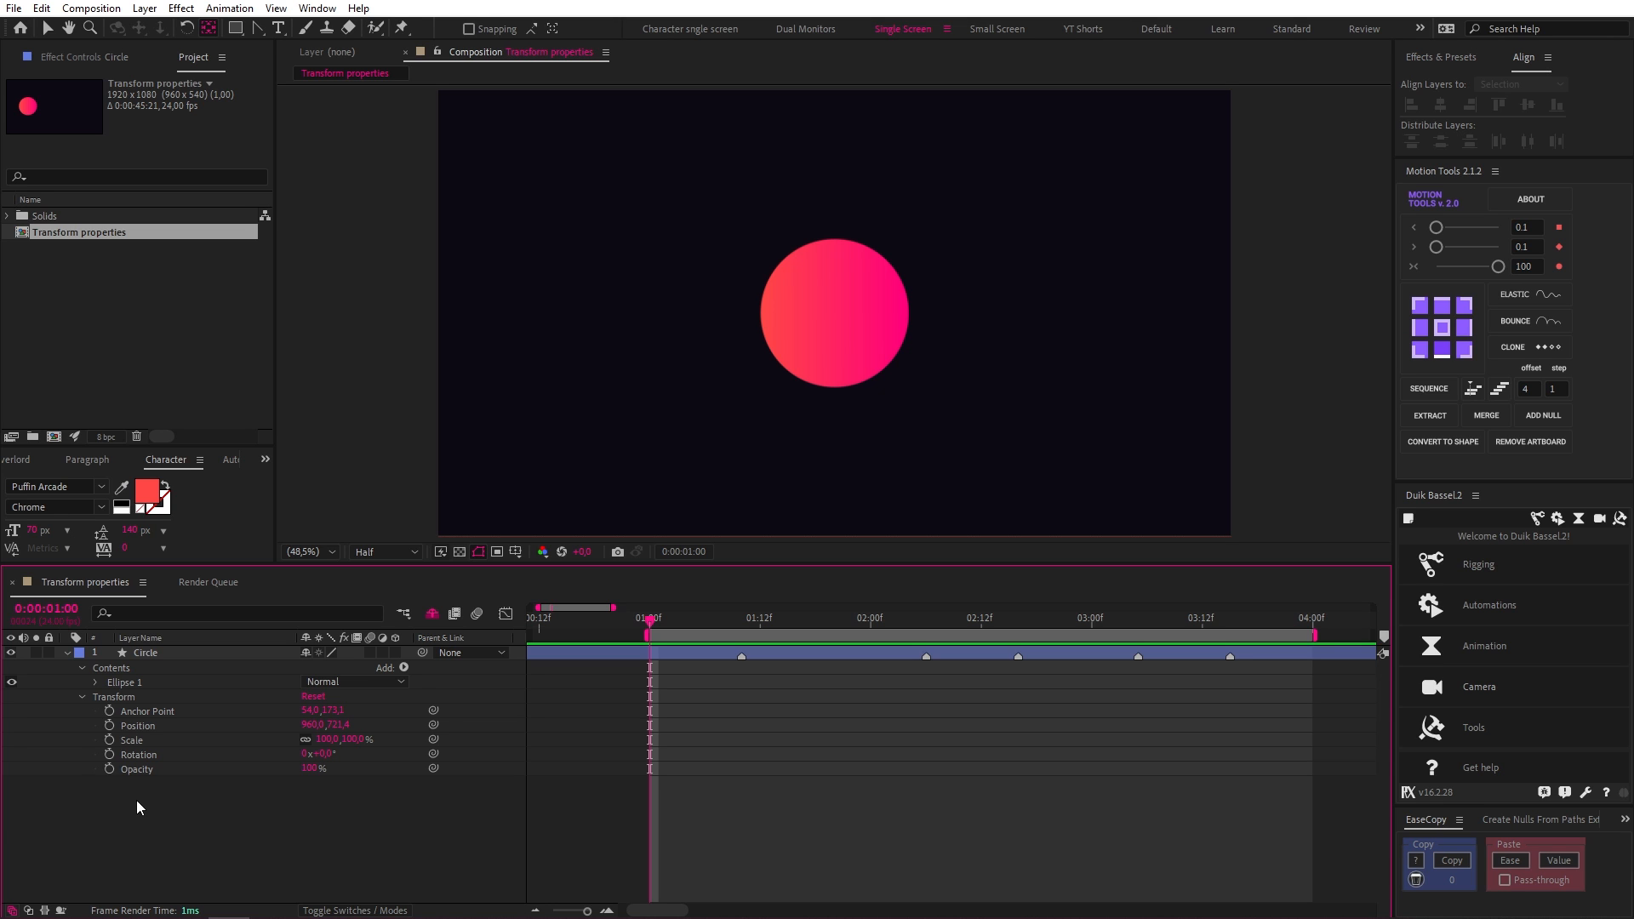
left_click(109, 755)
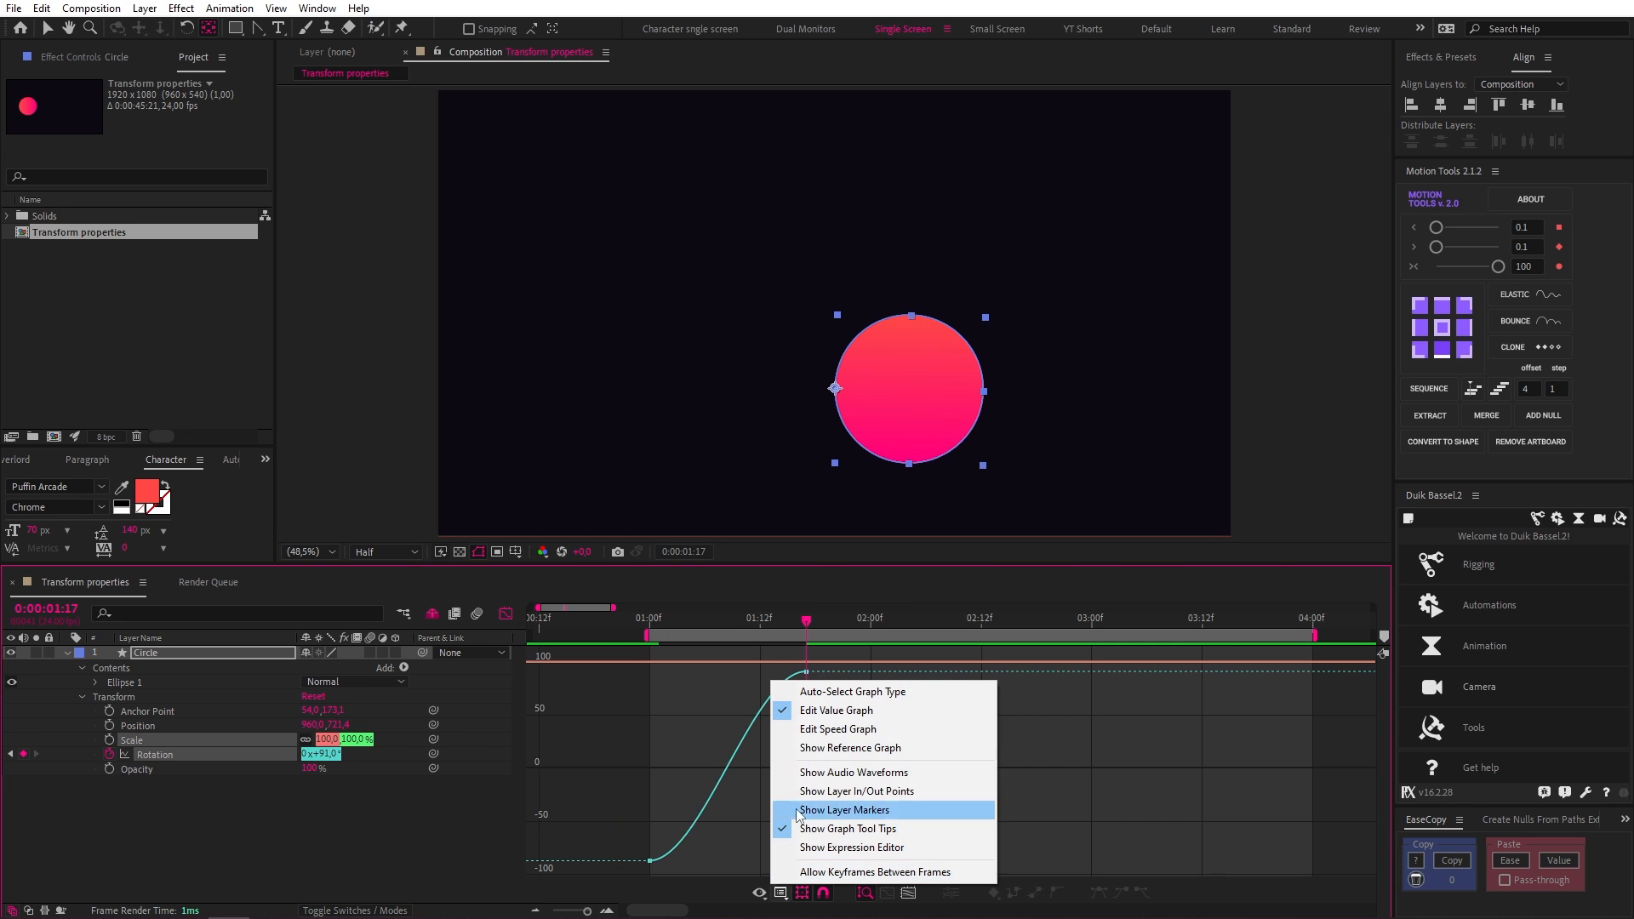
left_click(845, 810)
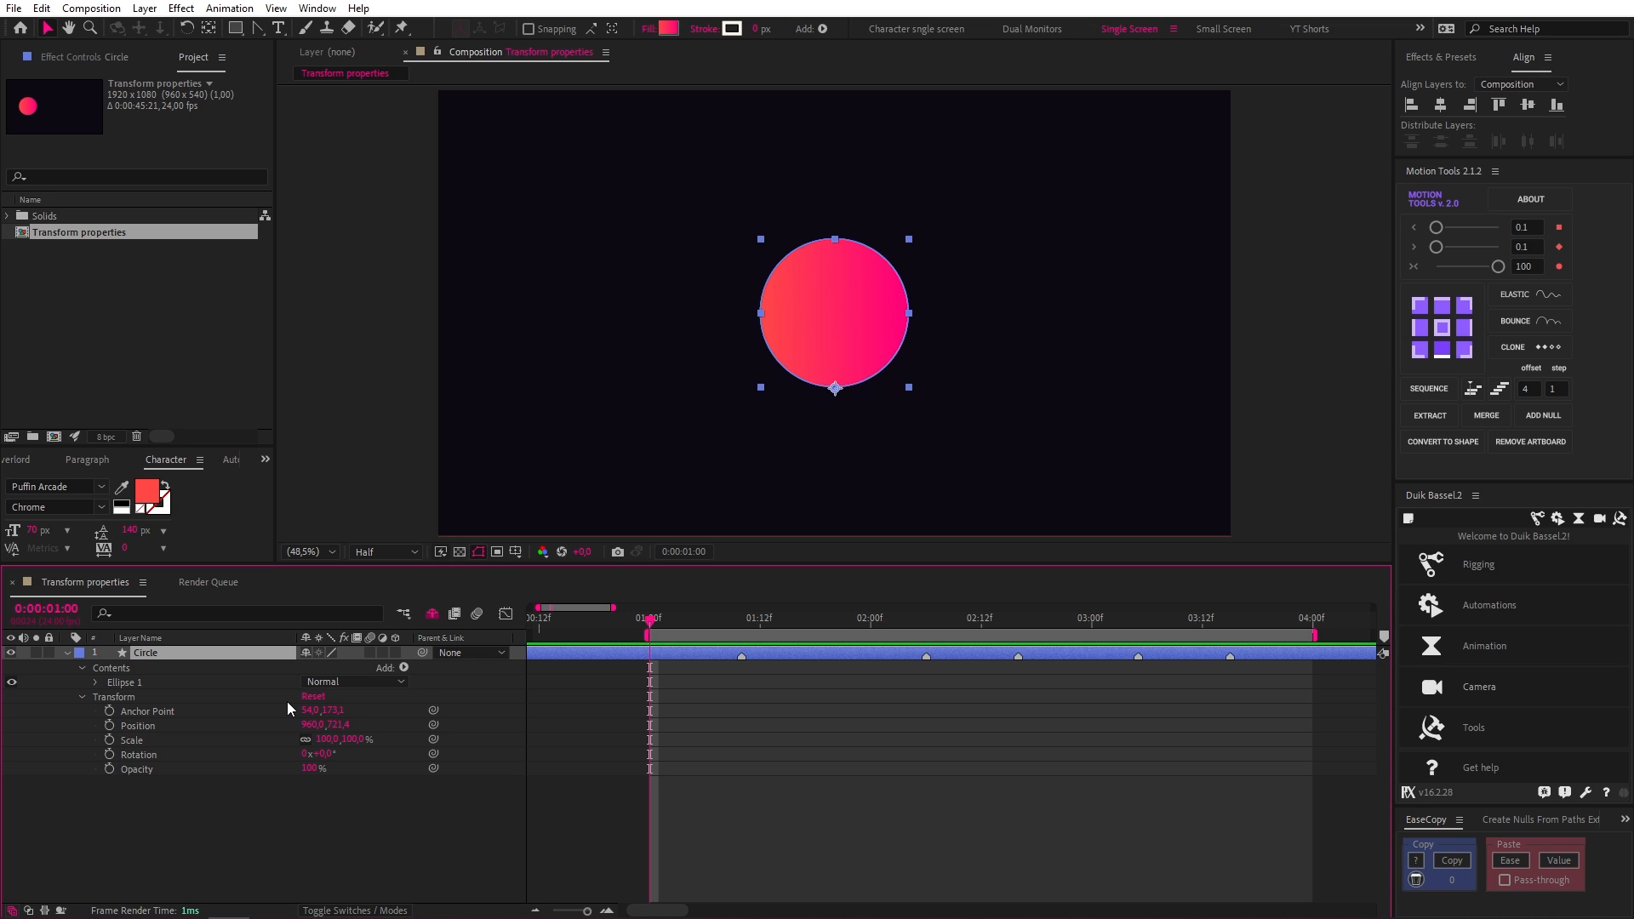
mouse_move(427, 723)
type("Square")
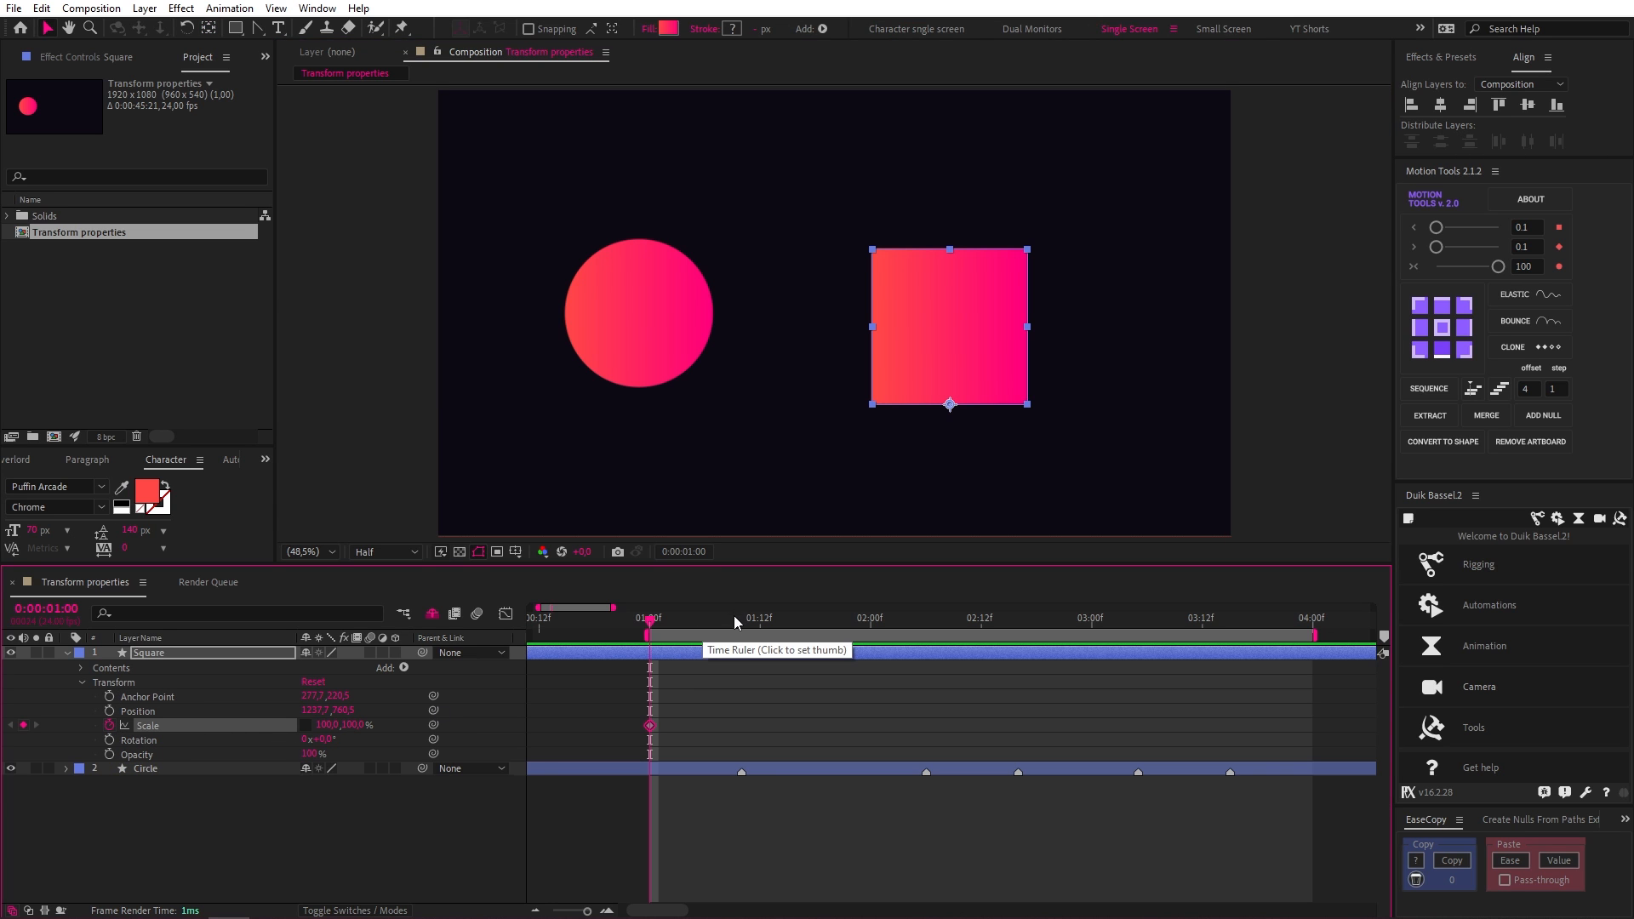
Move to a later time and select the later Scale keyframe on the square layer
left_click(761, 616)
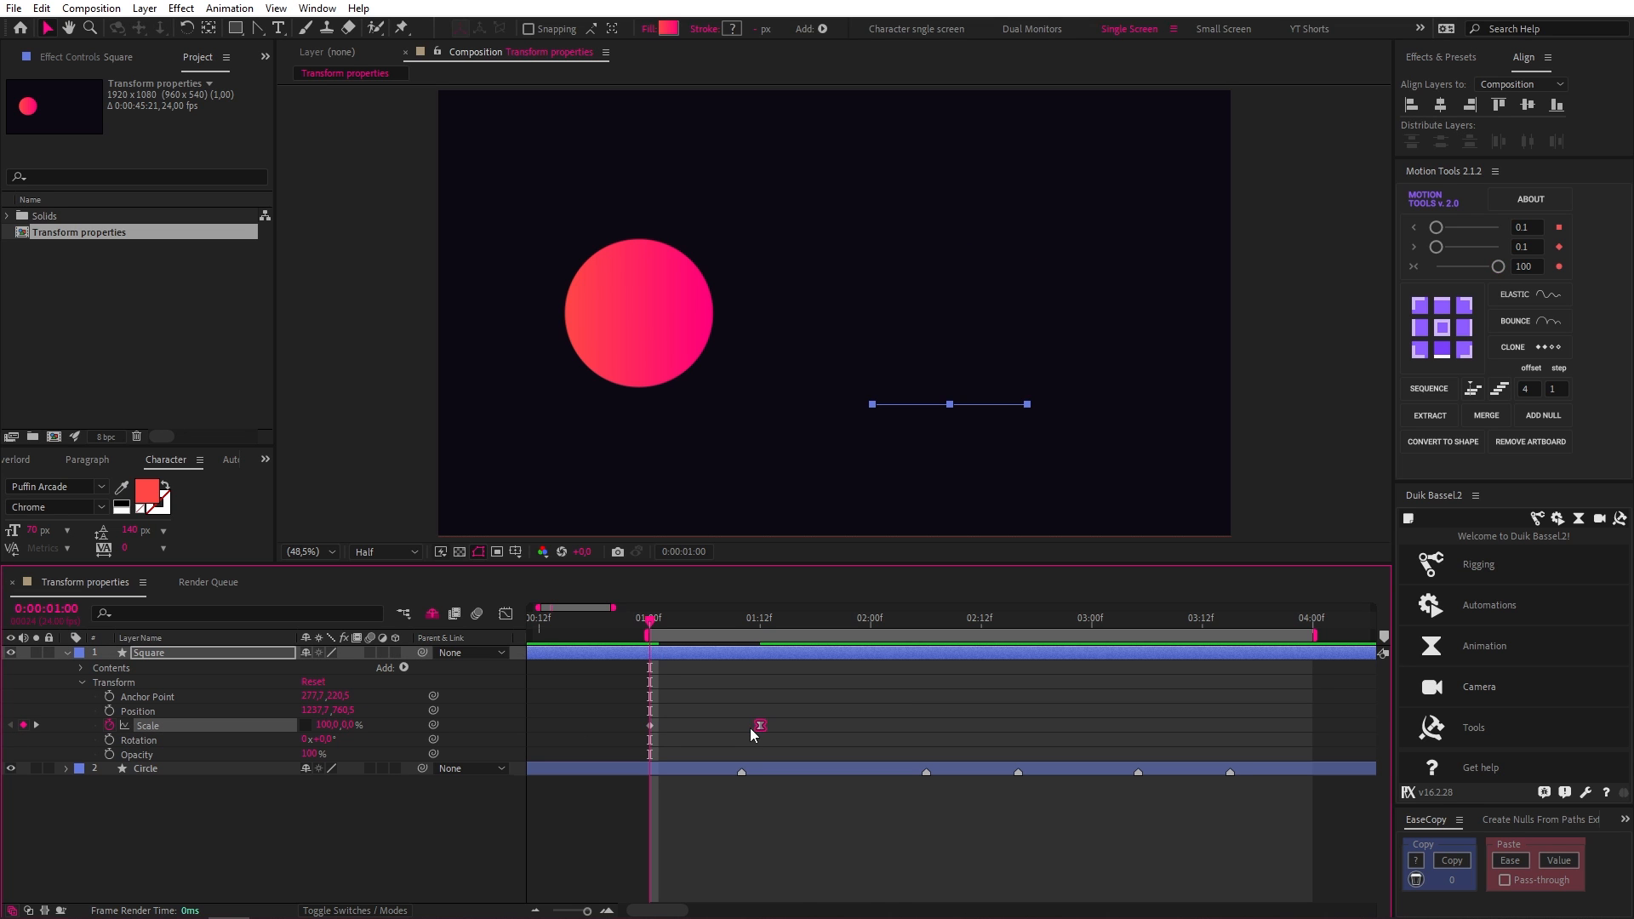
left_click(506, 613)
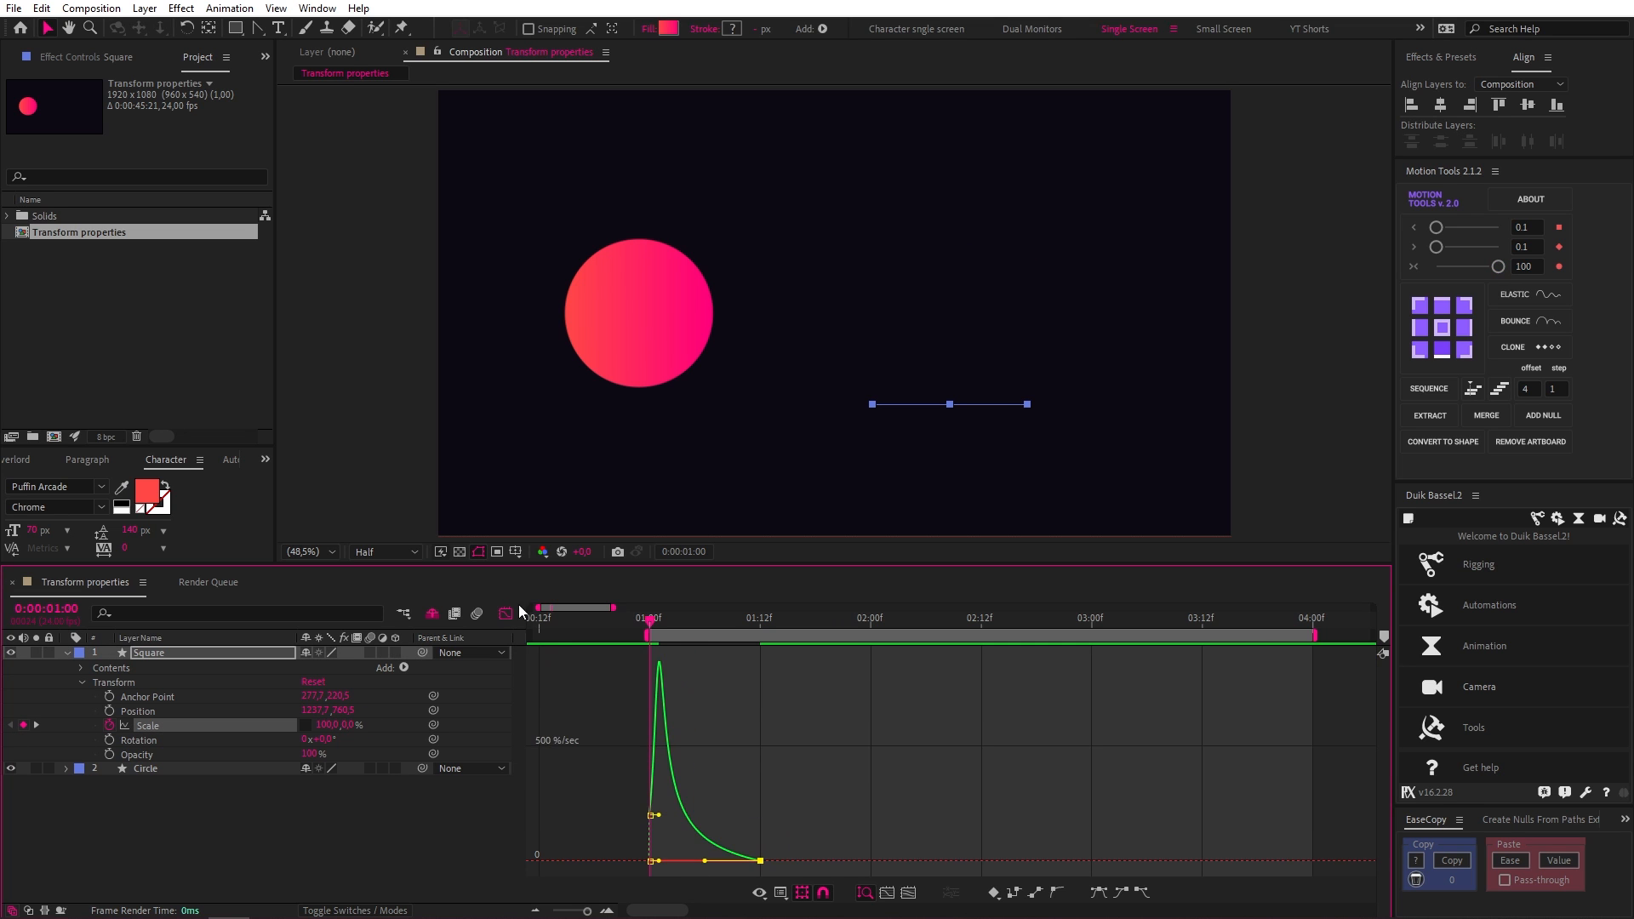